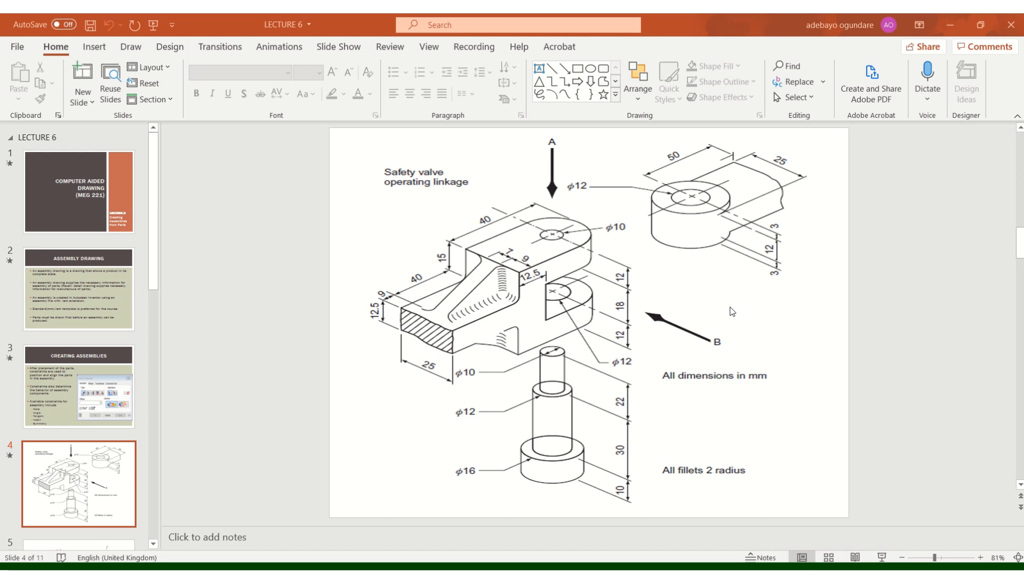
{"action": "mouse_move", "coordinate": [782, 298]}
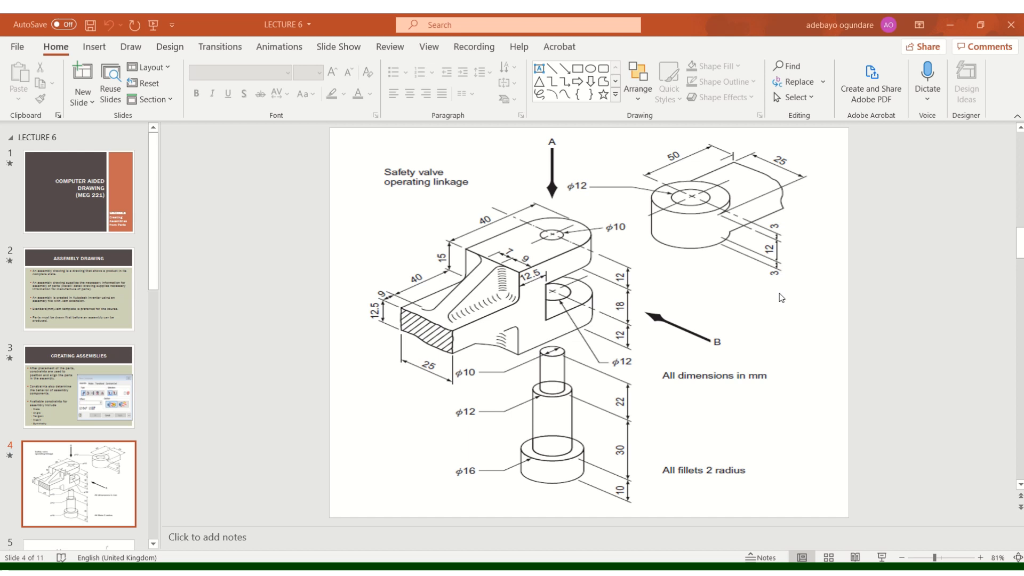
{"action": "mouse_move", "coordinate": [757, 270]}
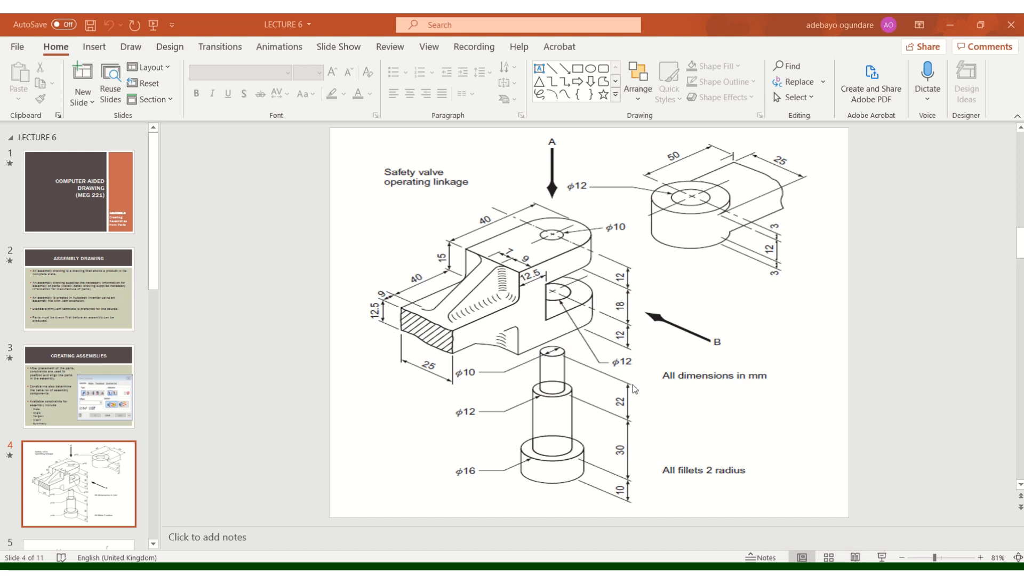
{"action": "mouse_move", "coordinate": [707, 233]}
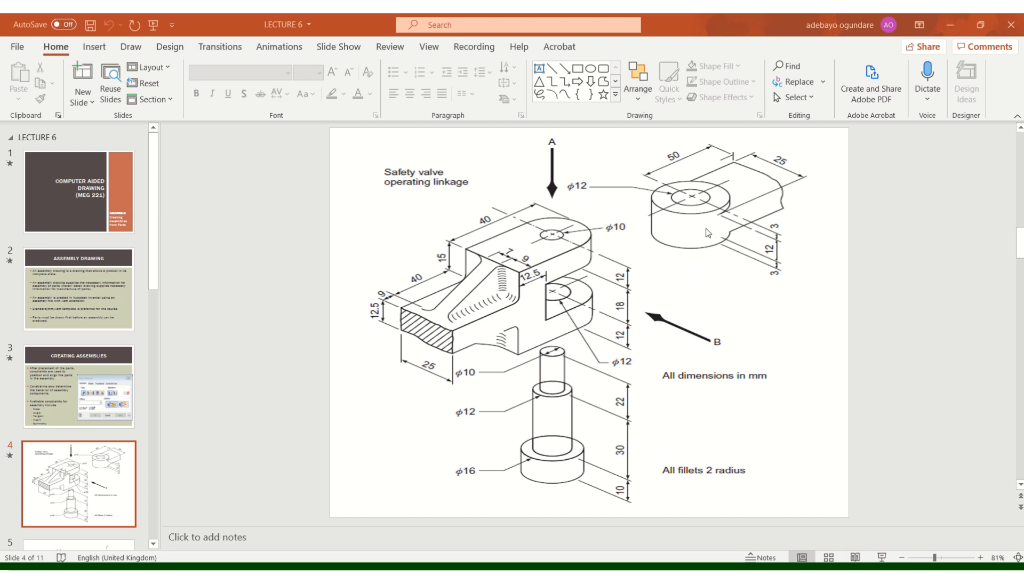
{"action": "mouse_move", "coordinate": [588, 307]}
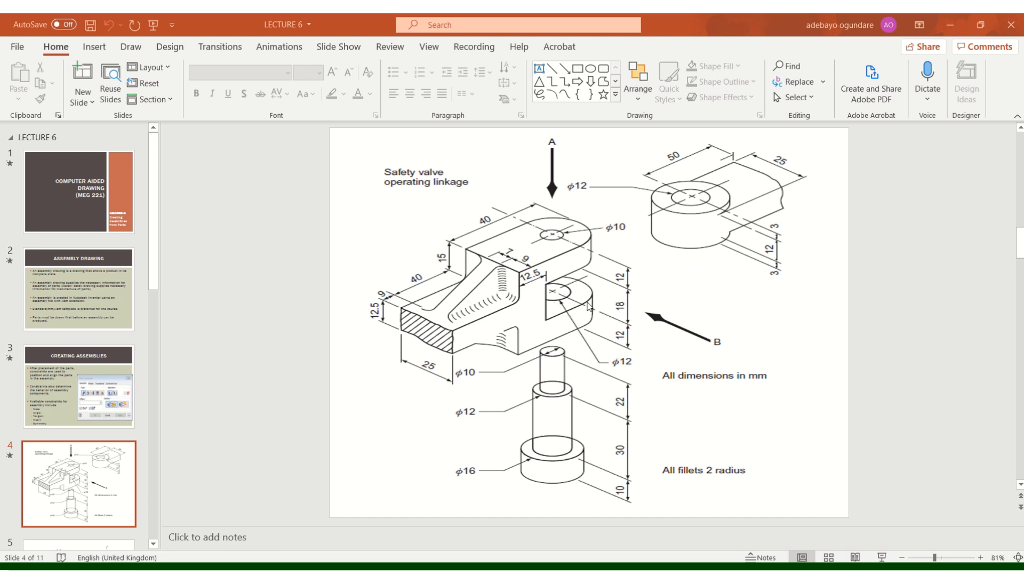
{"action": "mouse_move", "coordinate": [582, 287]}
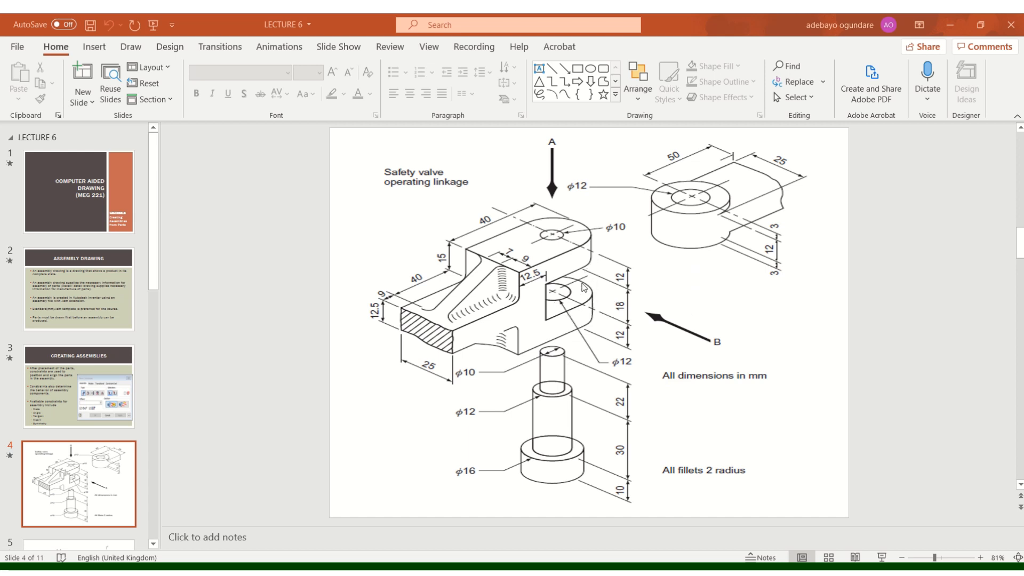
{"action": "mouse_move", "coordinate": [576, 270]}
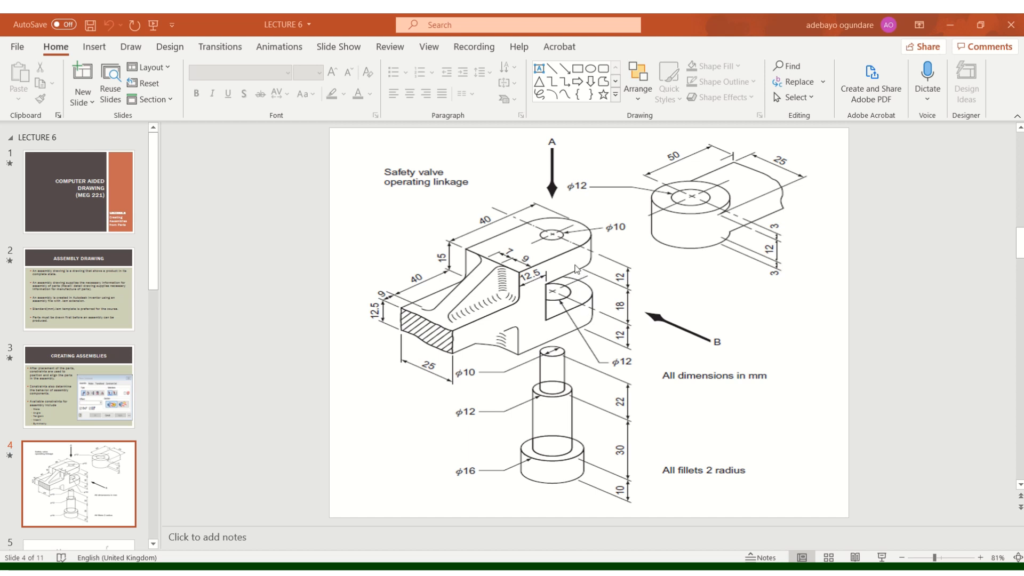
{"action": "mouse_move", "coordinate": [741, 258]}
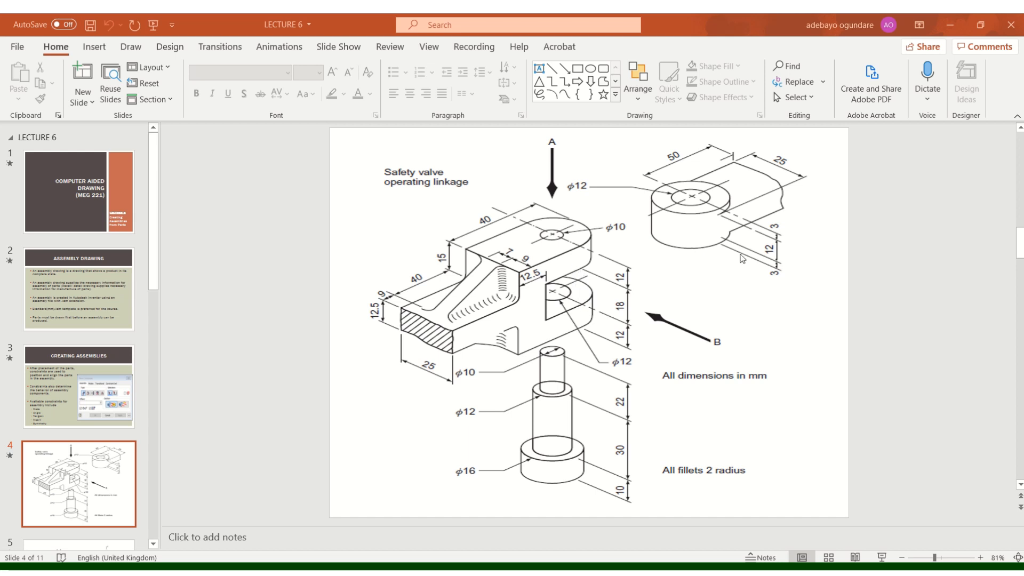
{"action": "mouse_move", "coordinate": [706, 242]}
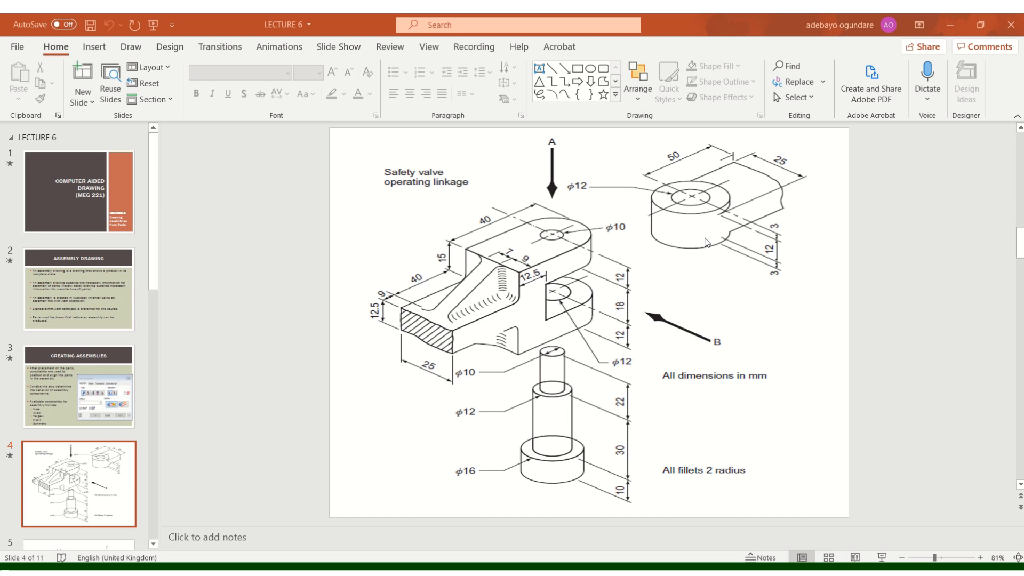
{"action": "mouse_move", "coordinate": [690, 218]}
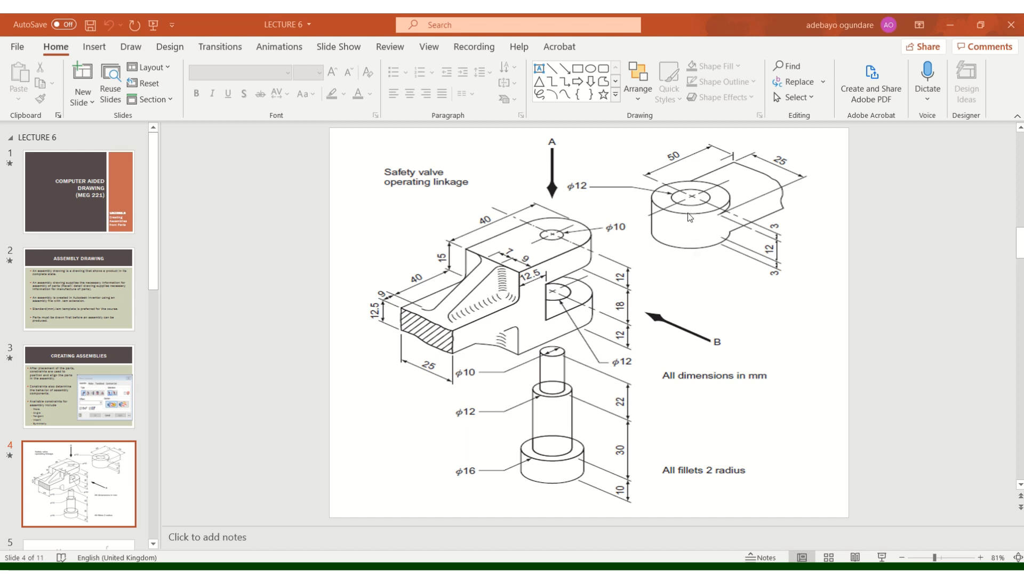
{"action": "mouse_move", "coordinate": [556, 303]}
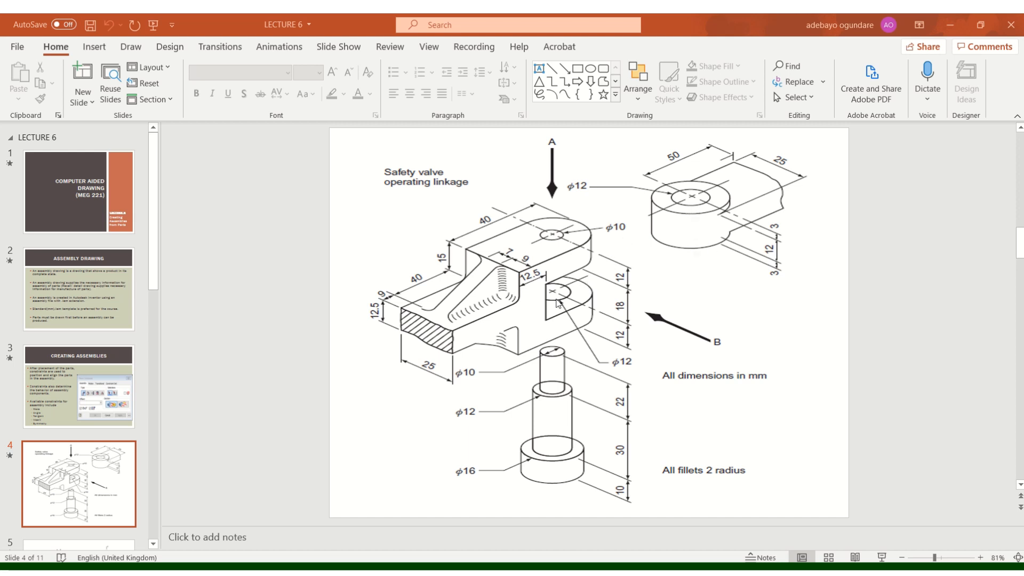
{"action": "mouse_move", "coordinate": [526, 410]}
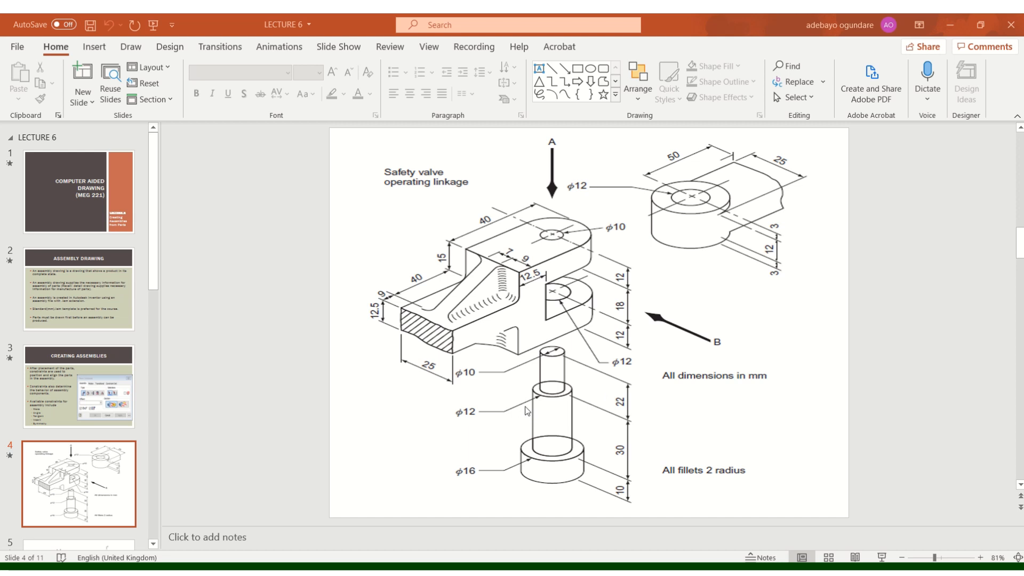
{"action": "mouse_move", "coordinate": [605, 375]}
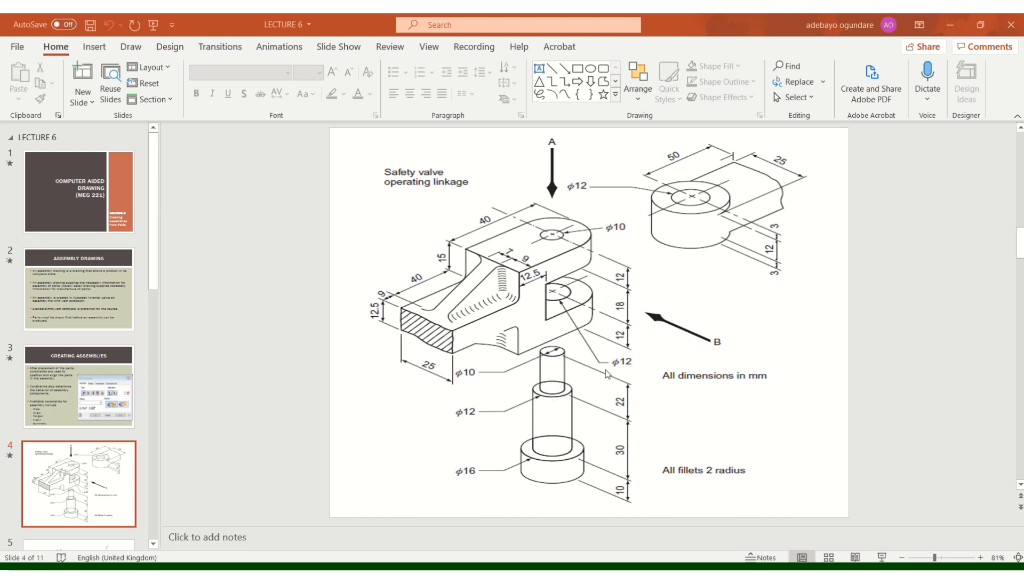
{"action": "mouse_move", "coordinate": [584, 400]}
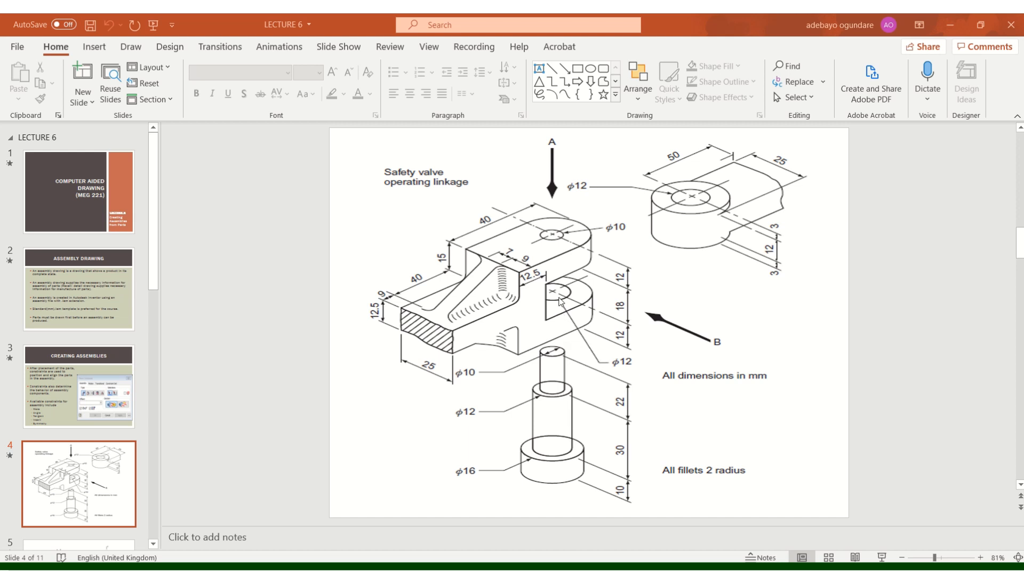
{"action": "mouse_move", "coordinate": [549, 357]}
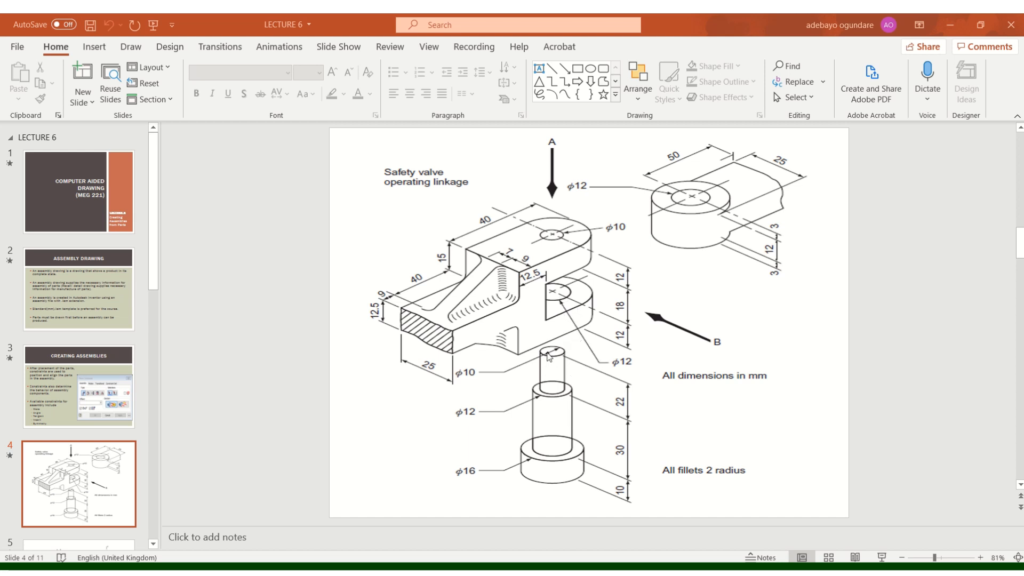
{"action": "mouse_move", "coordinate": [585, 238]}
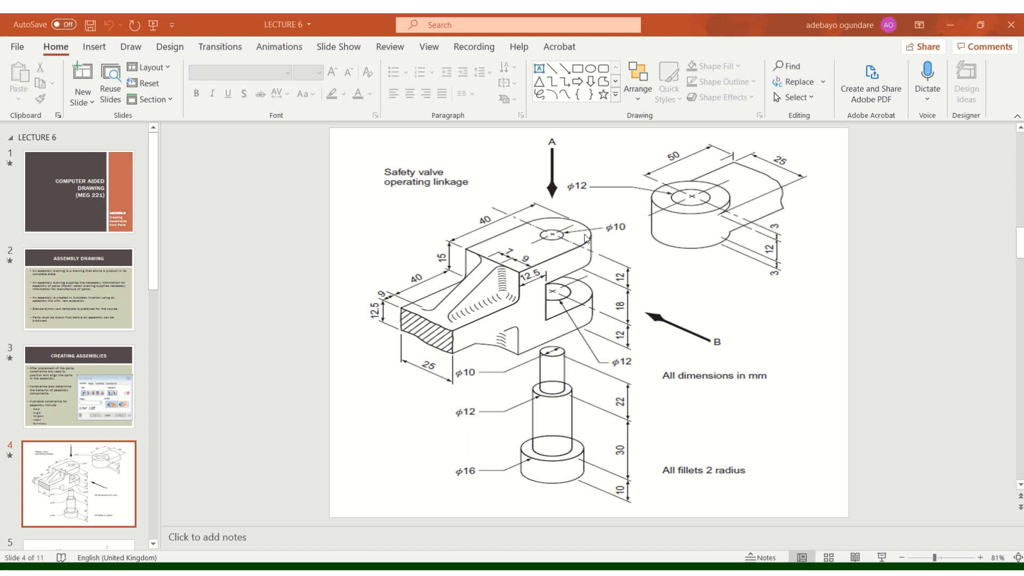
{"action": "mouse_move", "coordinate": [546, 373]}
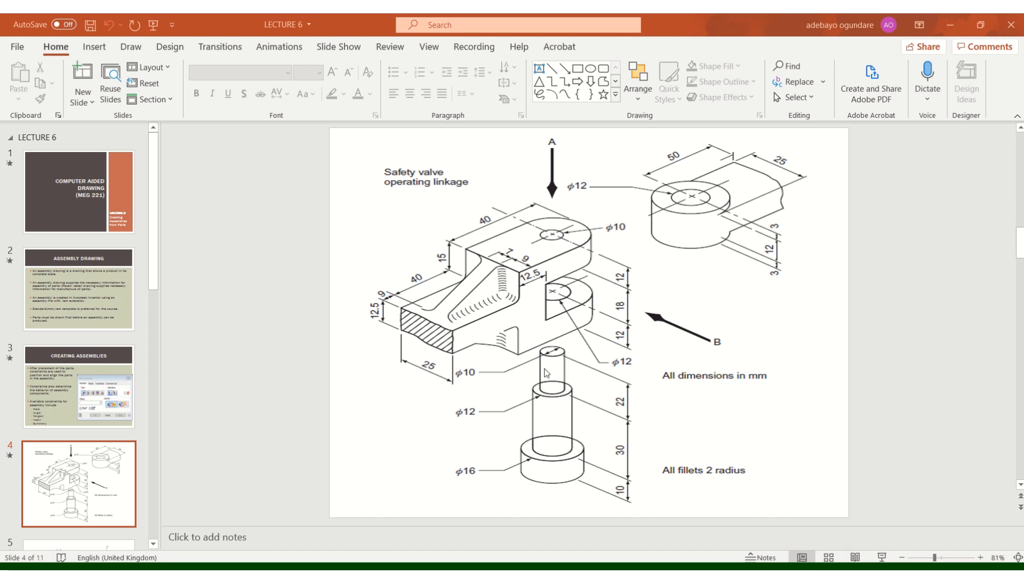
{"action": "mouse_move", "coordinate": [564, 239]}
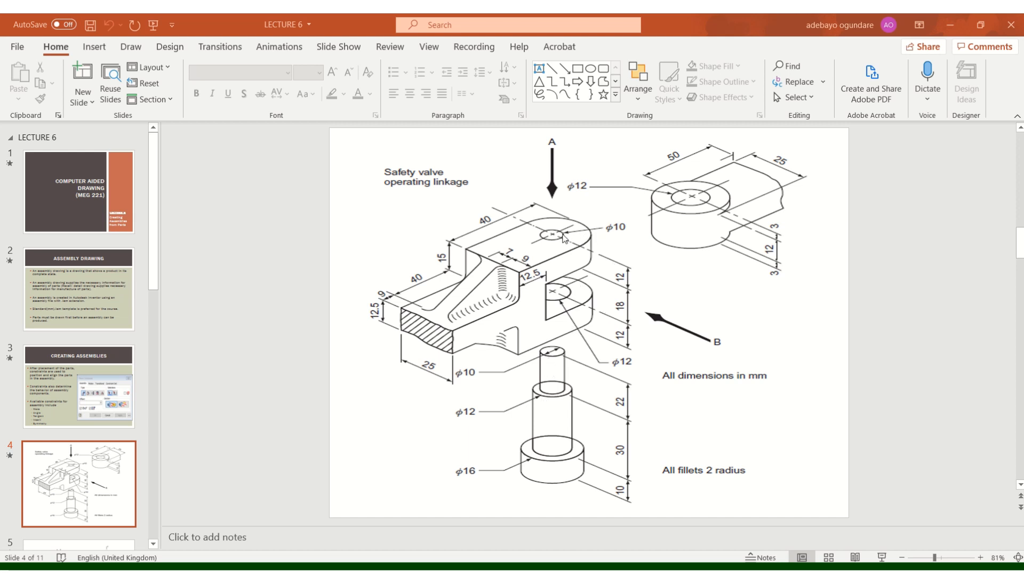
{"action": "mouse_move", "coordinate": [698, 312]}
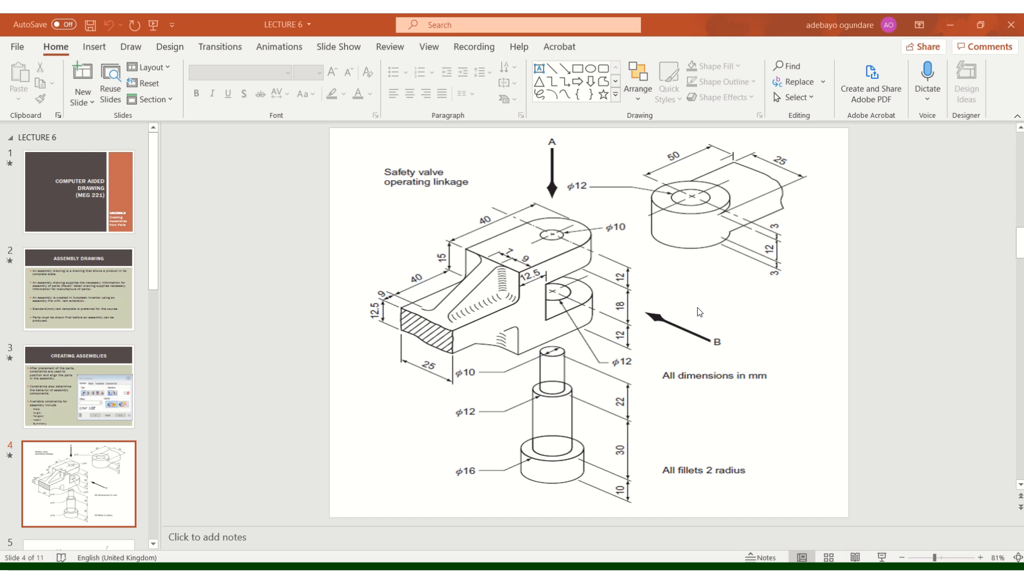
{"action": "mouse_move", "coordinate": [761, 258]}
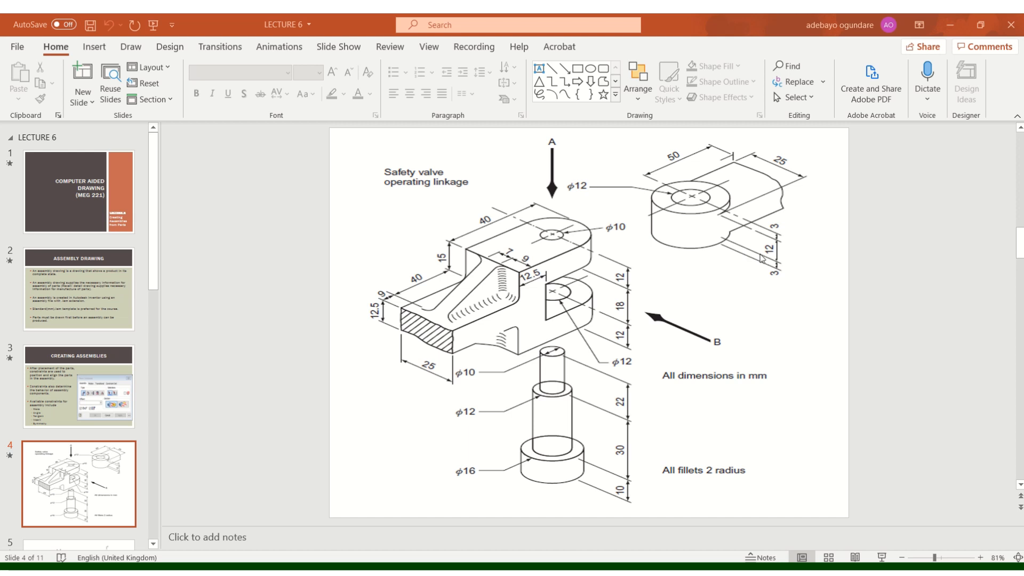
{"action": "mouse_move", "coordinate": [790, 231]}
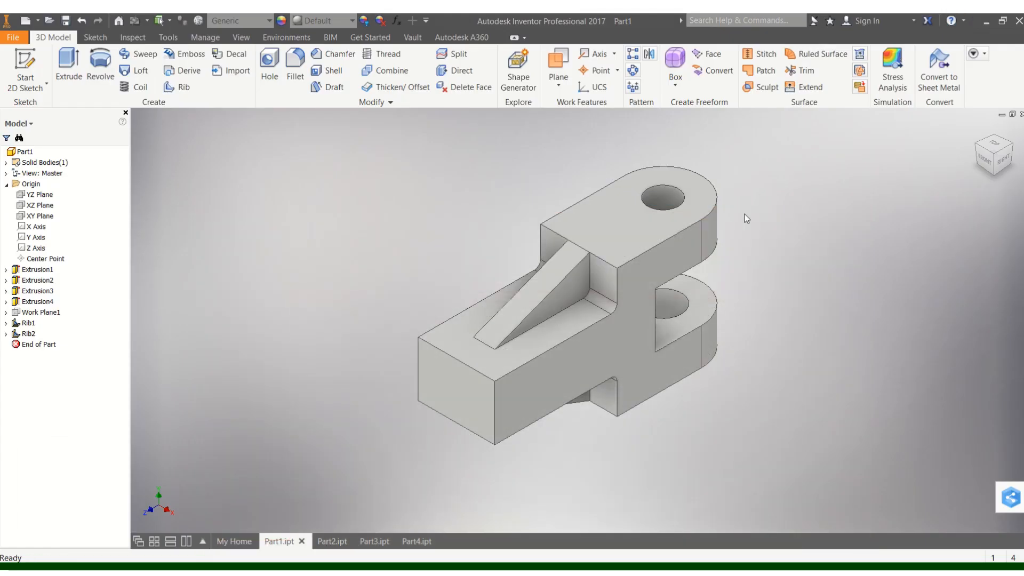
{"action": "mouse_move", "coordinate": [739, 268]}
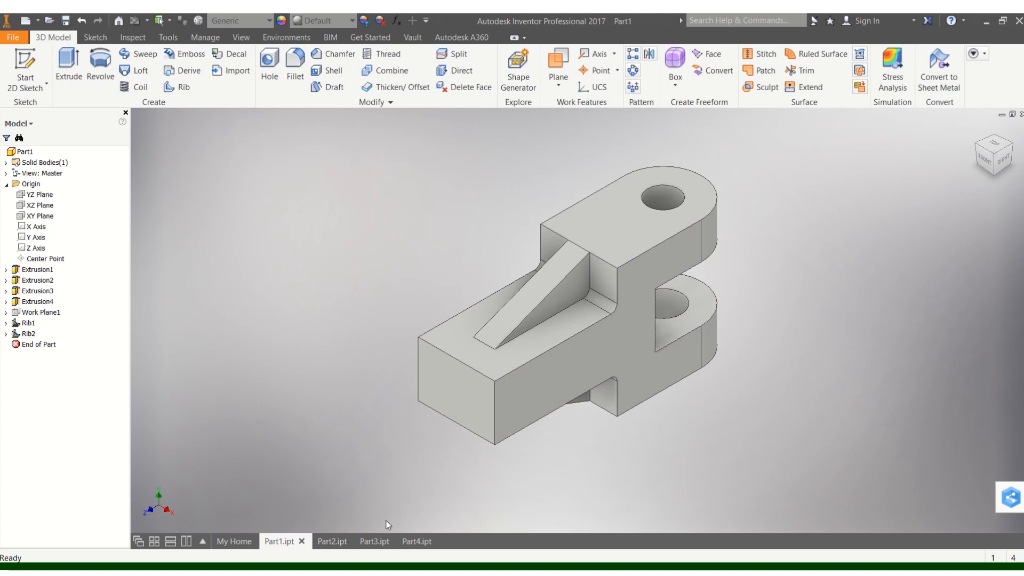
Inspect the link, pin and nut parts (Part2, Part3, Part4) in turn, ending on Part4
{"action": "left_click", "coordinate": [320, 541]}
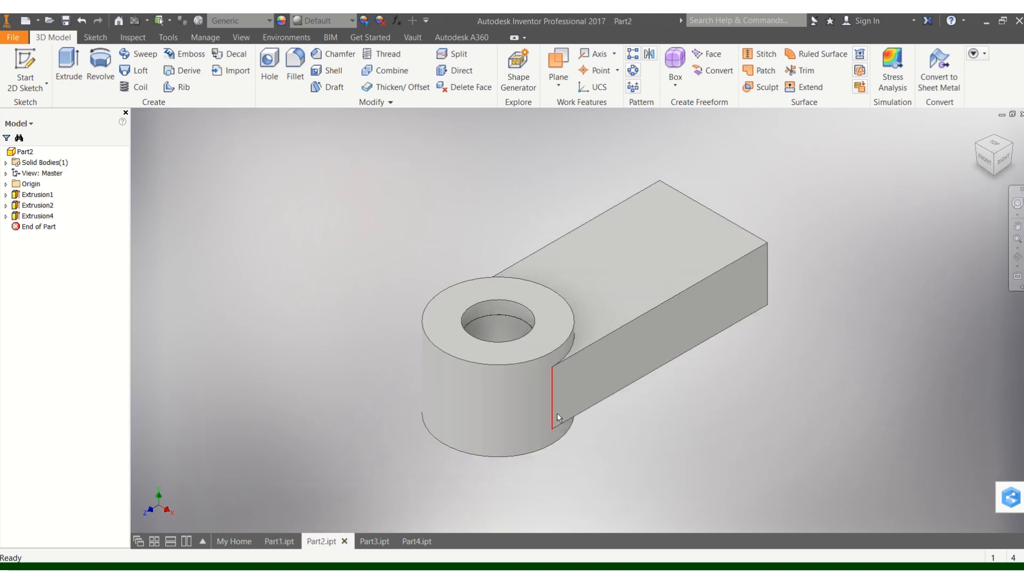
{"action": "mouse_move", "coordinate": [374, 540]}
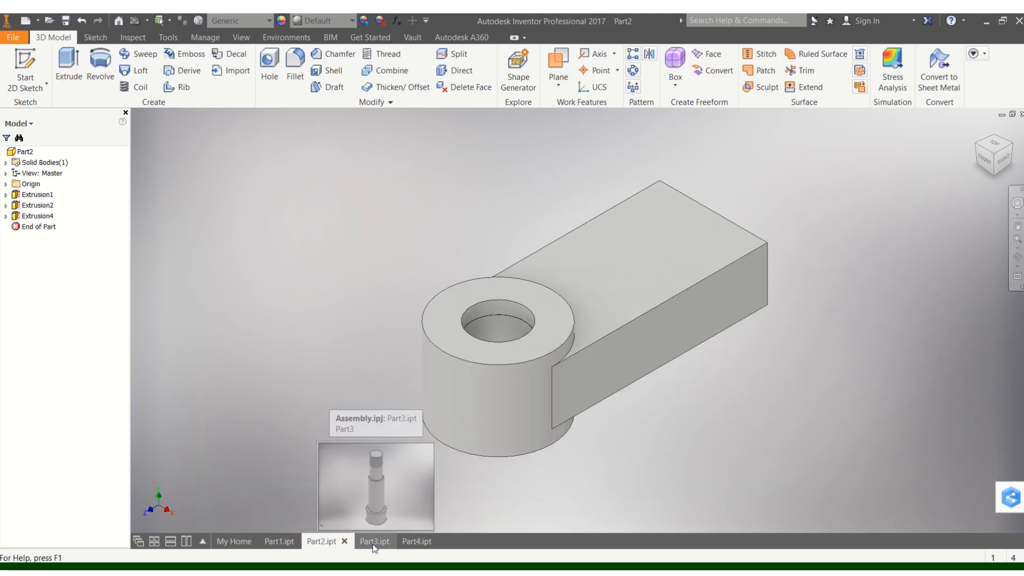
{"action": "left_click", "coordinate": [373, 540]}
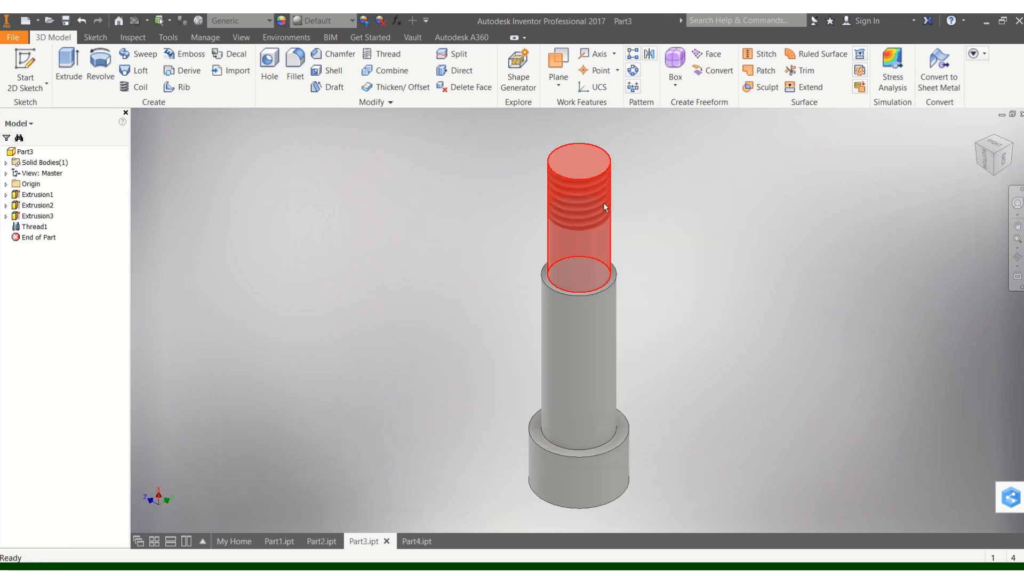
{"action": "left_click", "coordinate": [442, 478]}
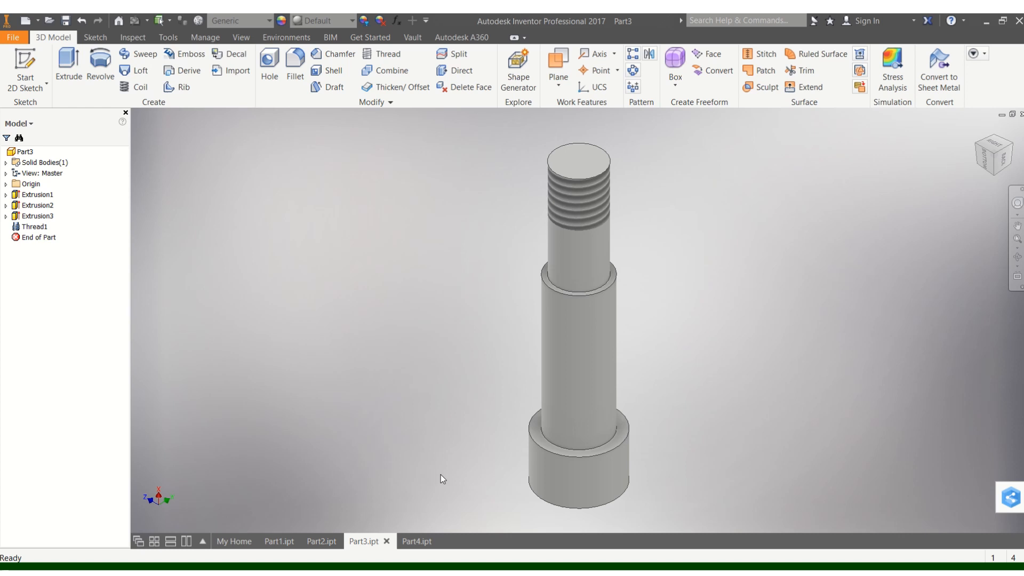
{"action": "mouse_move", "coordinate": [417, 540]}
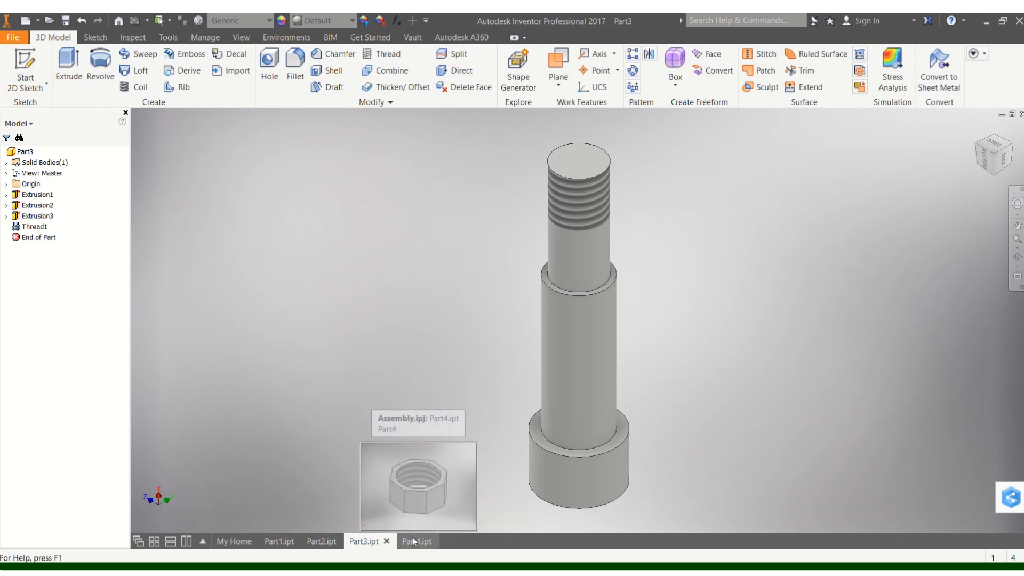
{"action": "left_click", "coordinate": [416, 540]}
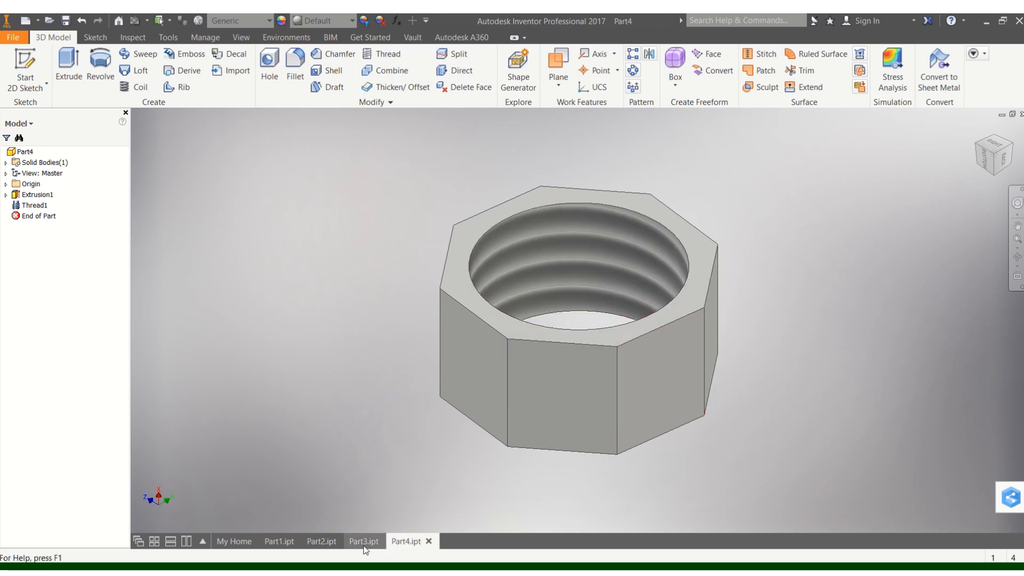
{"action": "left_click", "coordinate": [364, 541]}
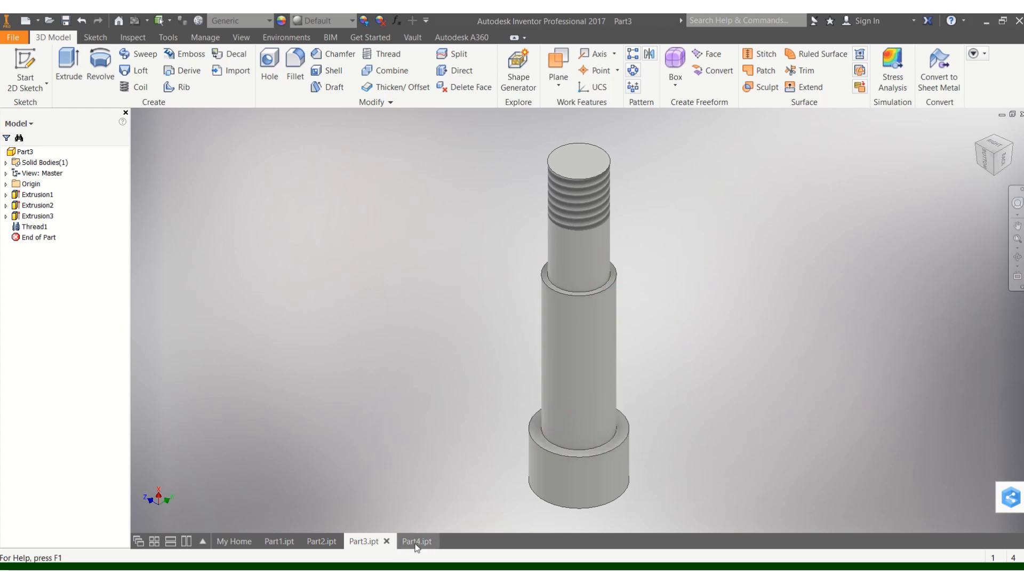
{"action": "left_click", "coordinate": [415, 541]}
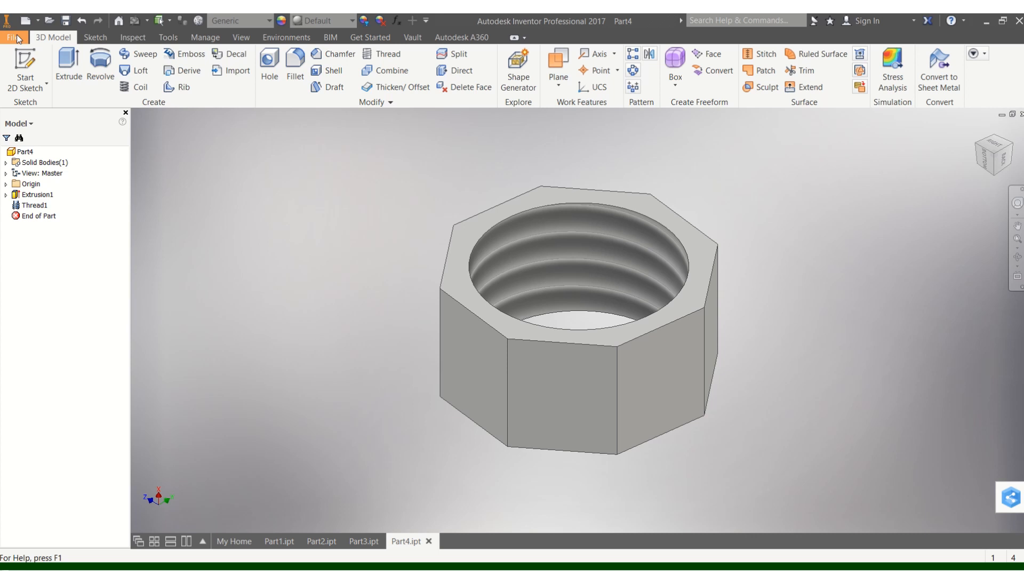
Create a new assembly from the Metric Standard (mm).iam template
{"action": "left_click", "coordinate": [12, 37]}
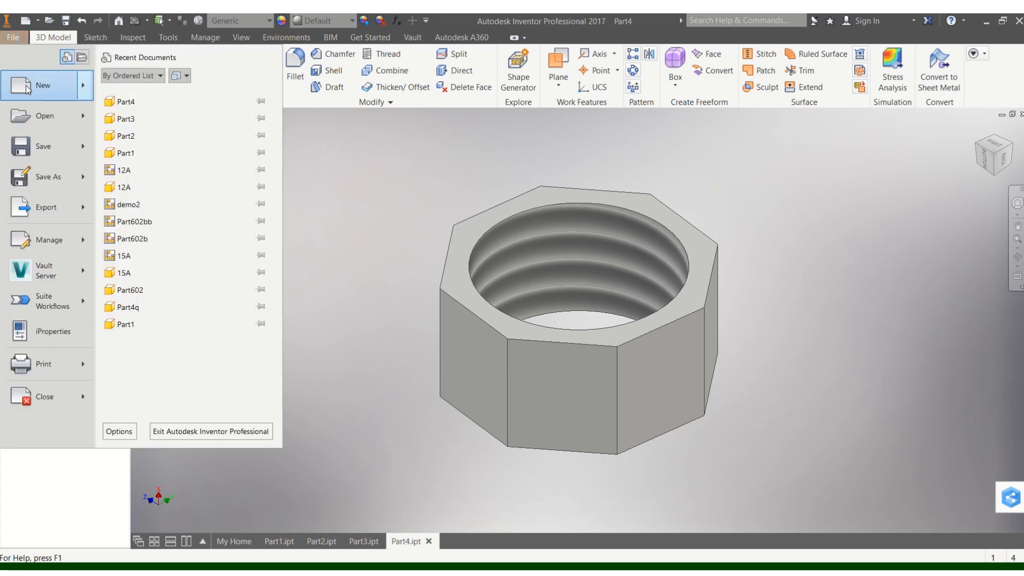
{"action": "left_click", "coordinate": [41, 85]}
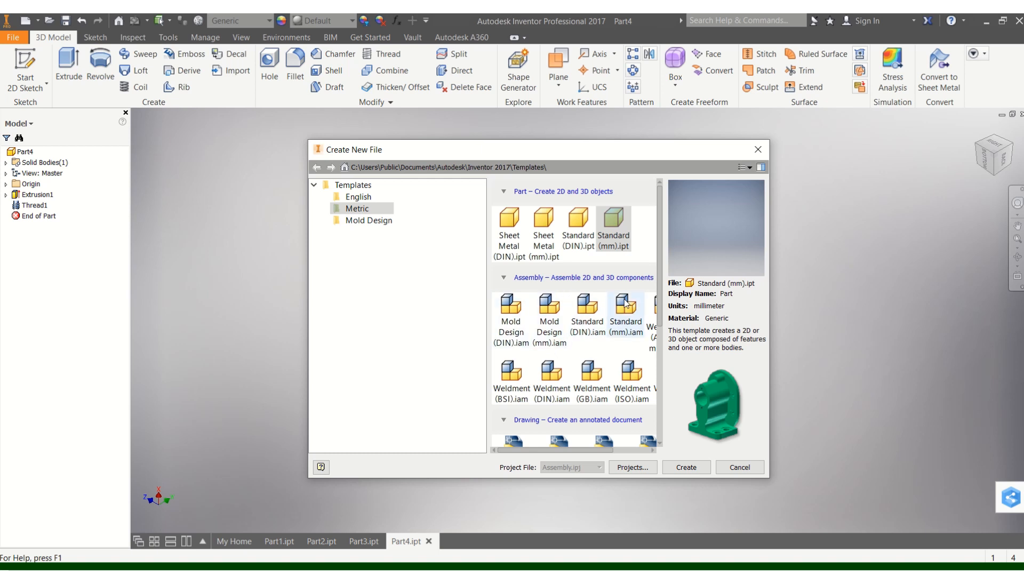
{"action": "mouse_move", "coordinate": [627, 304]}
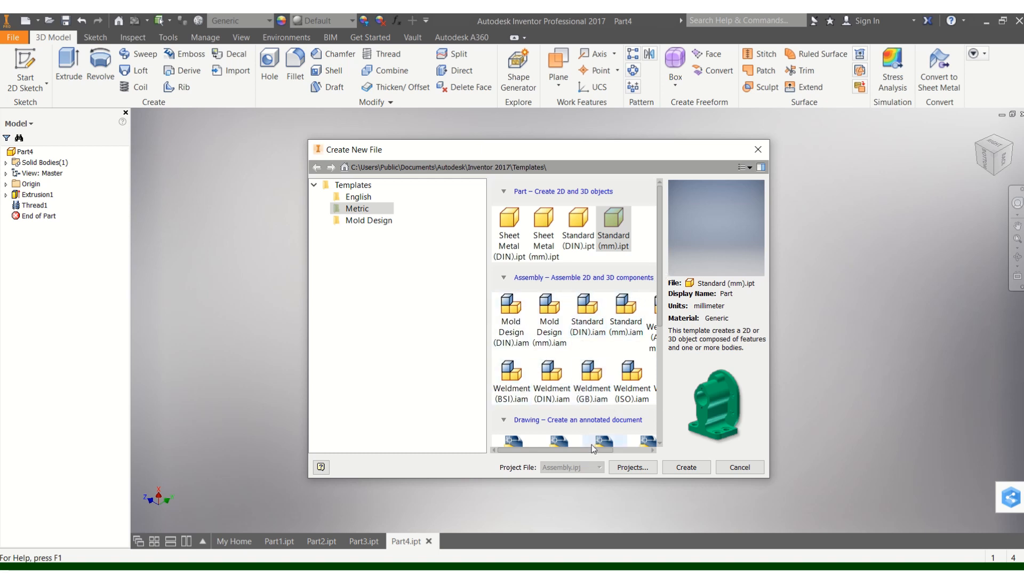
{"action": "scroll", "scroll_direction": "right", "scroll_amount": 3}
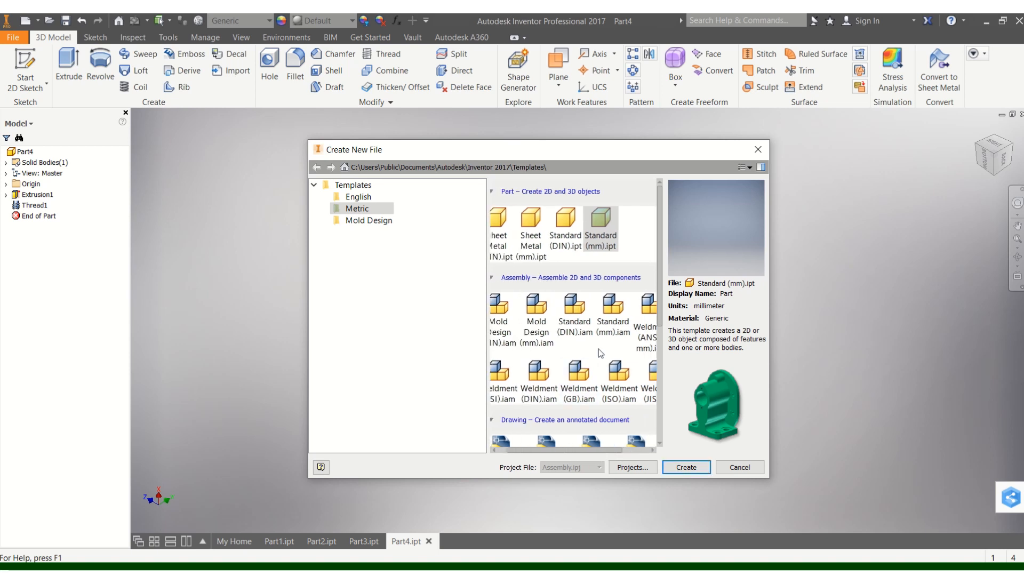
{"action": "left_click", "coordinate": [612, 307]}
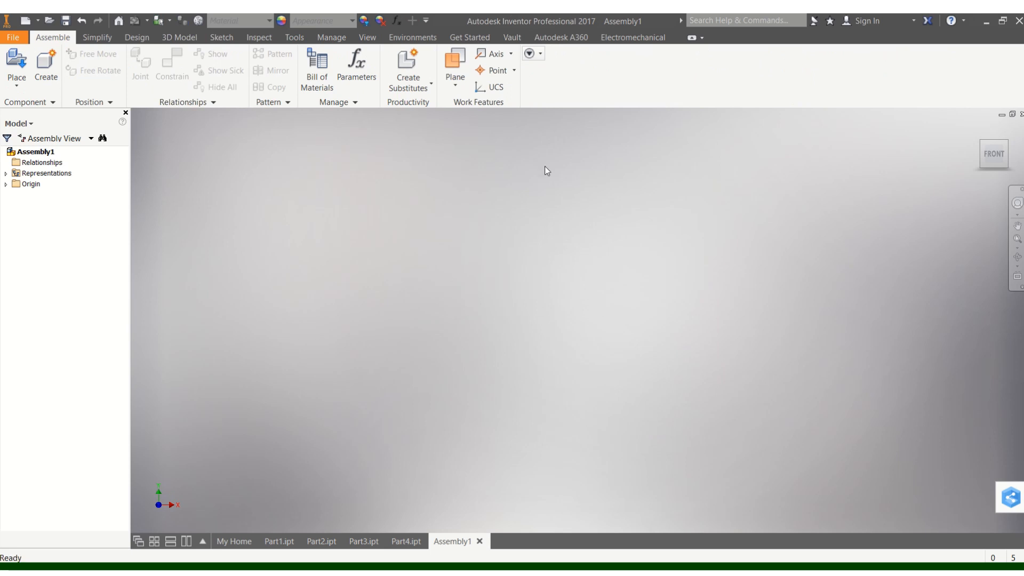
{"action": "mouse_move", "coordinate": [527, 299]}
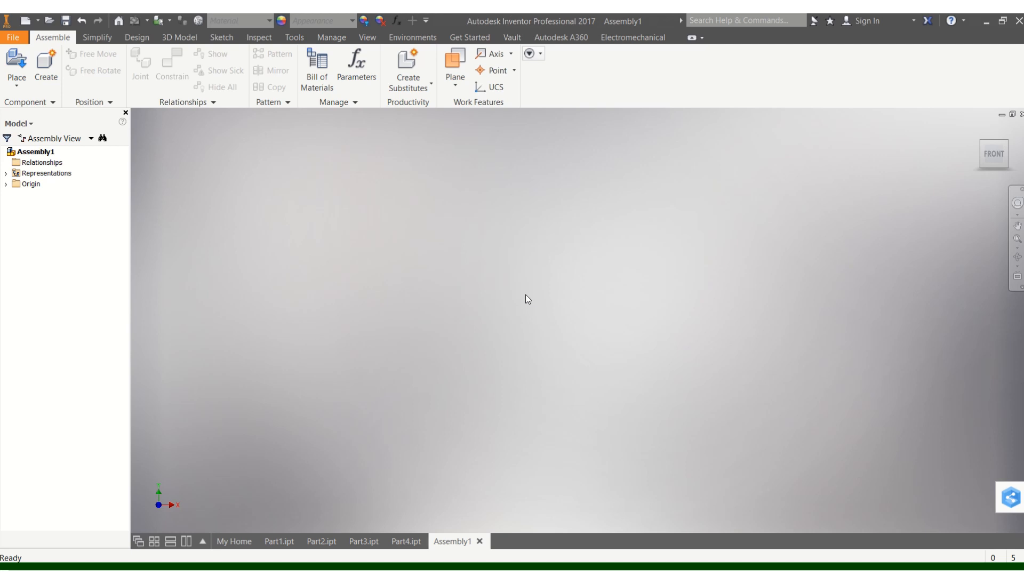
{"action": "mouse_move", "coordinate": [431, 221]}
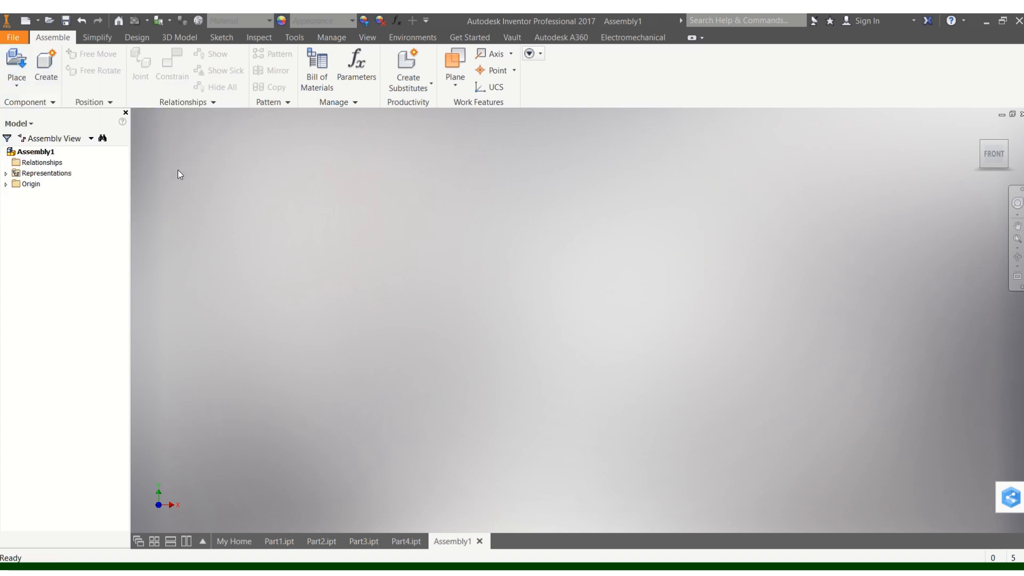
{"action": "left_click", "coordinate": [15, 69]}
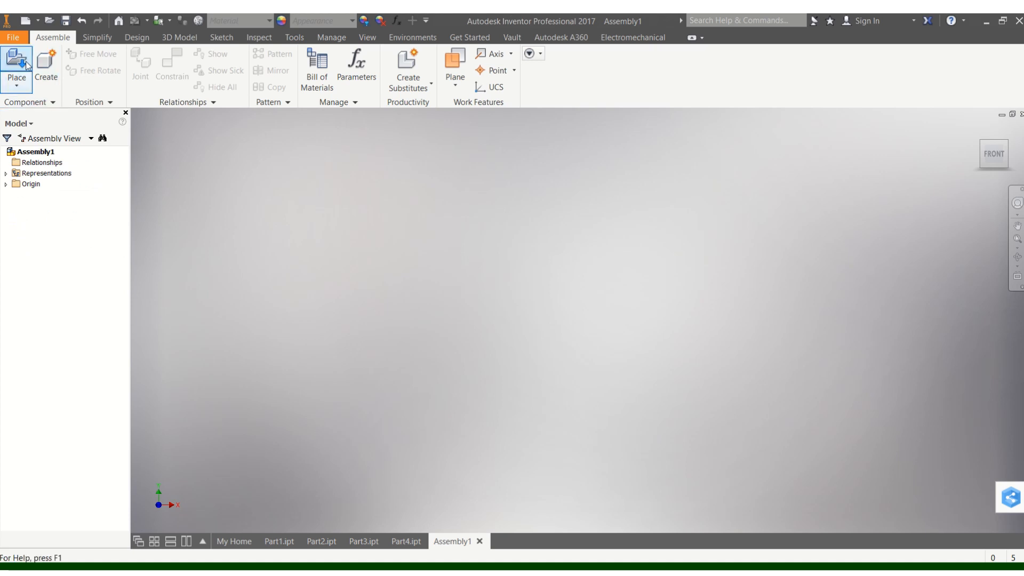
Select Part1 through Part4 together in the Place Component dialog
{"action": "left_click", "coordinate": [15, 68]}
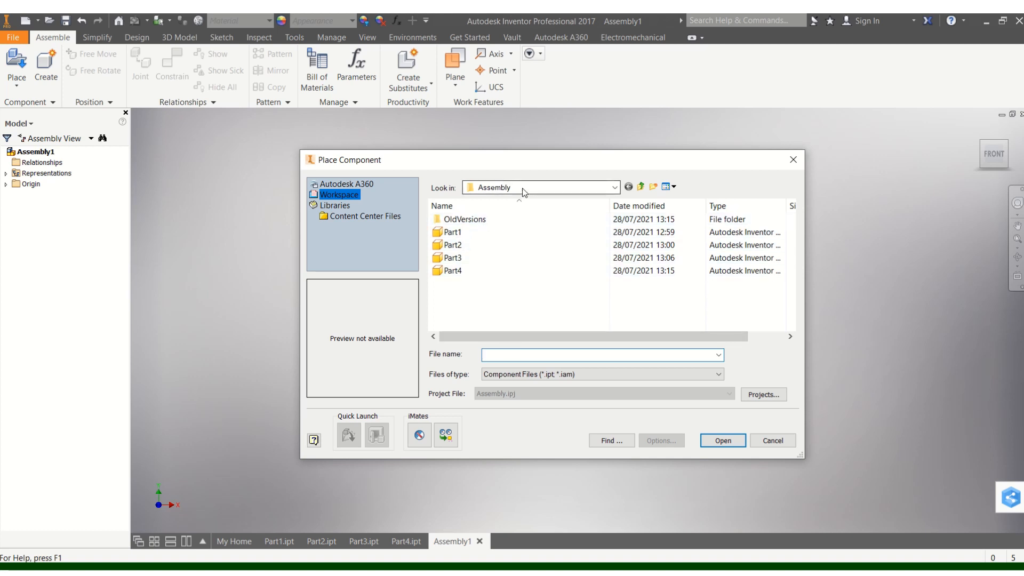
{"action": "left_click", "coordinate": [601, 354]}
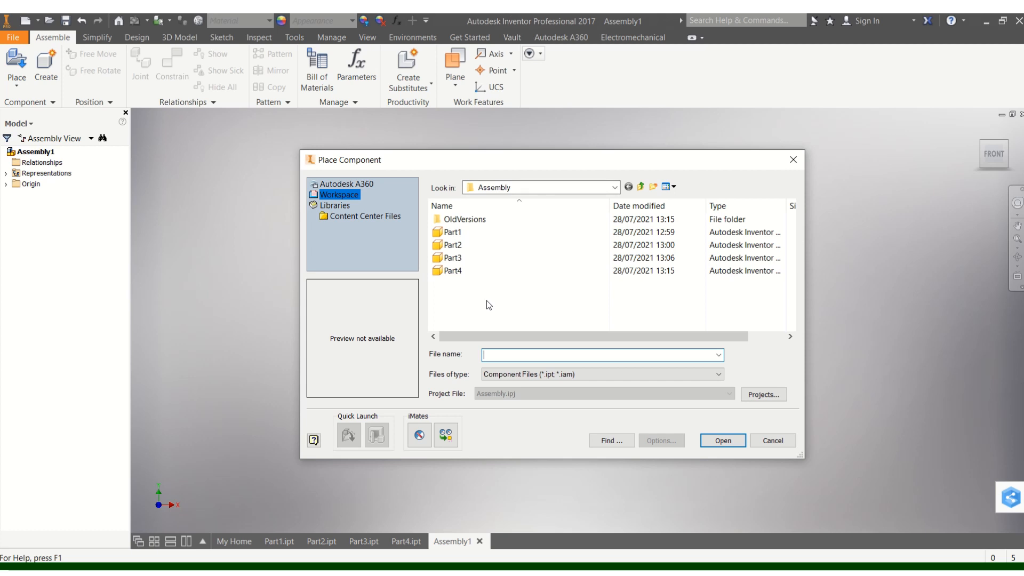
{"action": "mouse_move", "coordinate": [479, 301]}
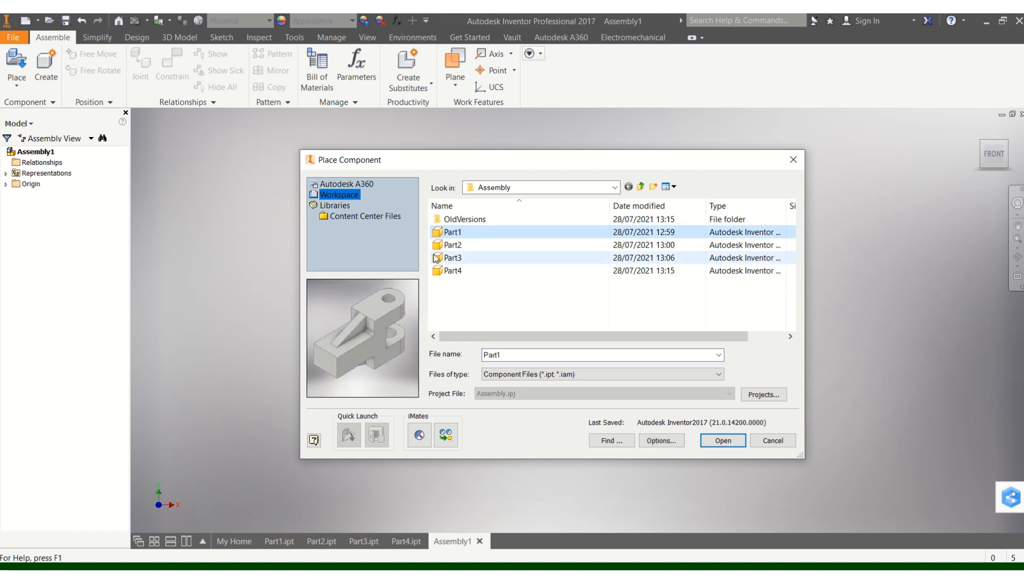
{"action": "left_click", "coordinate": [451, 245]}
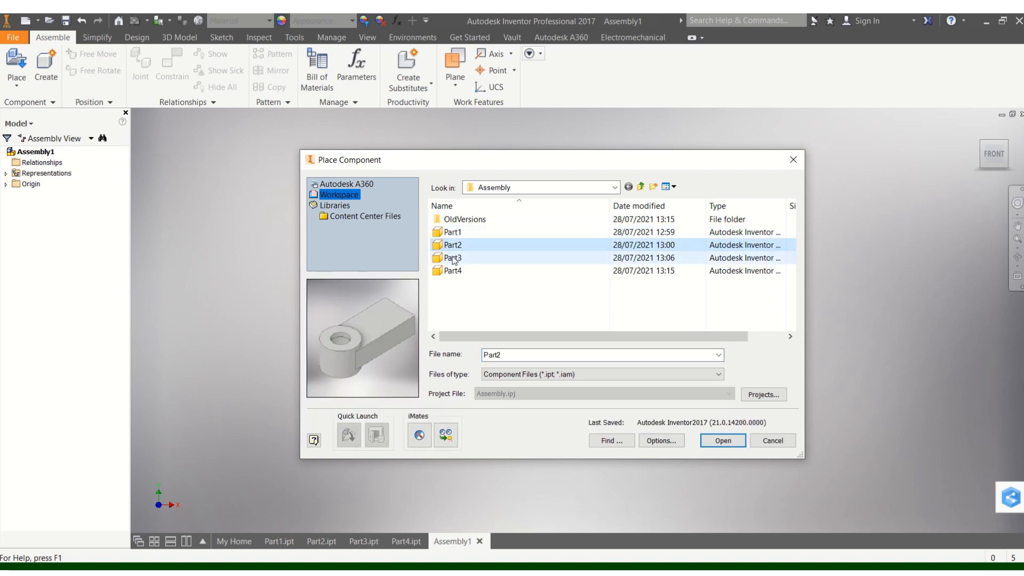
{"action": "left_click", "coordinate": [452, 271]}
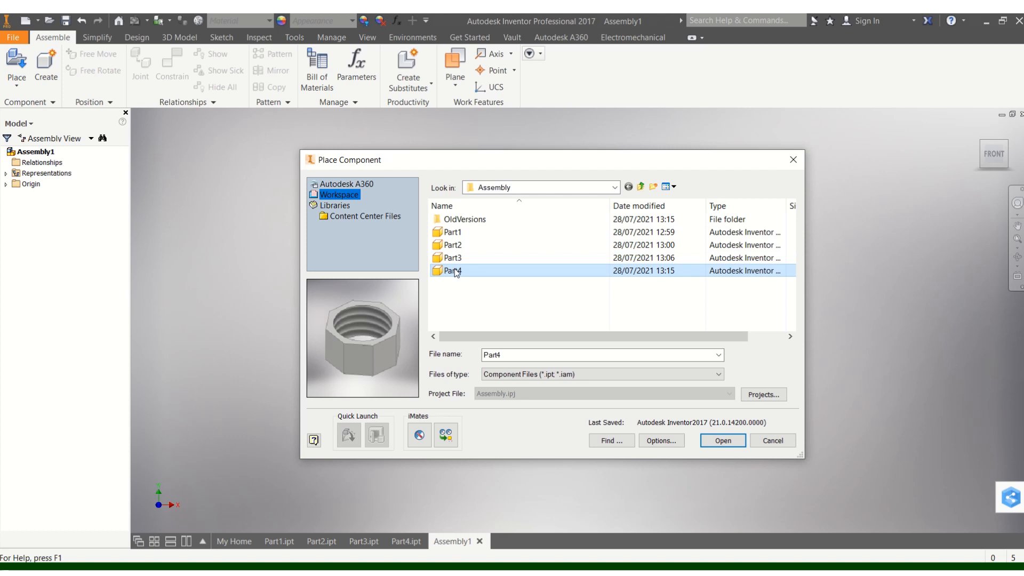
{"action": "left_click", "coordinate": [451, 232]}
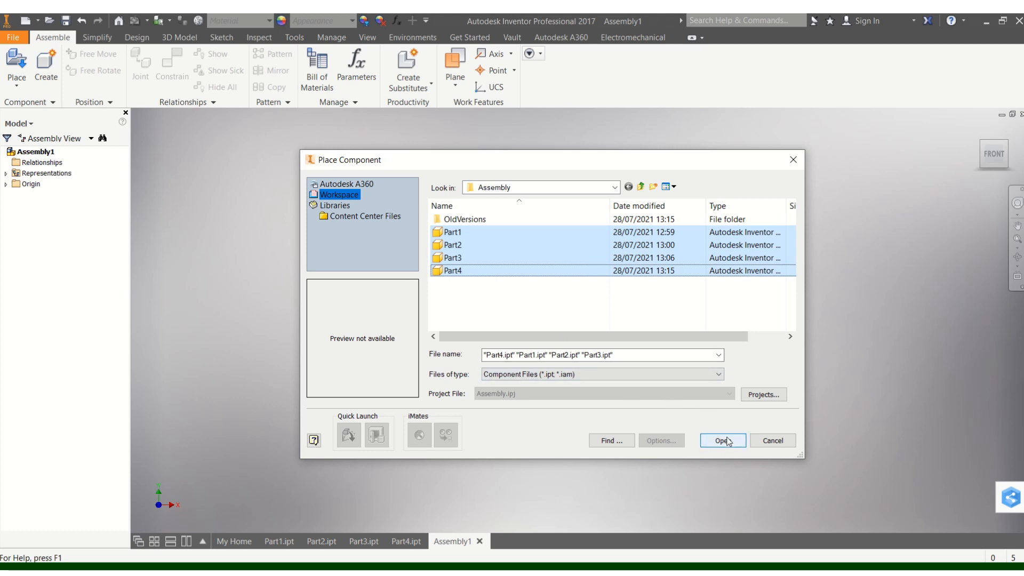
Place one instance each of Part1 to Part4 into Assembly1
{"action": "left_click", "coordinate": [721, 440]}
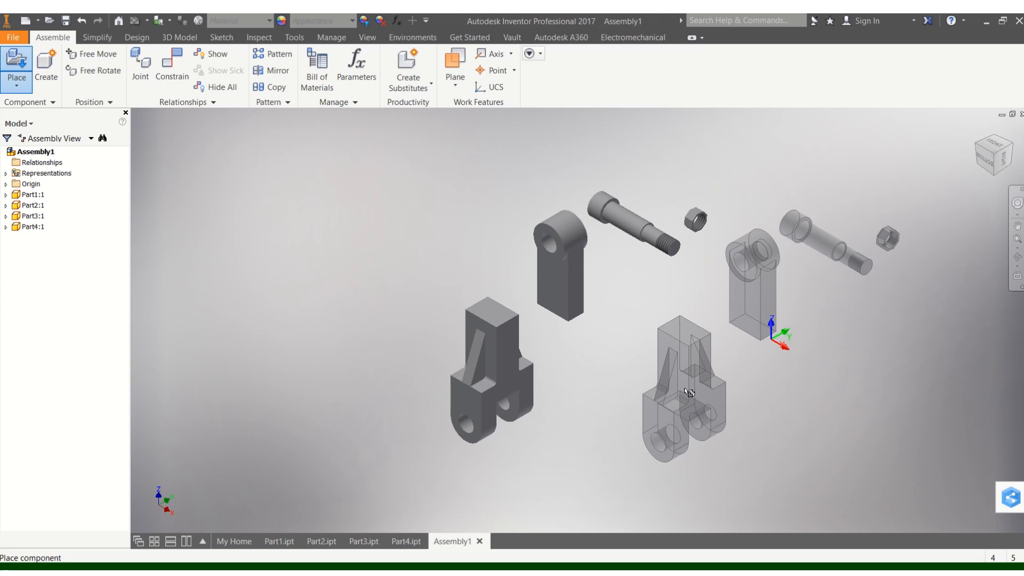
{"action": "left_click_drag", "start_coordinate": [685, 392], "coordinate": [790, 362]}
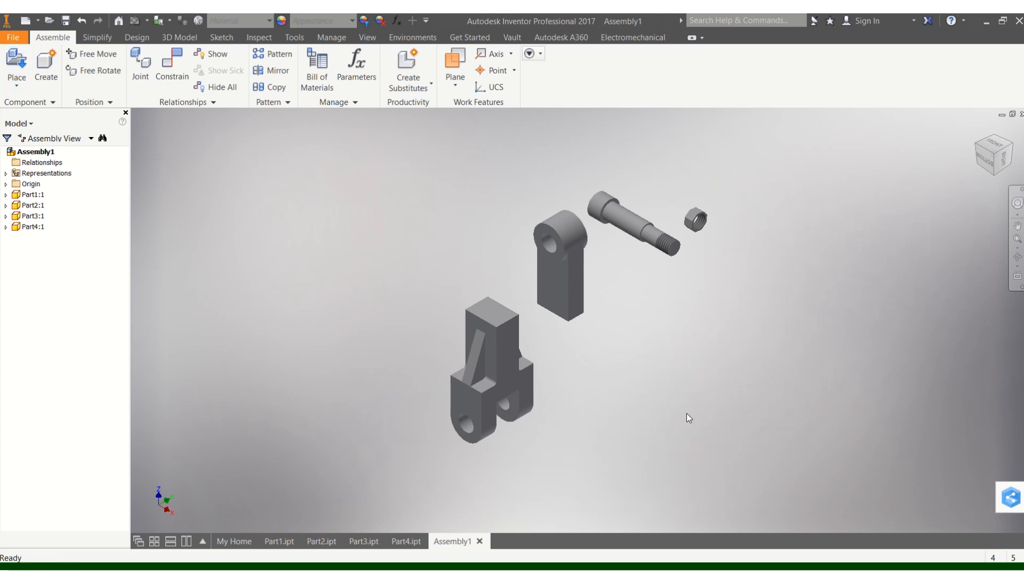
{"action": "mouse_move", "coordinate": [531, 332]}
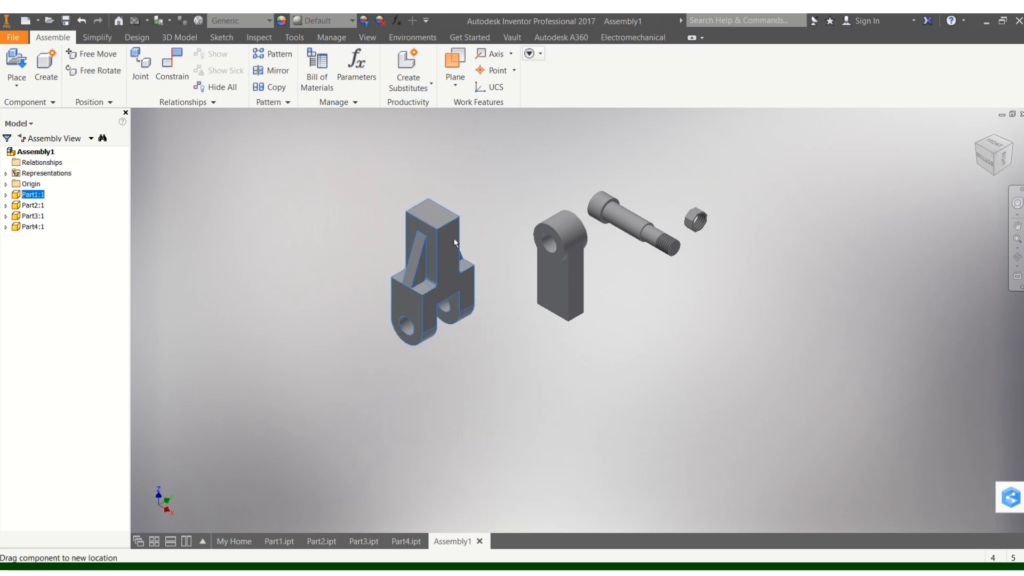
Drag the bracket to the left to spread the parts apart
{"action": "left_click_drag", "start_coordinate": [558, 255], "coordinate": [620, 333]}
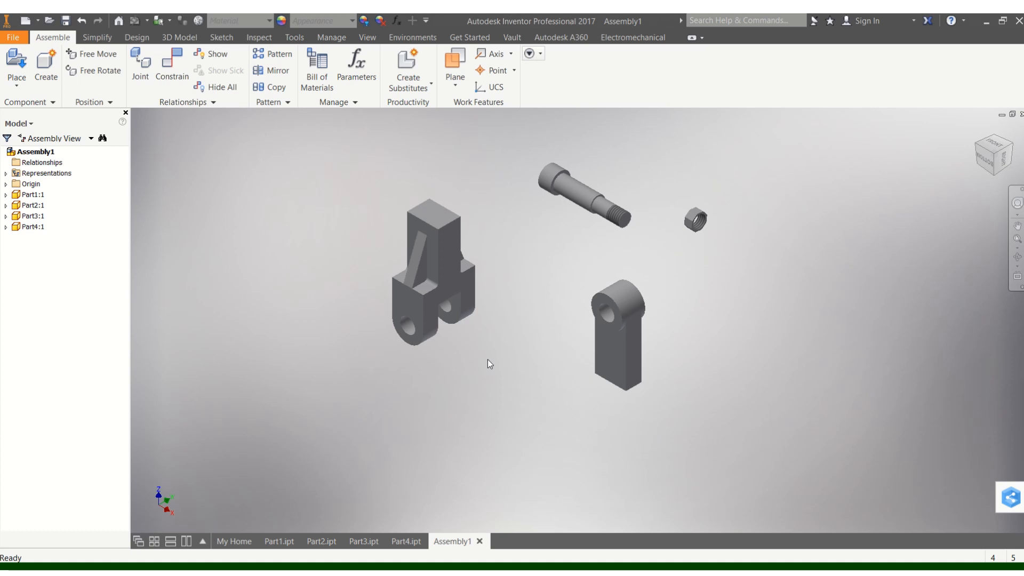
{"action": "mouse_move", "coordinate": [455, 259]}
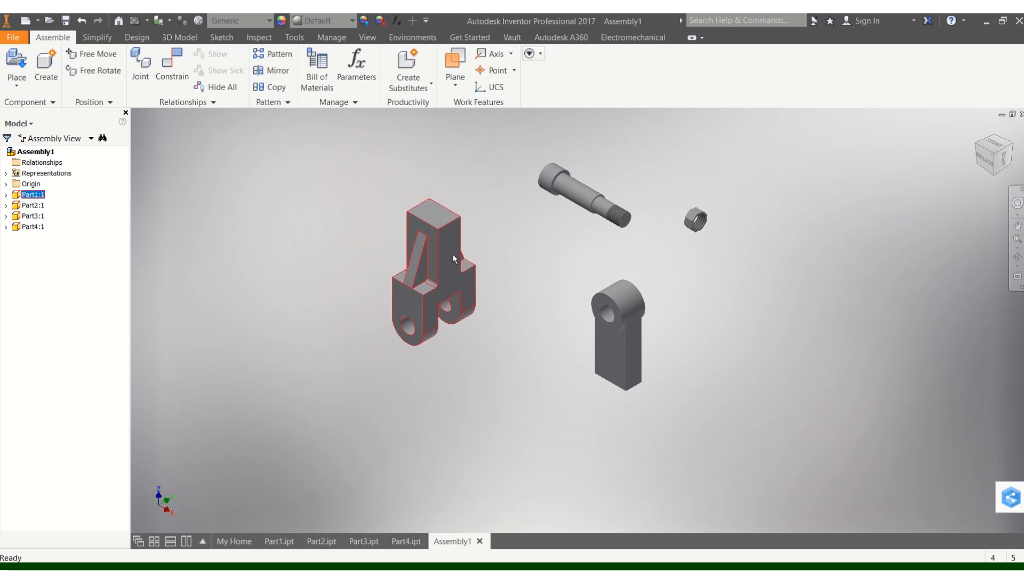
Ground the bracket, Part1, from its right-click menu
{"action": "left_click", "coordinate": [525, 241]}
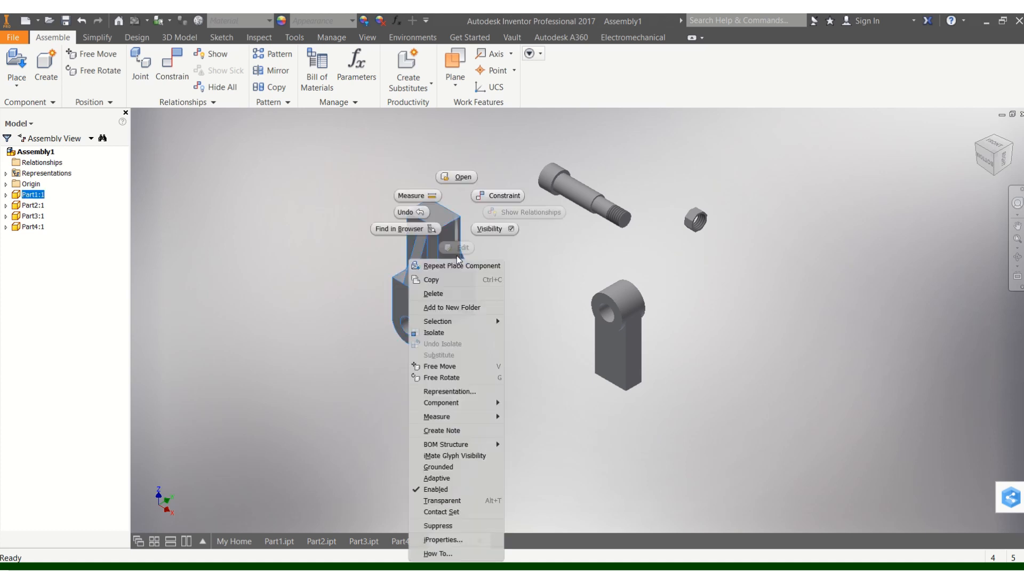
{"action": "mouse_move", "coordinate": [456, 465]}
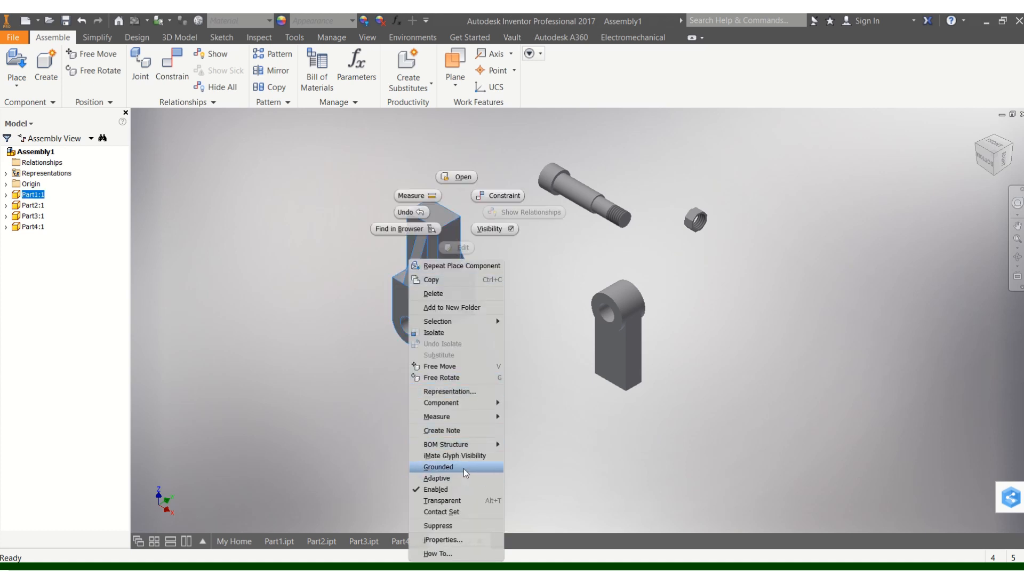
{"action": "left_click", "coordinate": [438, 466]}
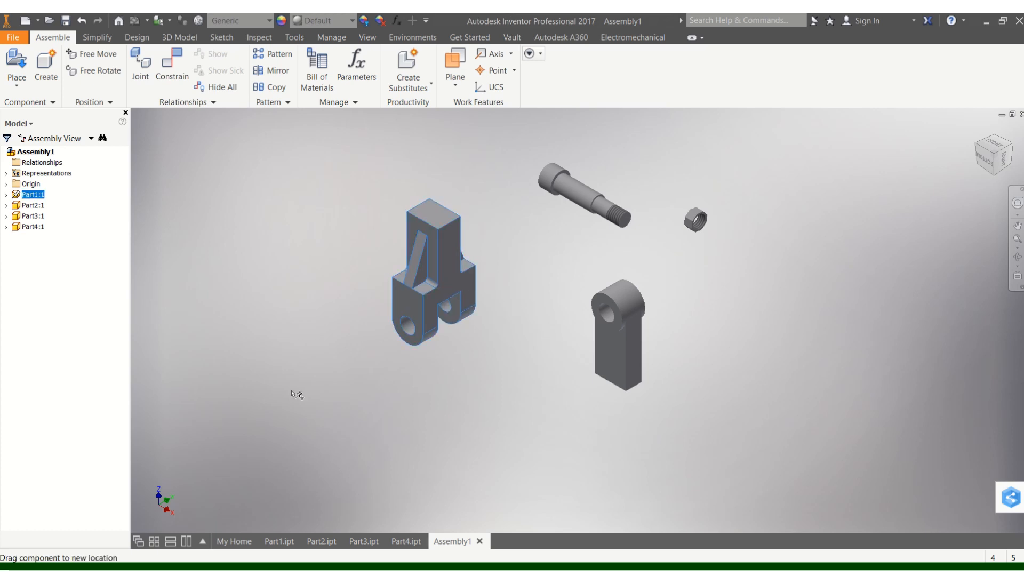
{"action": "left_click", "coordinate": [604, 346]}
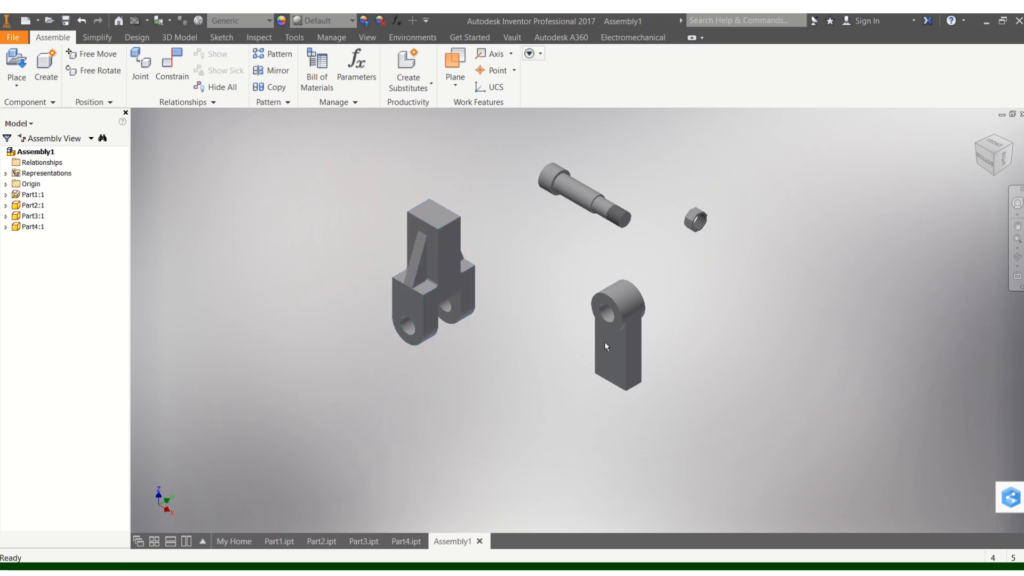
Orbit with the ViewCube to an angled three-quarter view of the four parts
{"action": "left_click_drag", "start_coordinate": [617, 346], "coordinate": [587, 320]}
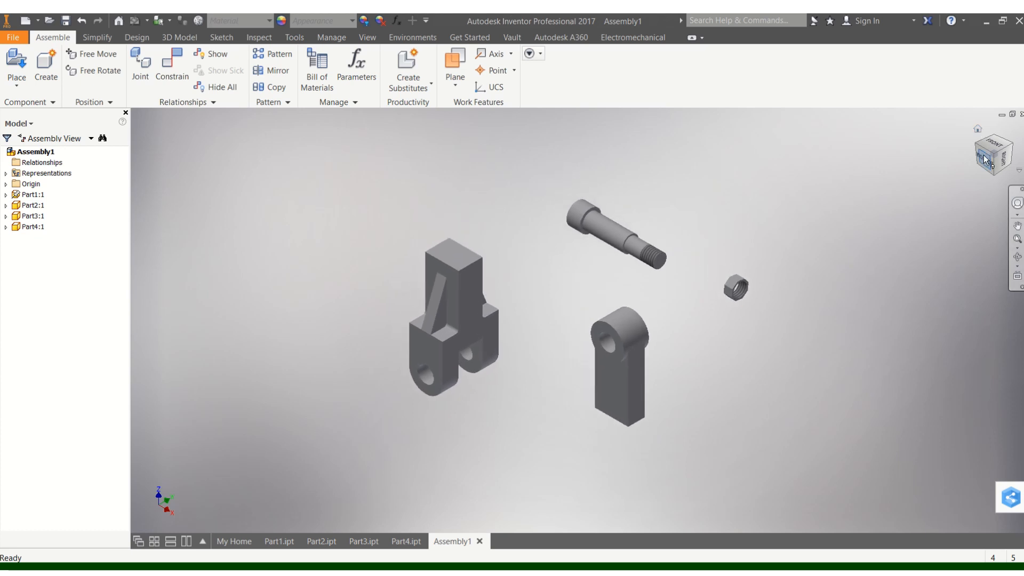
{"action": "left_click", "coordinate": [992, 154]}
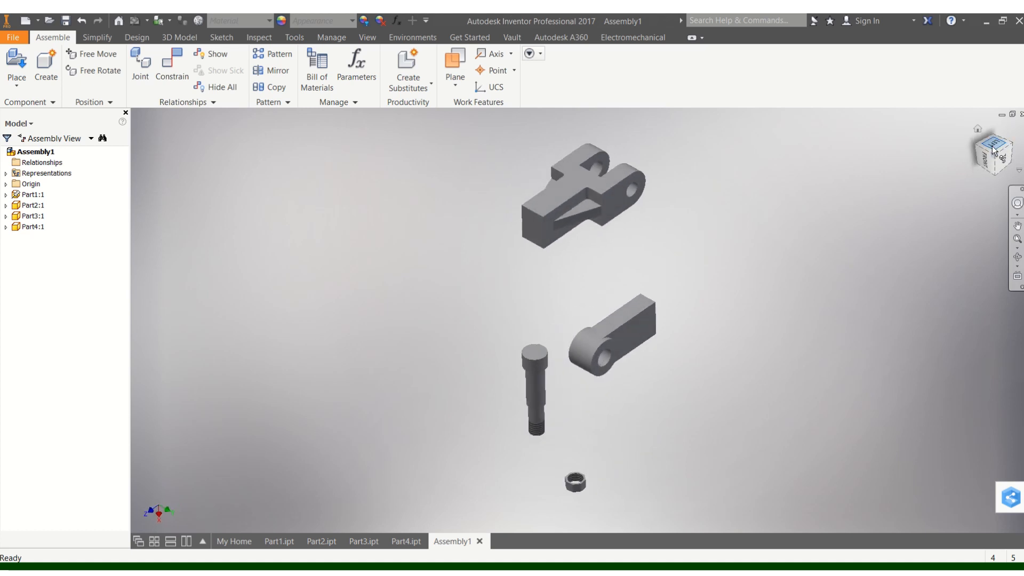
{"action": "left_click", "coordinate": [993, 154]}
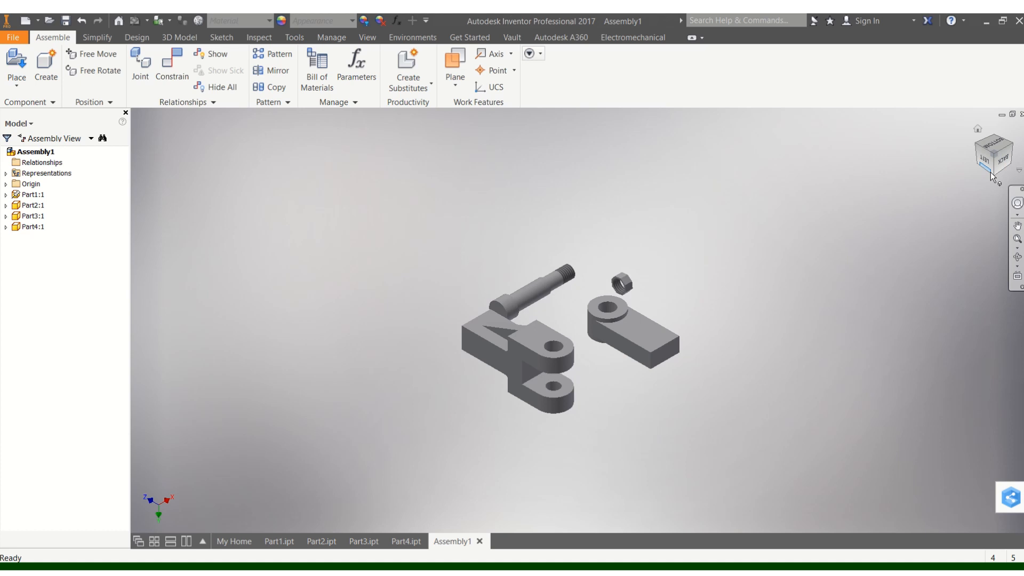
{"action": "left_click", "coordinate": [991, 160]}
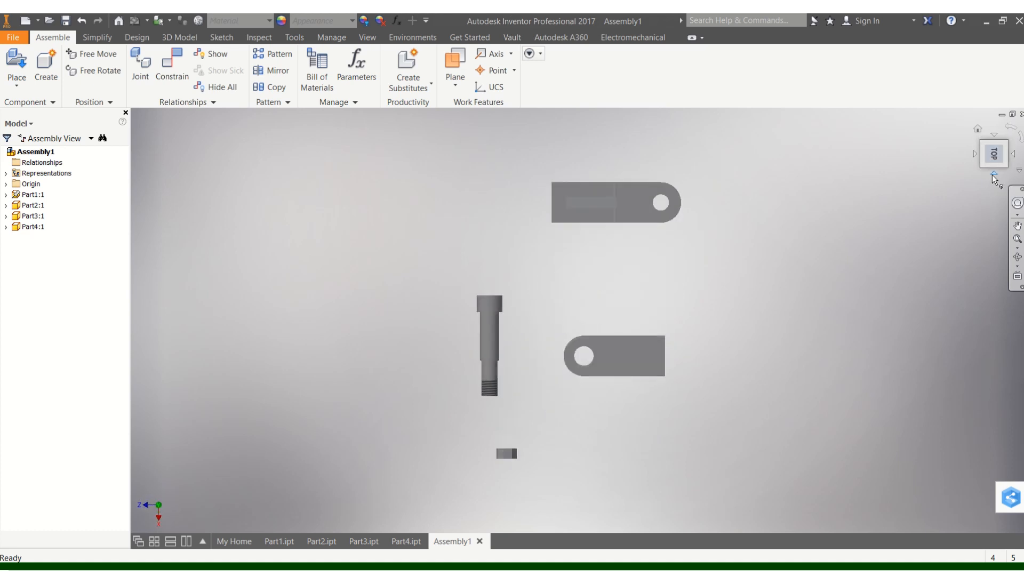
{"action": "left_click", "coordinate": [1006, 143]}
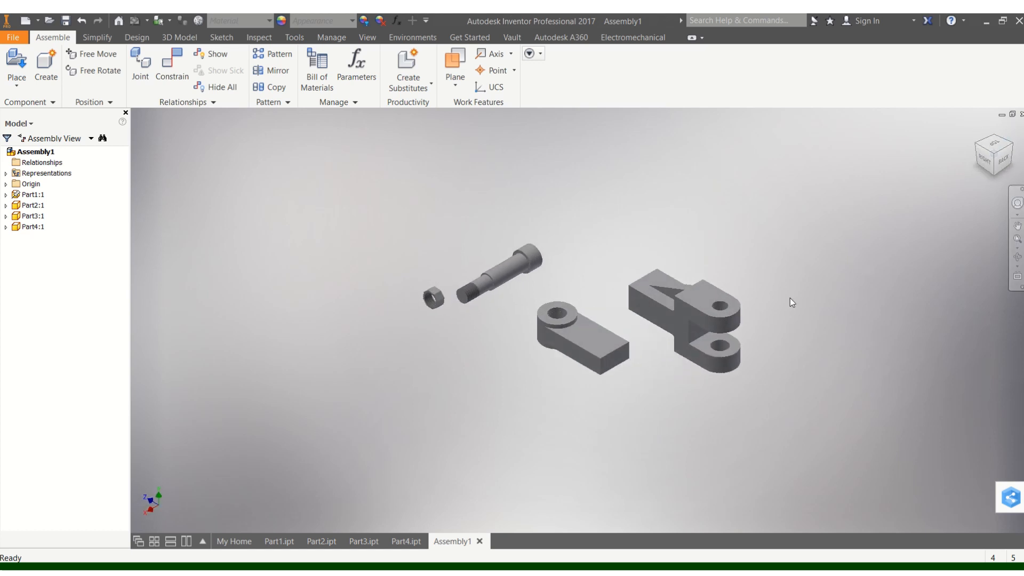
{"action": "mouse_move", "coordinate": [930, 192]}
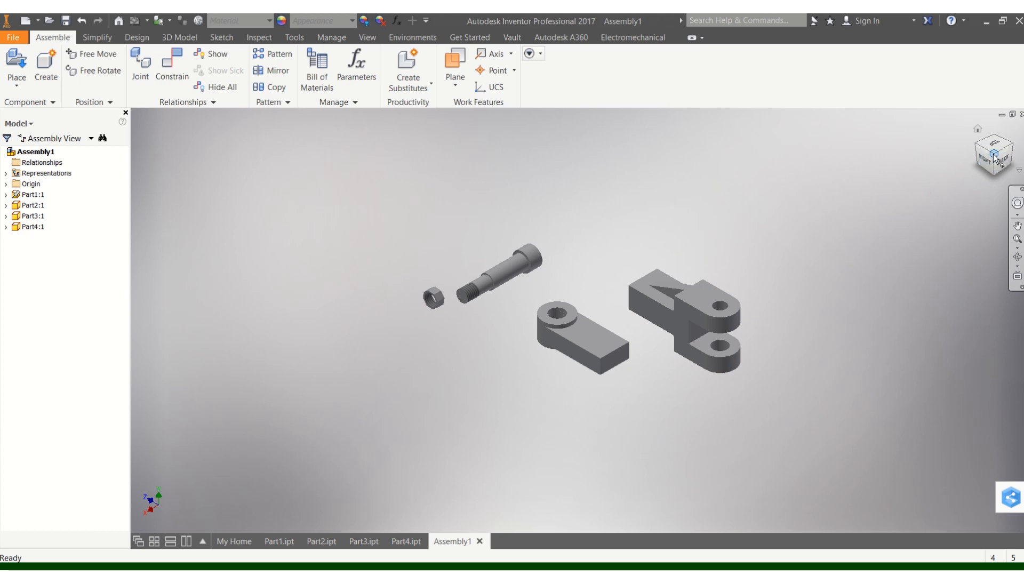
{"action": "mouse_move", "coordinate": [993, 154]}
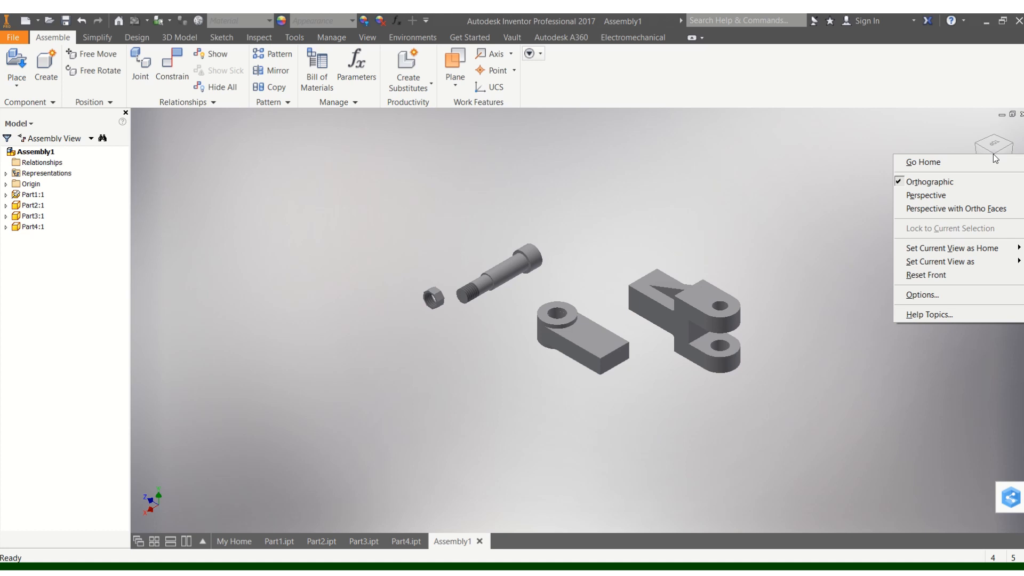
{"action": "mouse_move", "coordinate": [950, 248]}
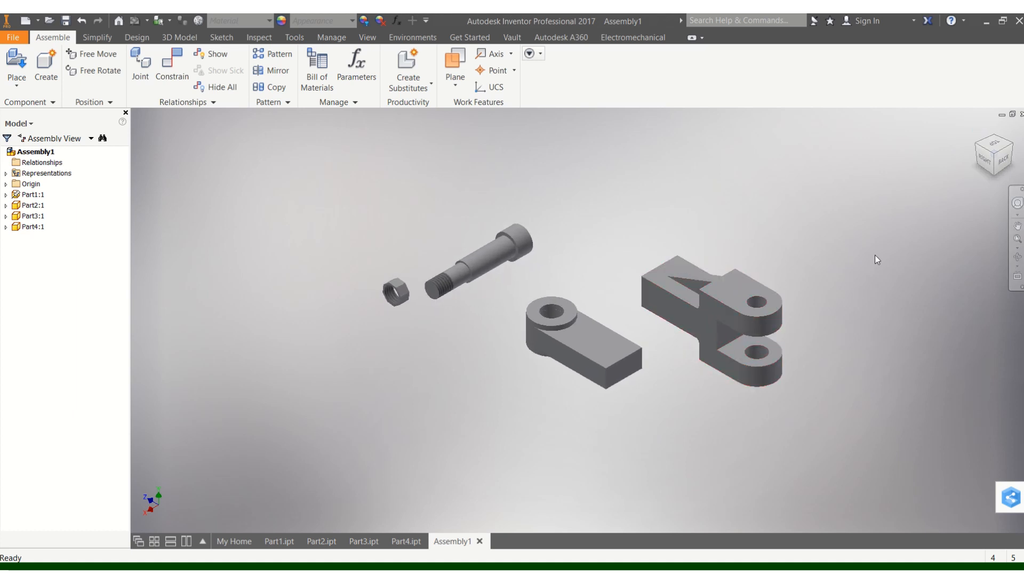
{"action": "left_click", "coordinate": [718, 320]}
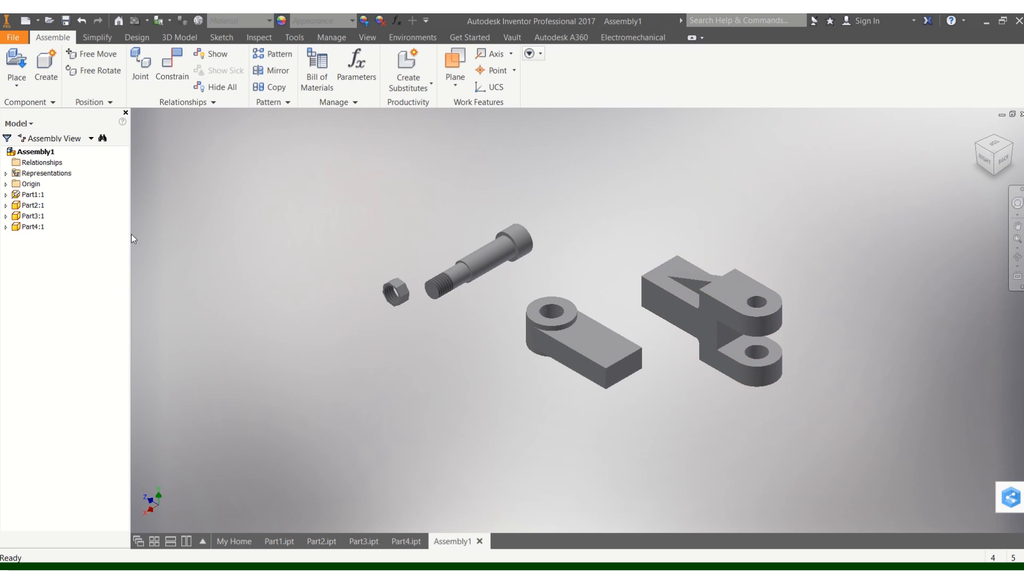
{"action": "mouse_move", "coordinate": [285, 198]}
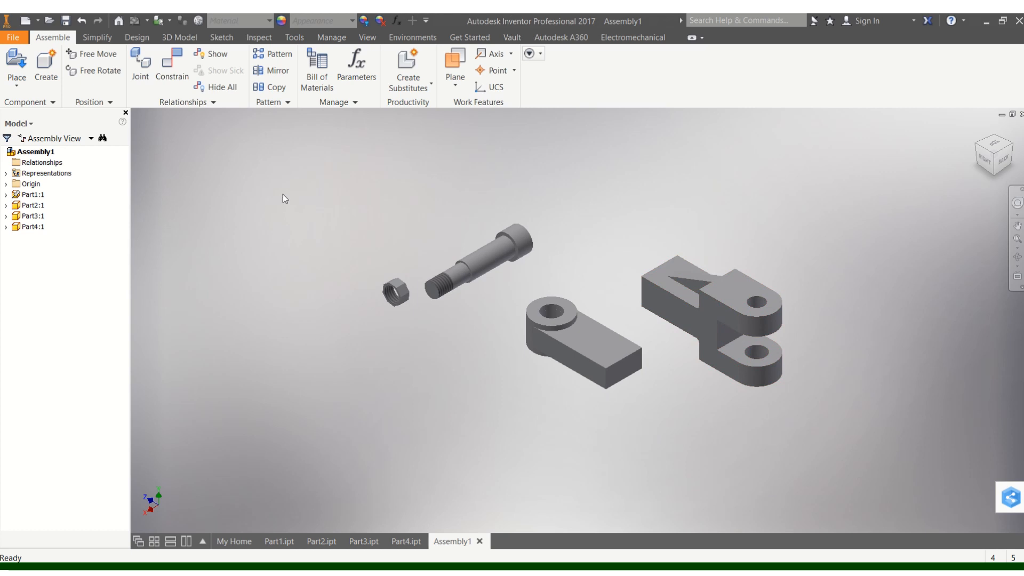
{"action": "mouse_move", "coordinate": [195, 129]}
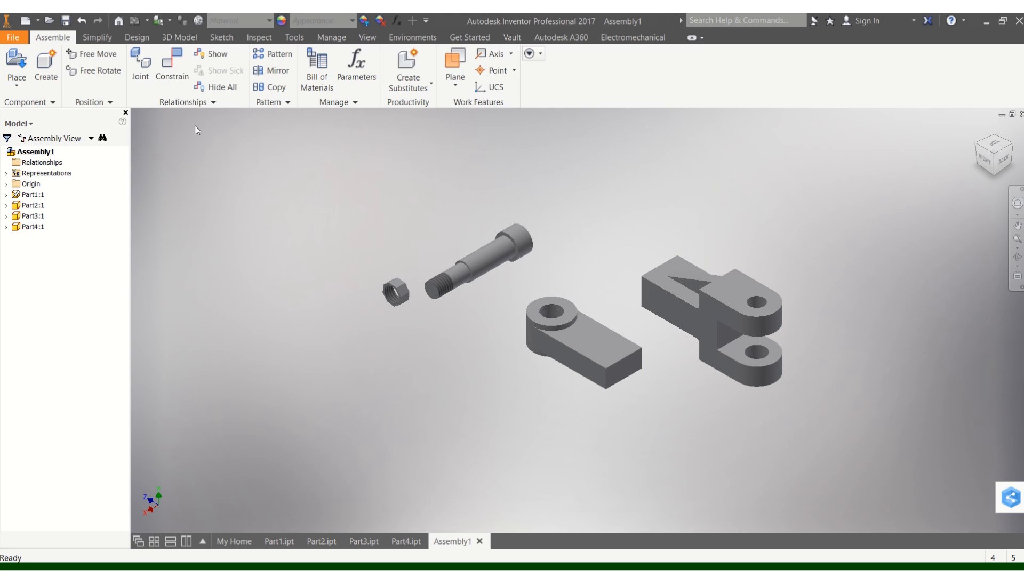
{"action": "mouse_move", "coordinate": [188, 116]}
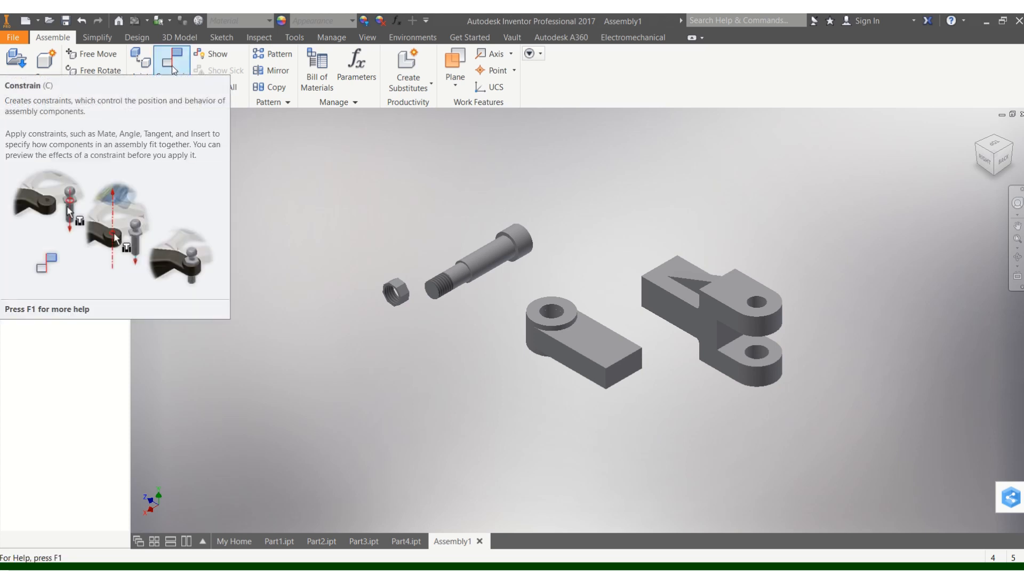
Apply a Mate constraint between the link's face and the bracket's lower lug face
{"action": "left_click", "coordinate": [172, 59]}
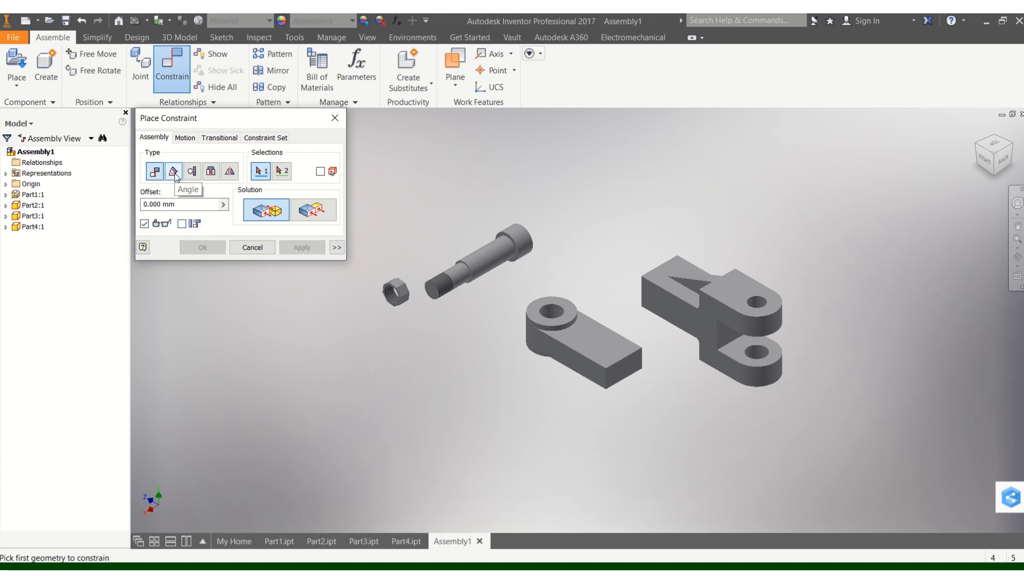
{"action": "mouse_move", "coordinate": [210, 171]}
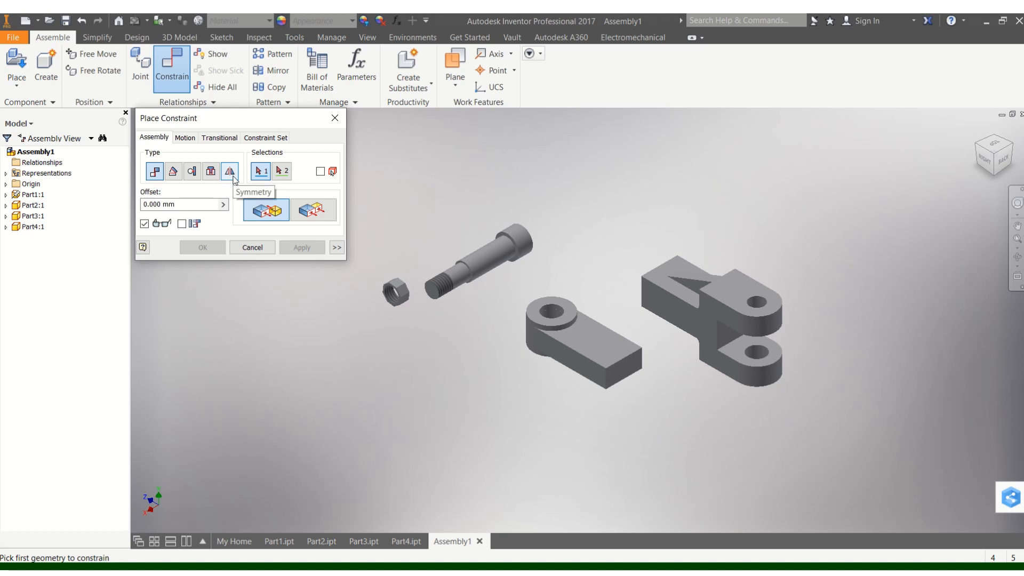
{"action": "left_click", "coordinate": [154, 171]}
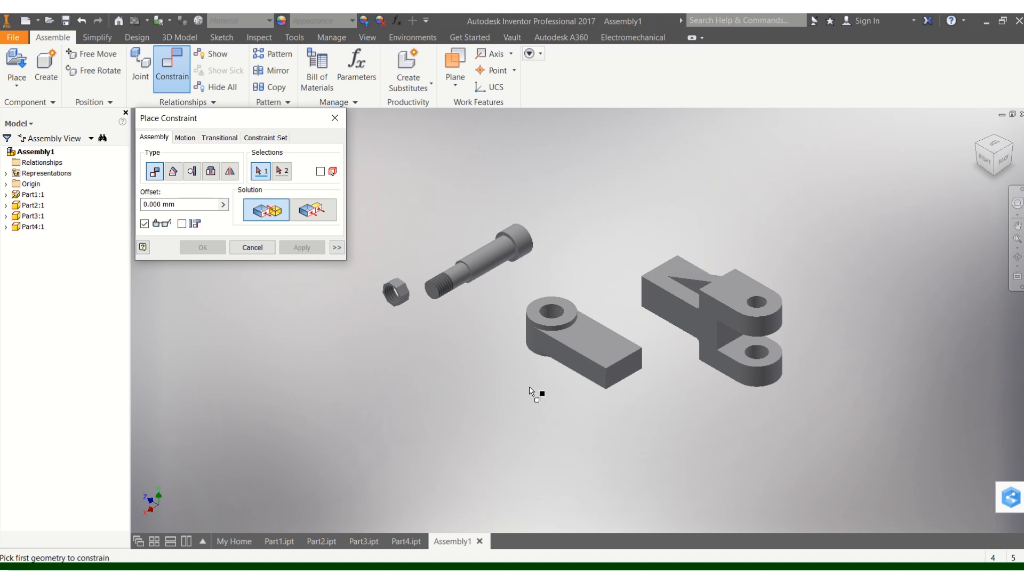
{"action": "mouse_move", "coordinate": [307, 287]}
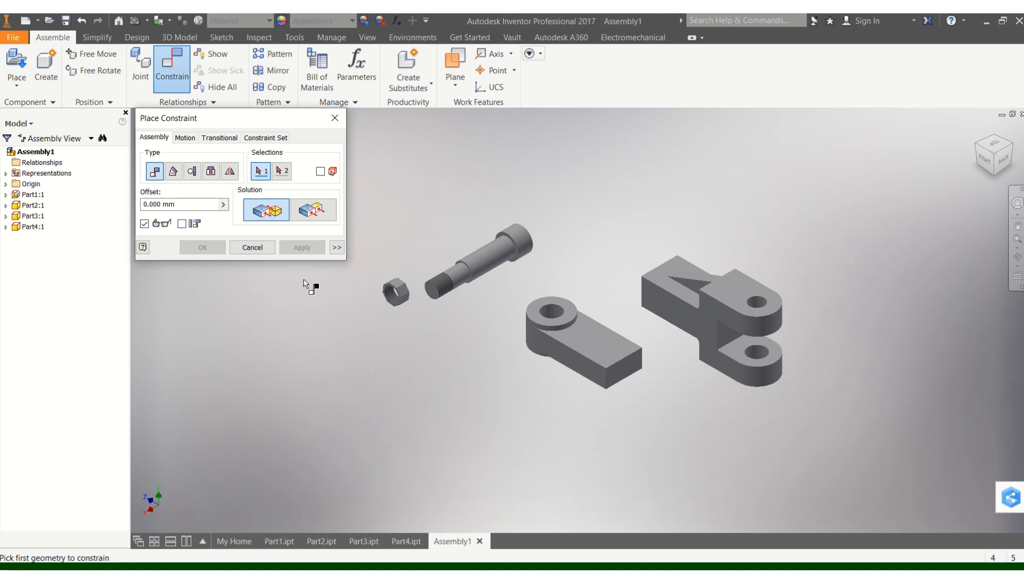
{"action": "mouse_move", "coordinate": [303, 281]}
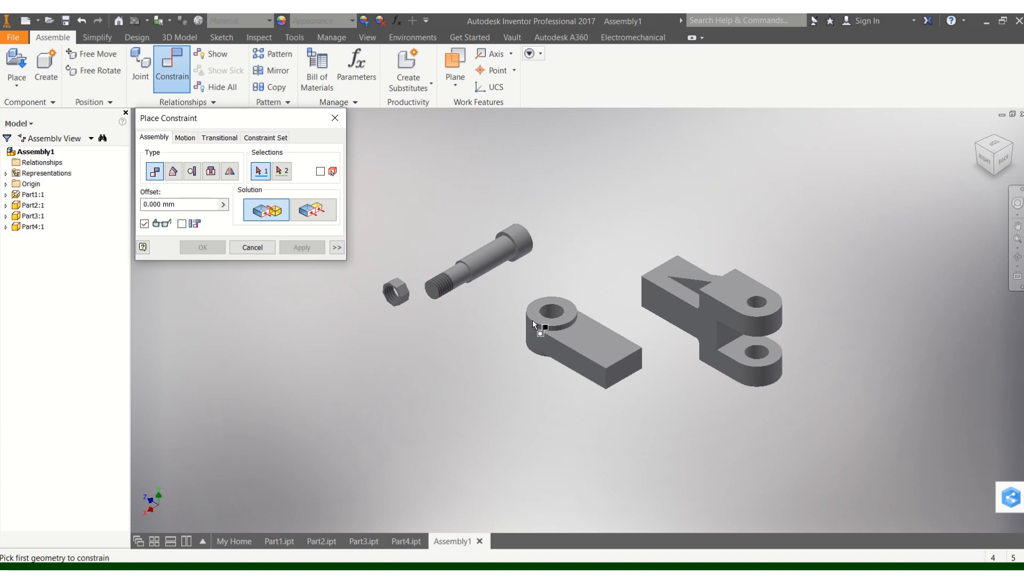
{"action": "mouse_move", "coordinate": [613, 325]}
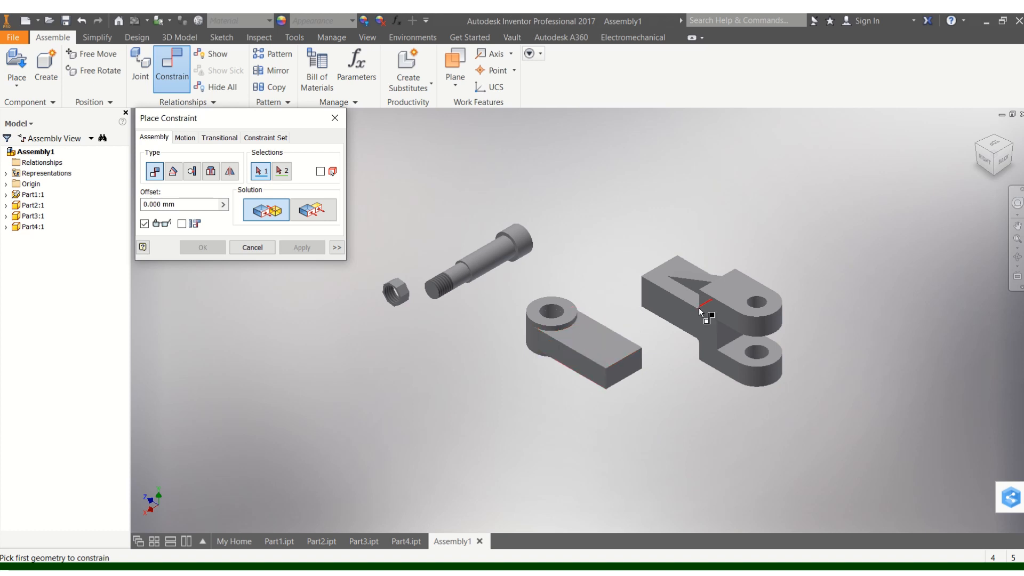
{"action": "mouse_move", "coordinate": [780, 261]}
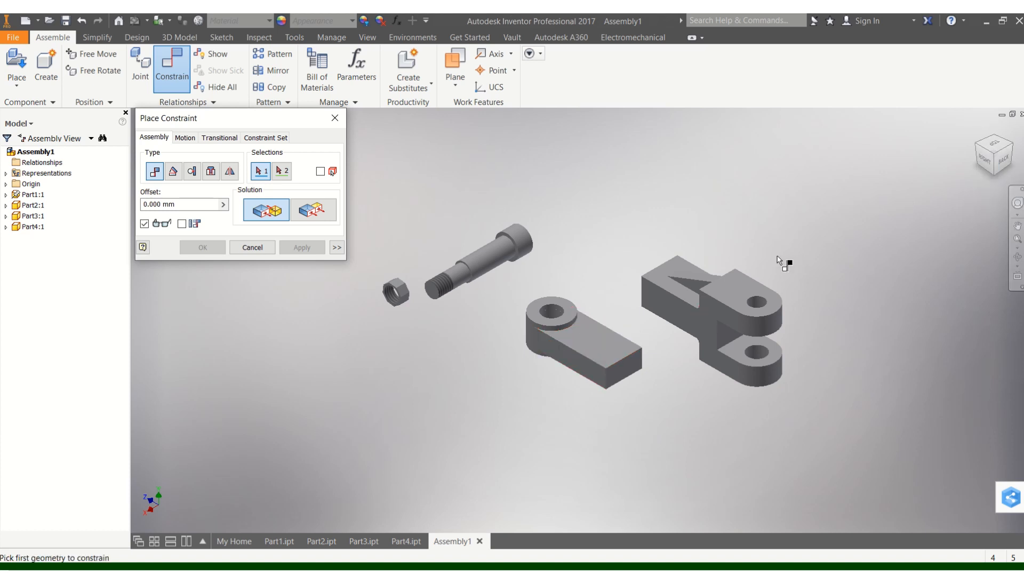
{"action": "left_click", "coordinate": [751, 352]}
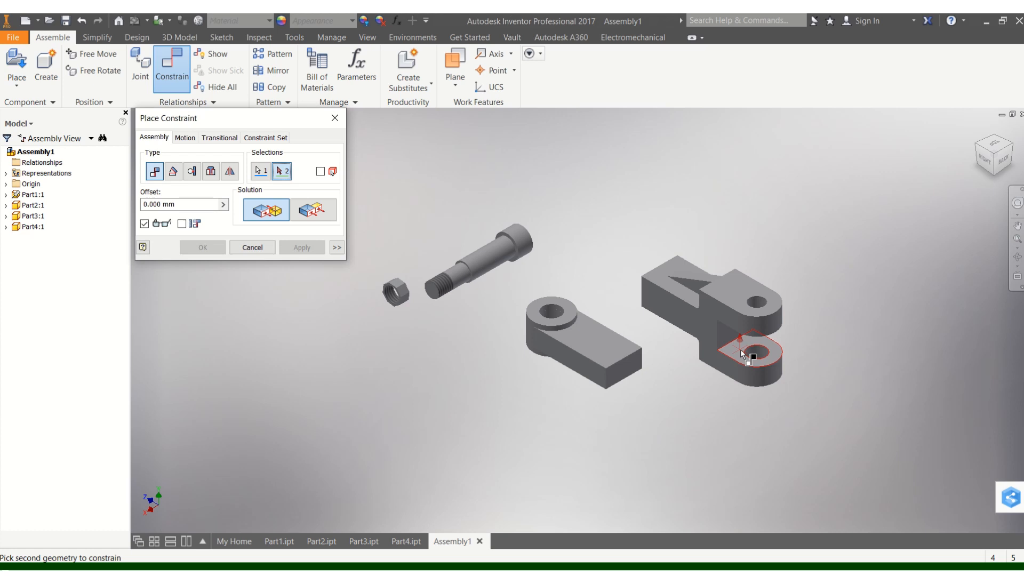
{"action": "left_click", "coordinate": [747, 356]}
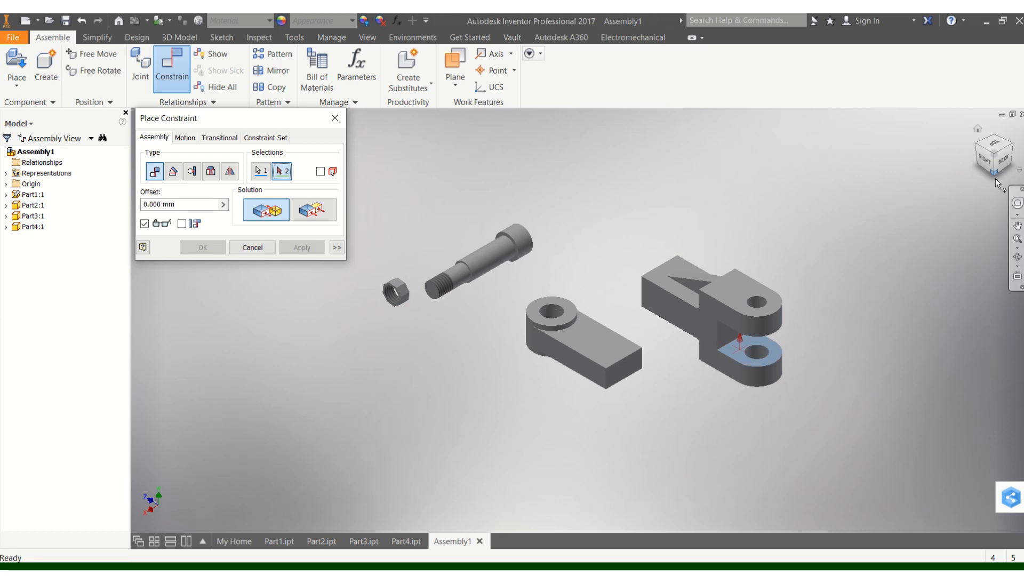
{"action": "left_click", "coordinate": [554, 302]}
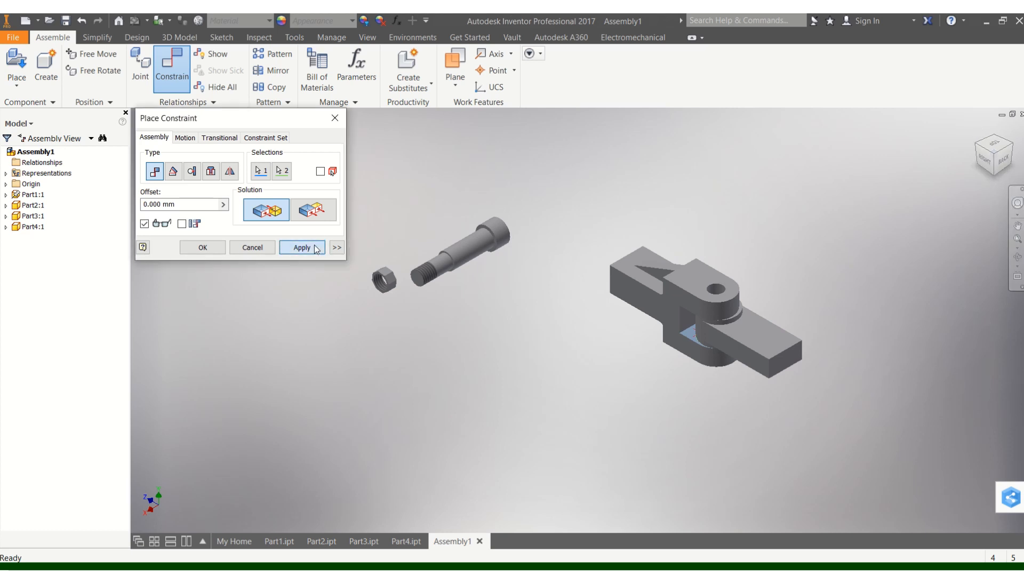
{"action": "left_click", "coordinate": [301, 247]}
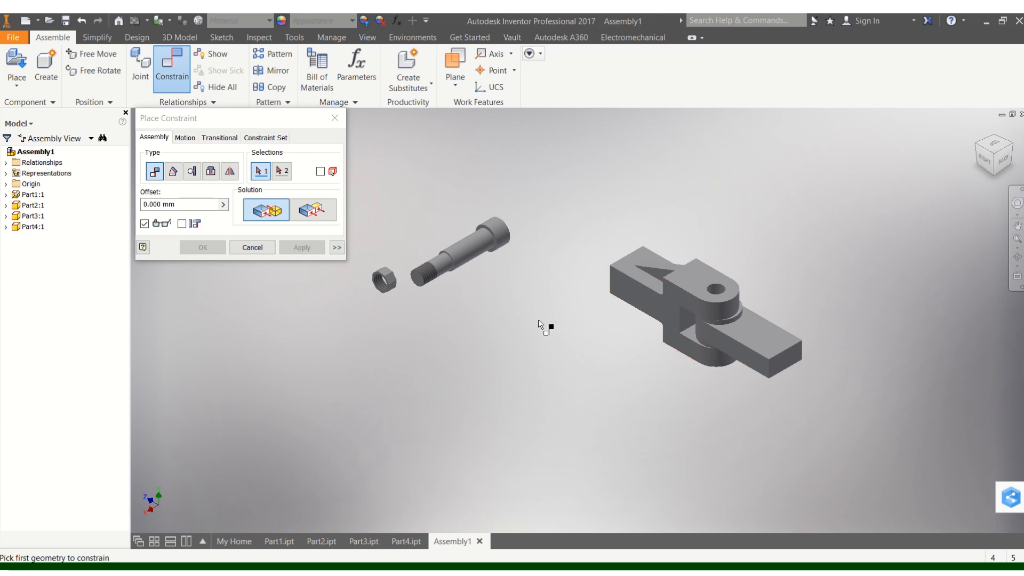
Slide the link out of the bracket fork along its mated plane, then return Home
{"action": "left_click", "coordinate": [251, 247]}
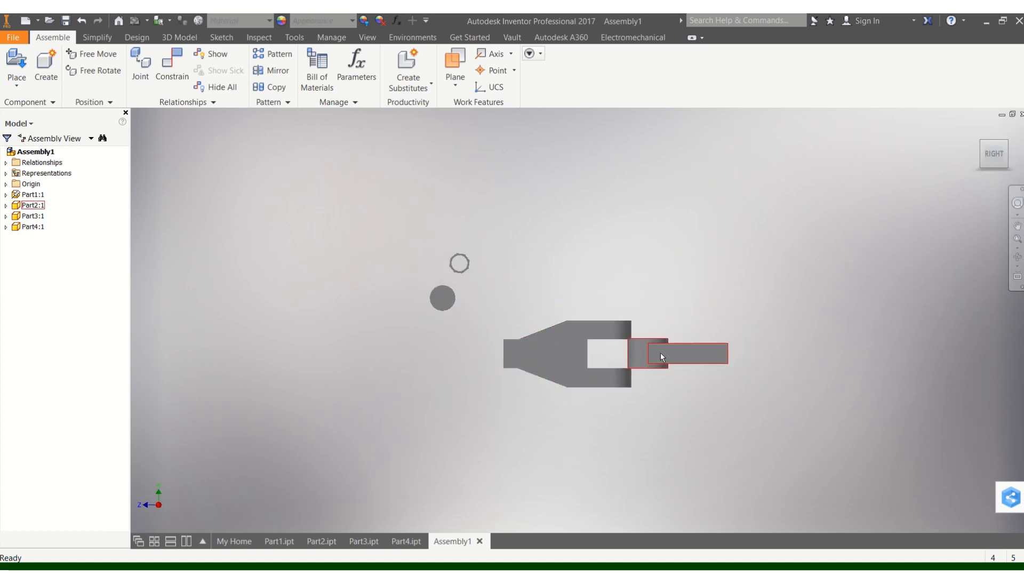
{"action": "left_click_drag", "start_coordinate": [663, 357], "coordinate": [659, 357]}
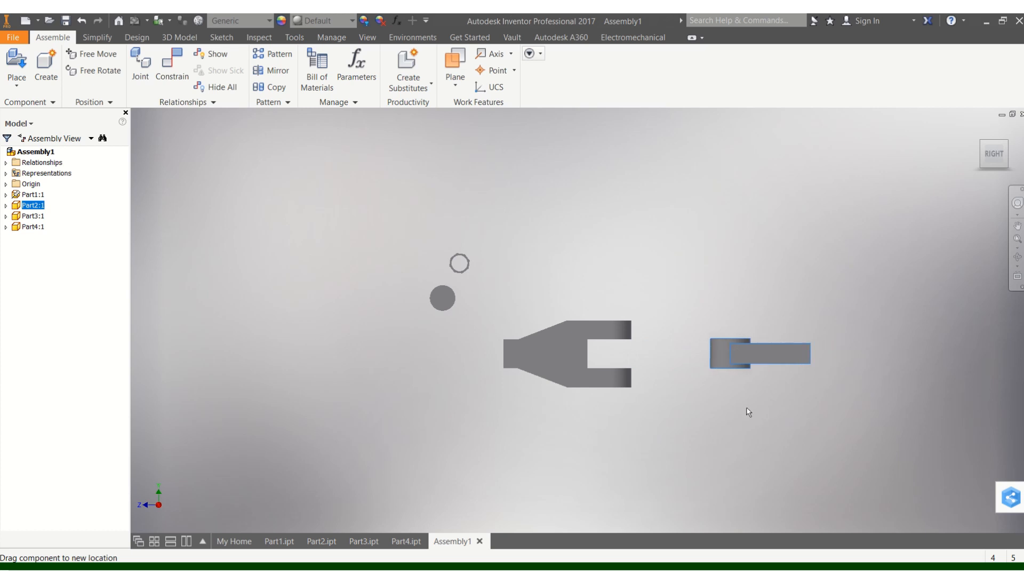
{"action": "left_click_drag", "start_coordinate": [759, 353], "coordinate": [639, 356]}
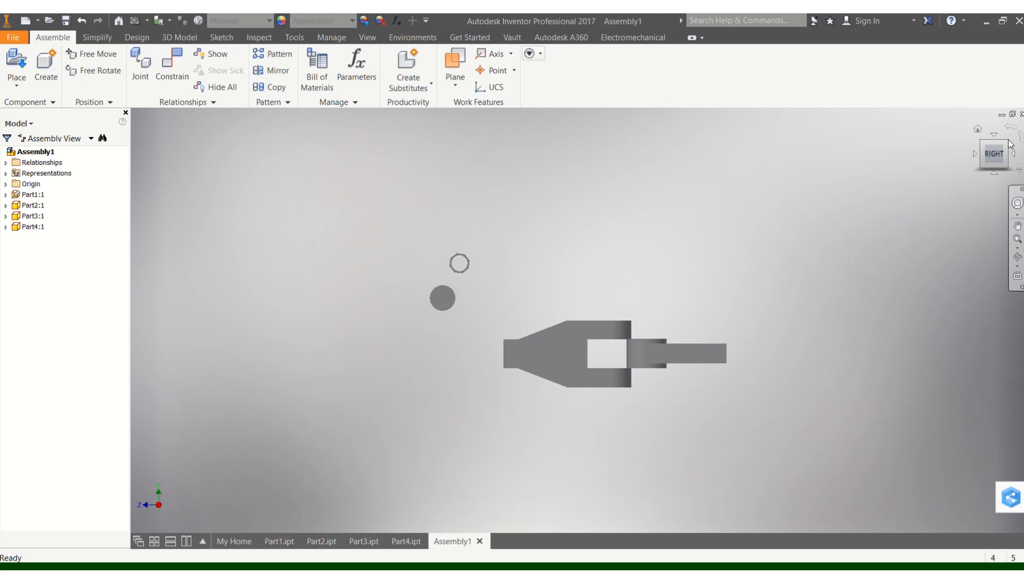
{"action": "left_click", "coordinate": [997, 145]}
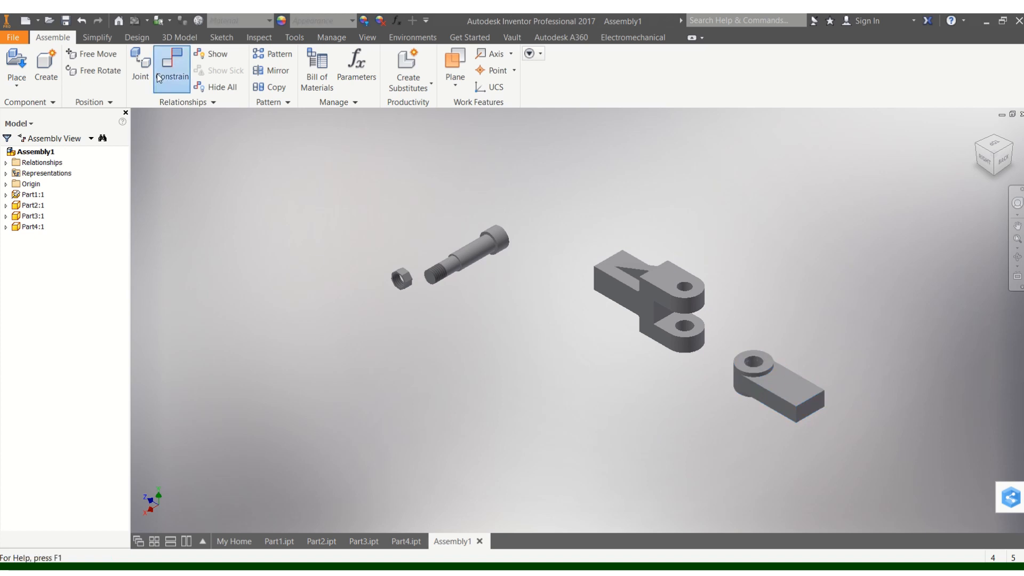
Constrain the link's hole edge to align with the bracket's lug hole
{"action": "left_click", "coordinate": [171, 68]}
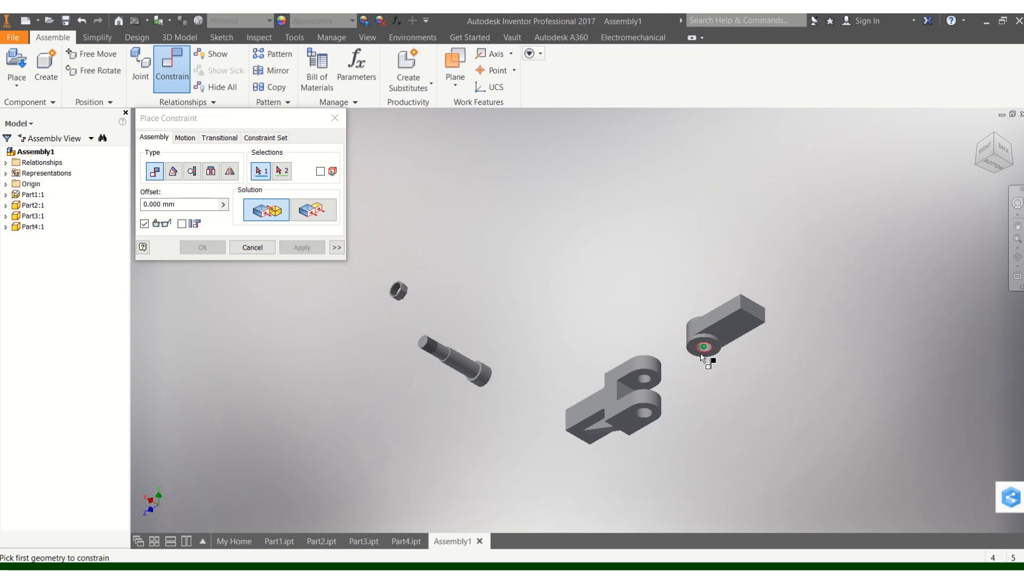
{"action": "left_click", "coordinate": [703, 346]}
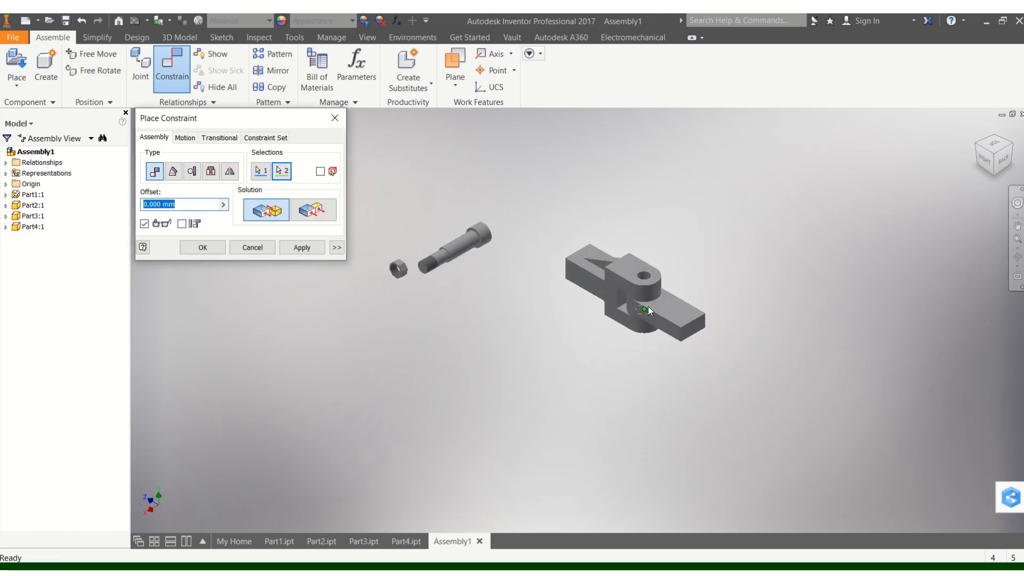
{"action": "left_click", "coordinate": [301, 247]}
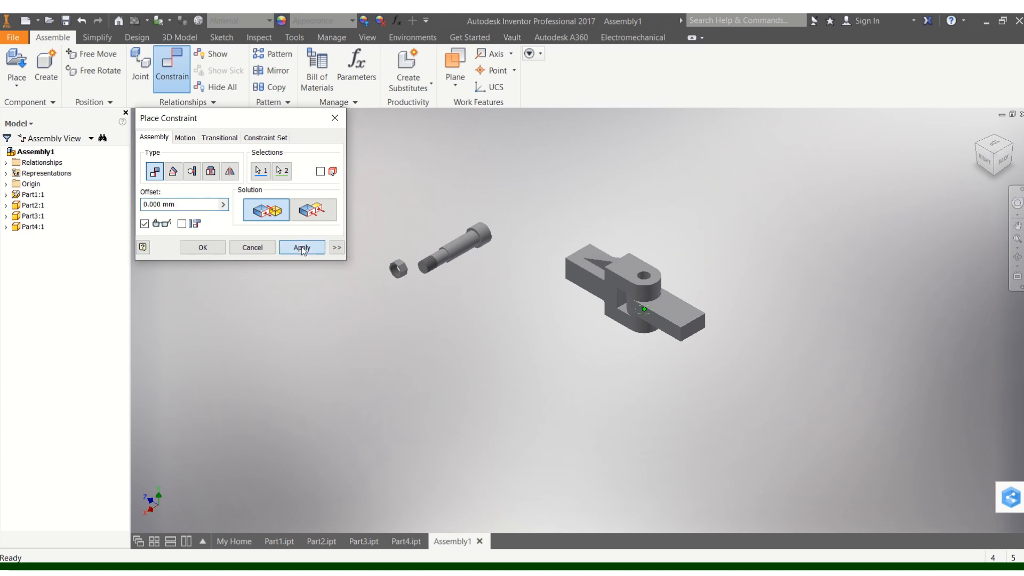
{"action": "left_click", "coordinate": [301, 247]}
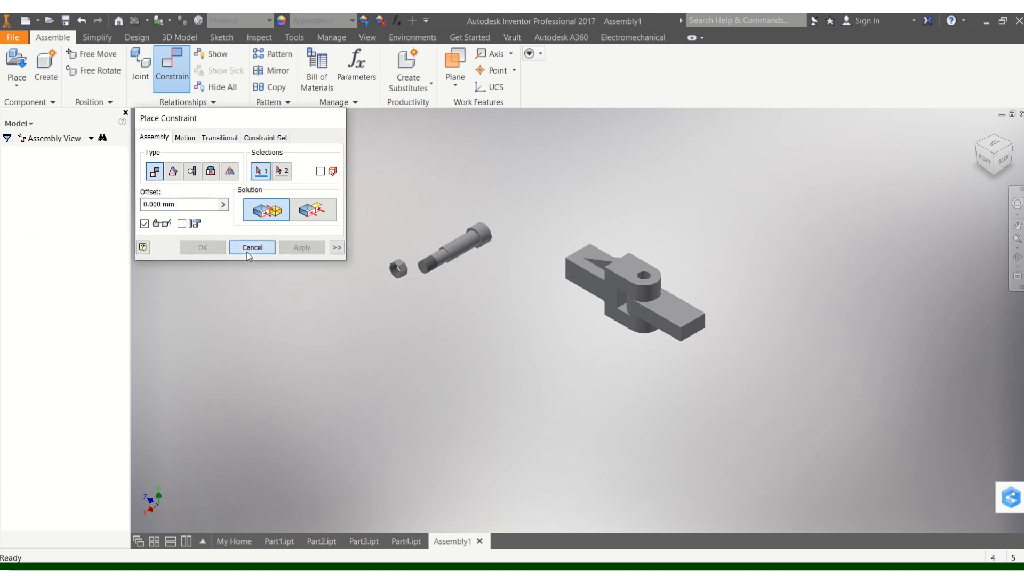
{"action": "left_click", "coordinate": [251, 247]}
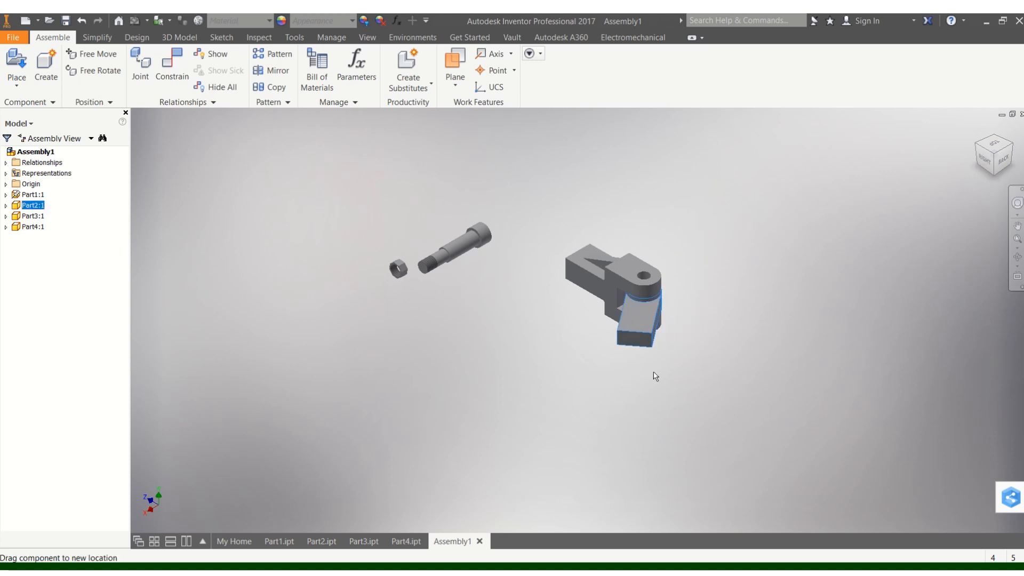
Swing the link about the shared hole axis, then select the pin and zoom in
{"action": "left_click_drag", "start_coordinate": [637, 319], "coordinate": [665, 303]}
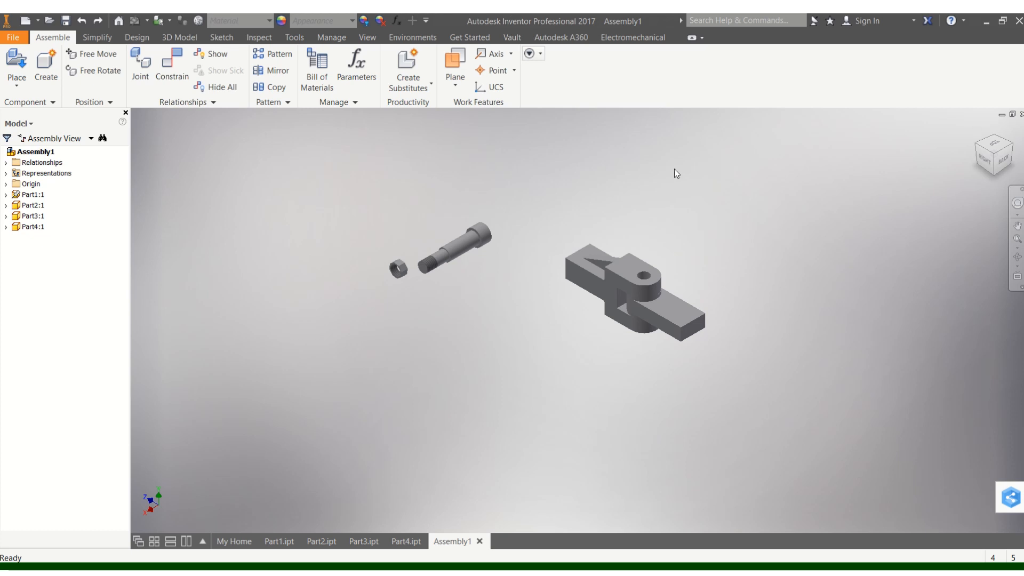
{"action": "left_click", "coordinate": [457, 245]}
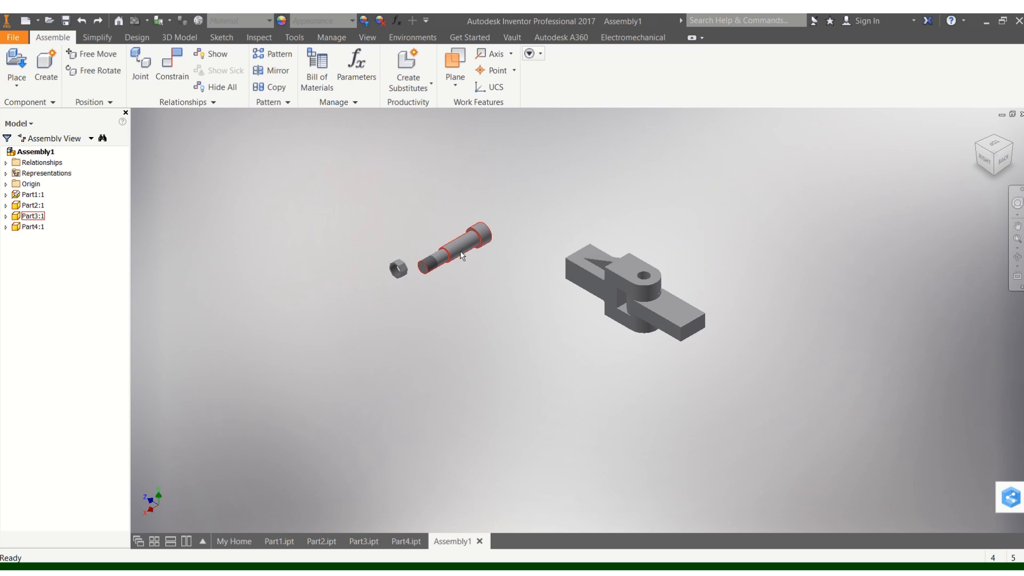
{"action": "left_click", "coordinate": [393, 312]}
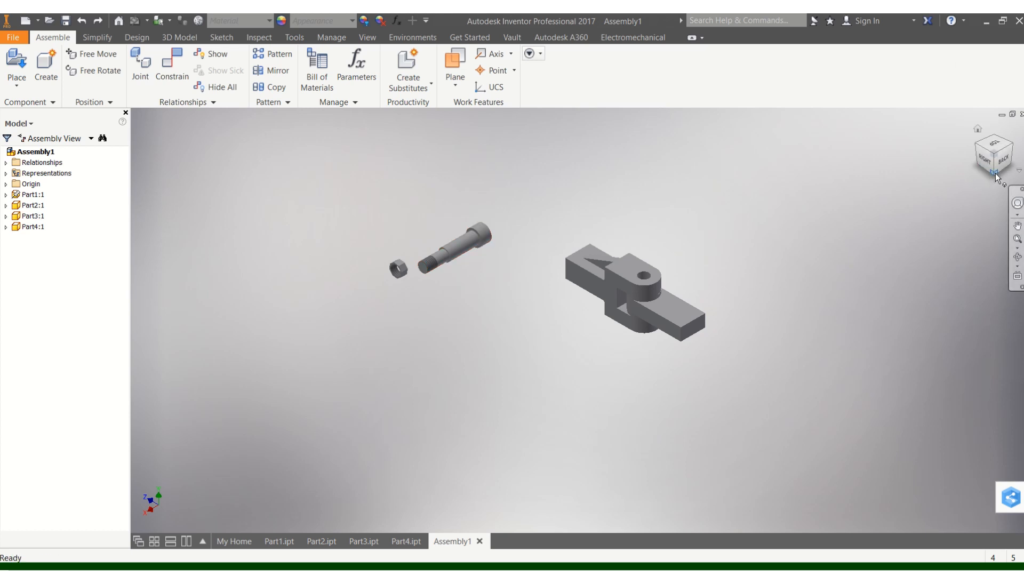
{"action": "scroll", "scroll_direction": "down", "scroll_amount": 3}
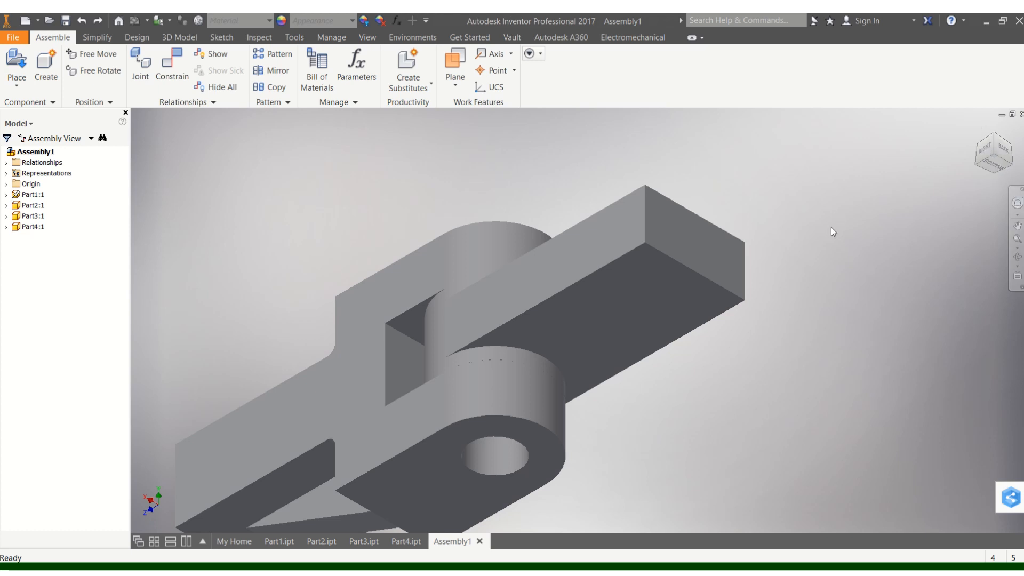
{"action": "mouse_move", "coordinate": [787, 273]}
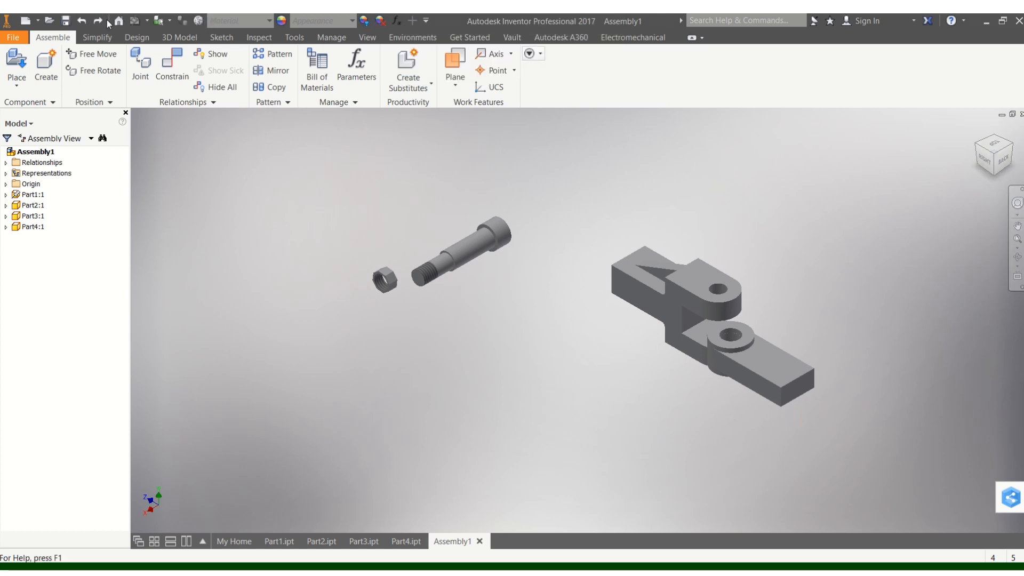
Restore the link's earlier position and start a Mate constraint for the pin
{"action": "left_click", "coordinate": [96, 20]}
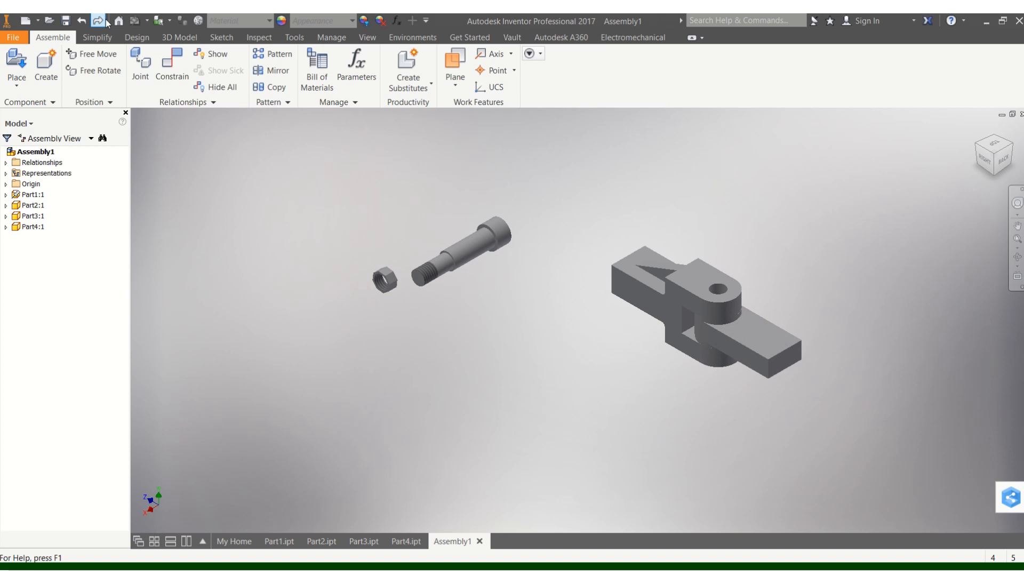
{"action": "left_click", "coordinate": [750, 341]}
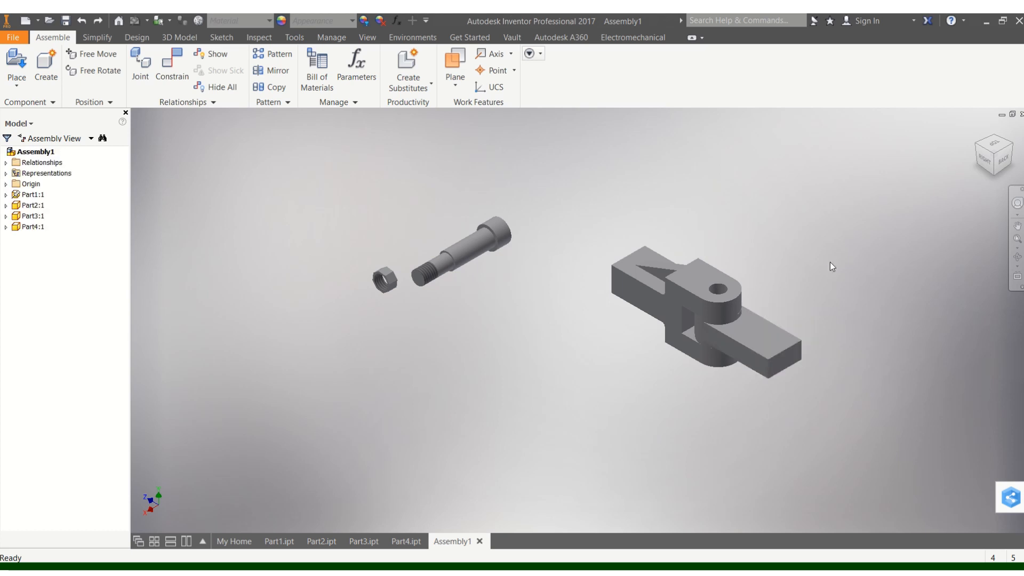
{"action": "mouse_move", "coordinate": [693, 160]}
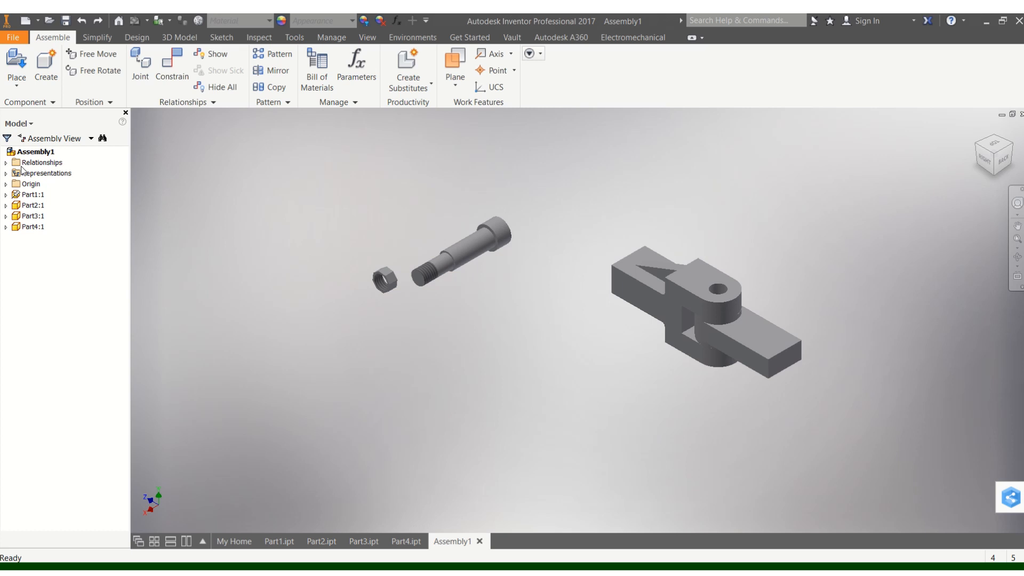
{"action": "left_click", "coordinate": [40, 162]}
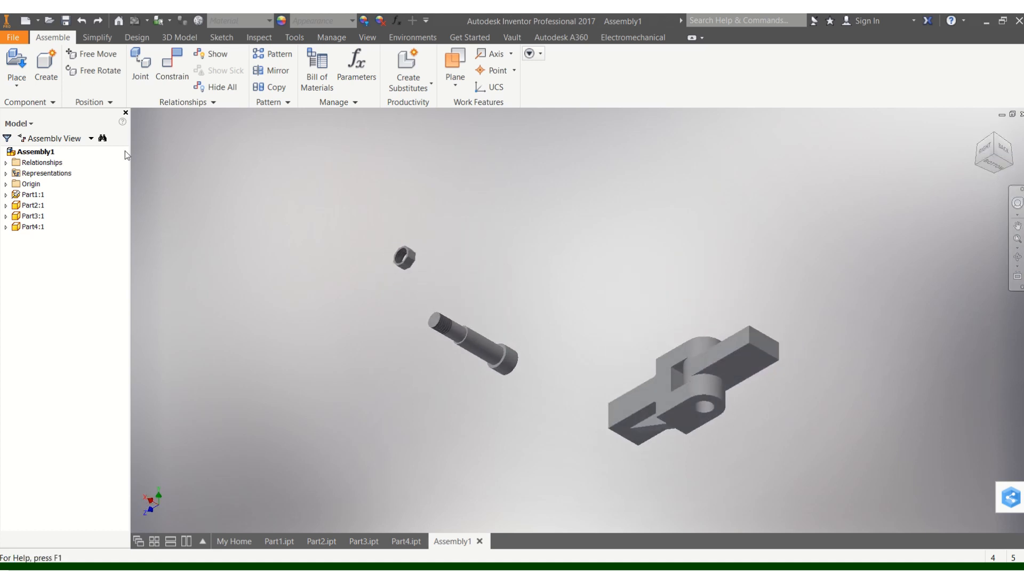
{"action": "left_click", "coordinate": [171, 70]}
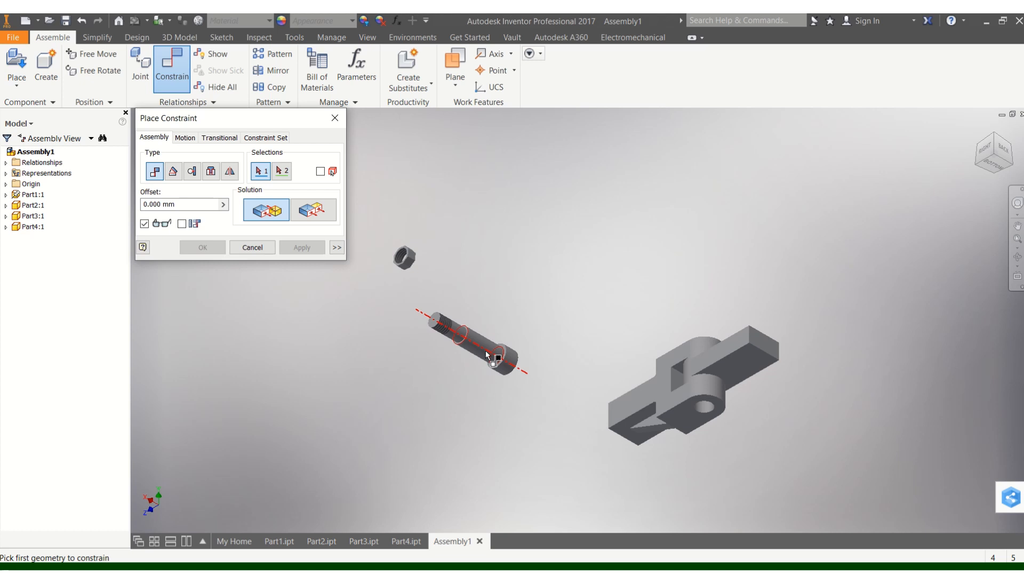
Mate the pin's axis to the bracket hole axis, flipping the solution, and apply
{"action": "left_click", "coordinate": [493, 354]}
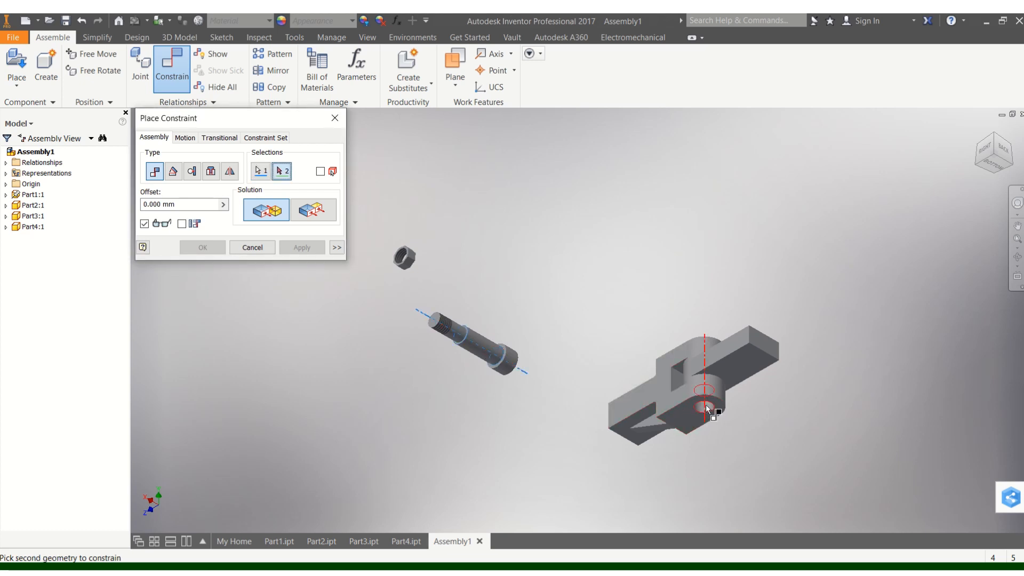
{"action": "left_click", "coordinate": [704, 390]}
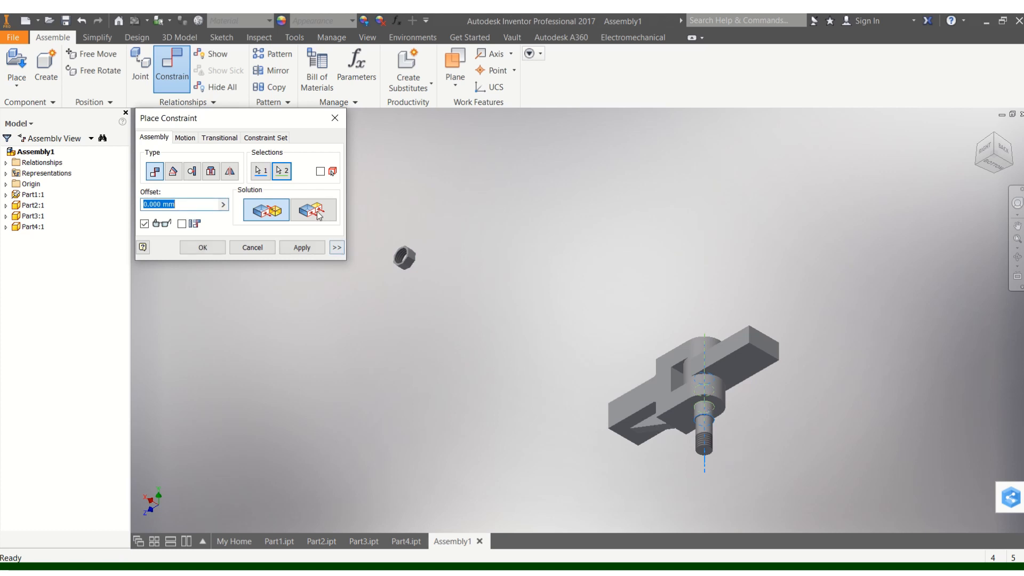
{"action": "left_click", "coordinate": [313, 209]}
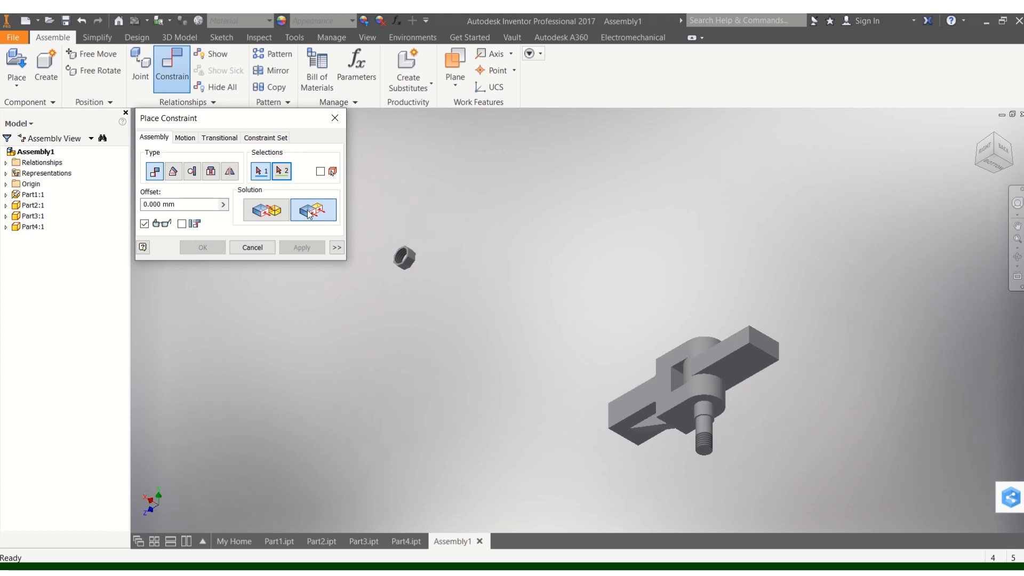
{"action": "left_click", "coordinate": [265, 210]}
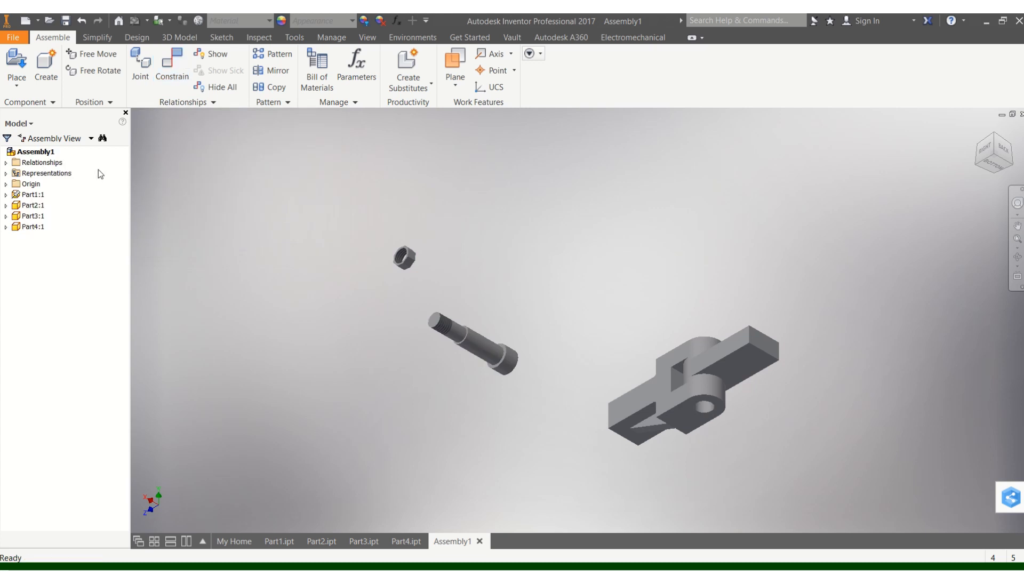
Begin another constraint between the parts, then close the Place Constraint dialog
{"action": "left_click", "coordinate": [171, 65]}
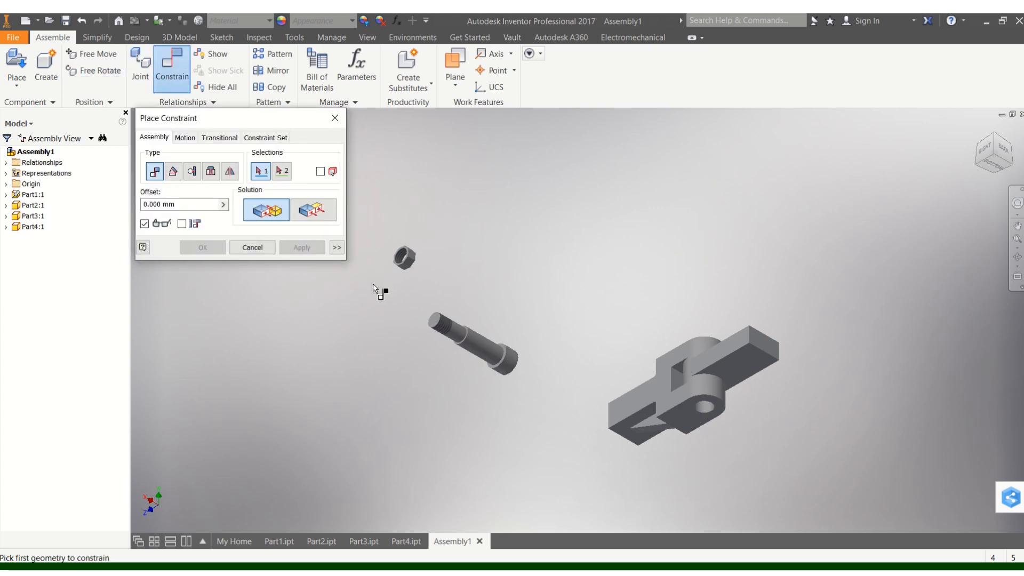
{"action": "left_click", "coordinate": [467, 343]}
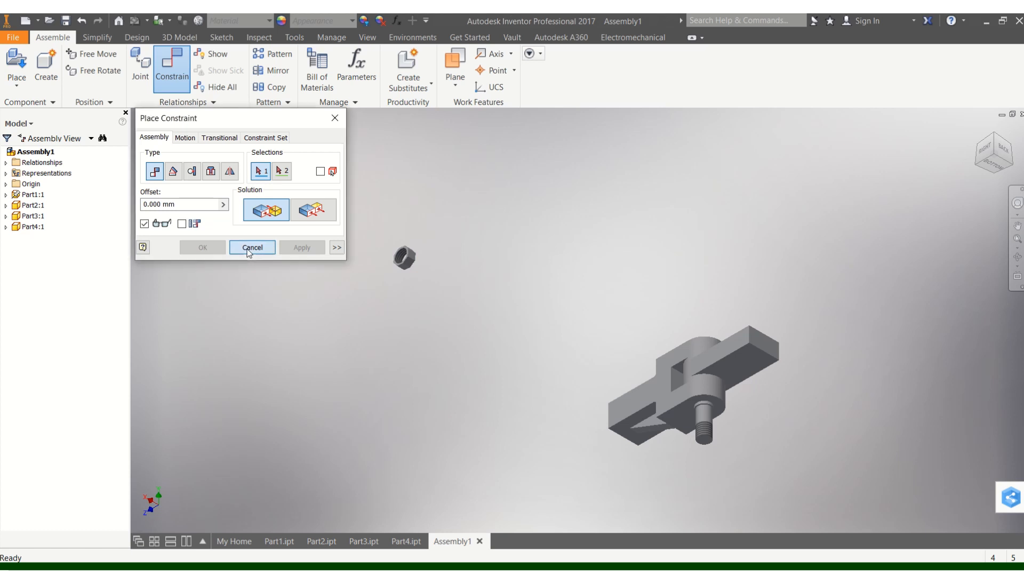
{"action": "left_click", "coordinate": [251, 246]}
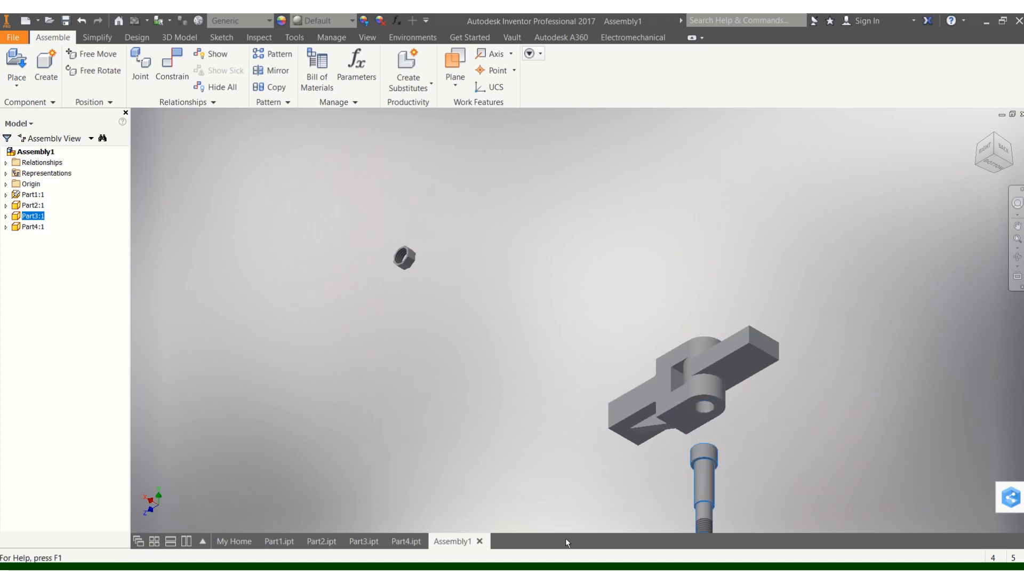
Drag the pin up its aligned axis above the bracket and start a new constraint
{"action": "left_click_drag", "start_coordinate": [703, 496], "coordinate": [704, 431]}
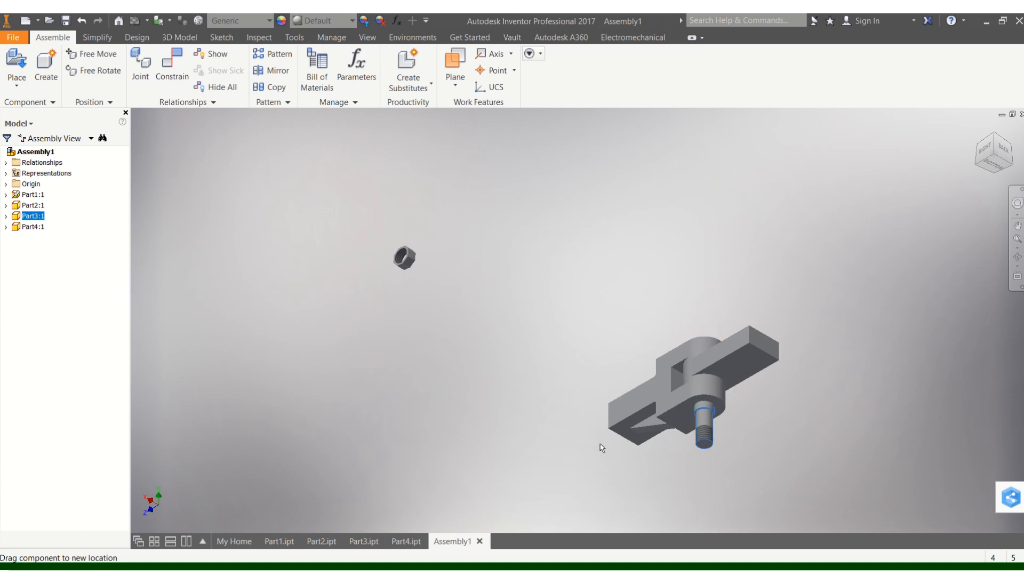
{"action": "left_click_drag", "start_coordinate": [703, 418], "coordinate": [704, 234]}
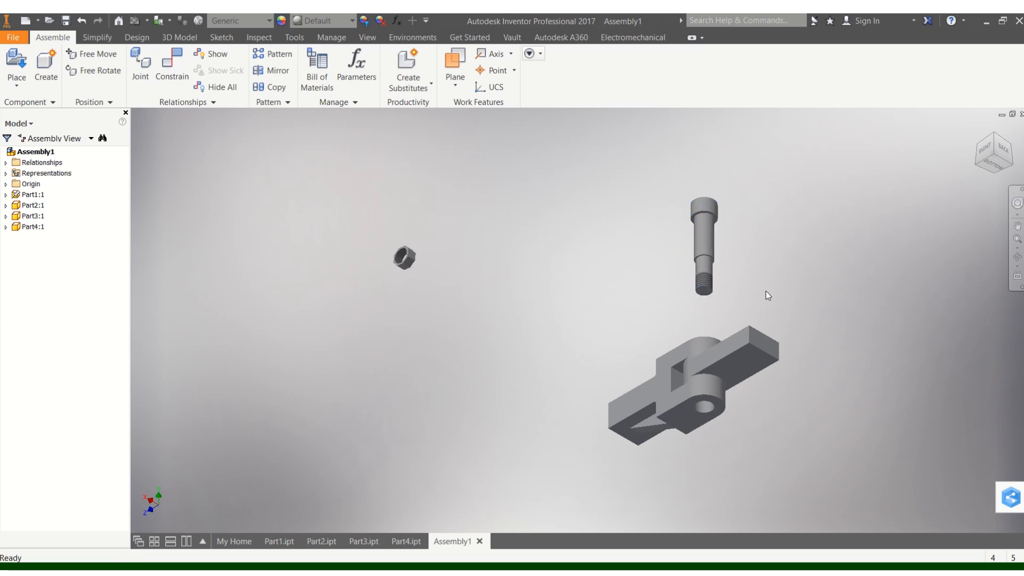
{"action": "left_click", "coordinate": [171, 65]}
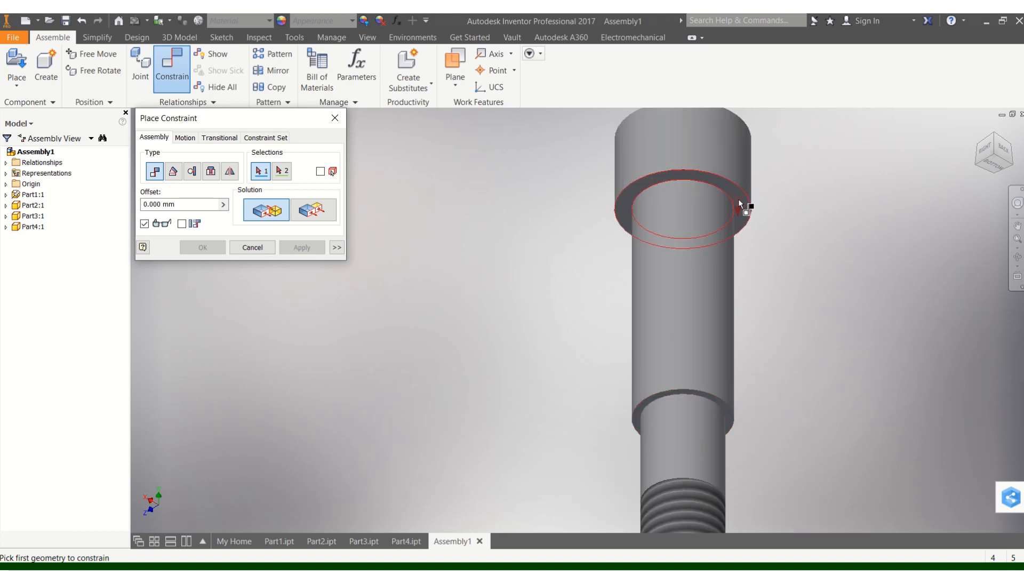
Mate the underside of the pin head to the link face around the hole
{"action": "left_click", "coordinate": [682, 195]}
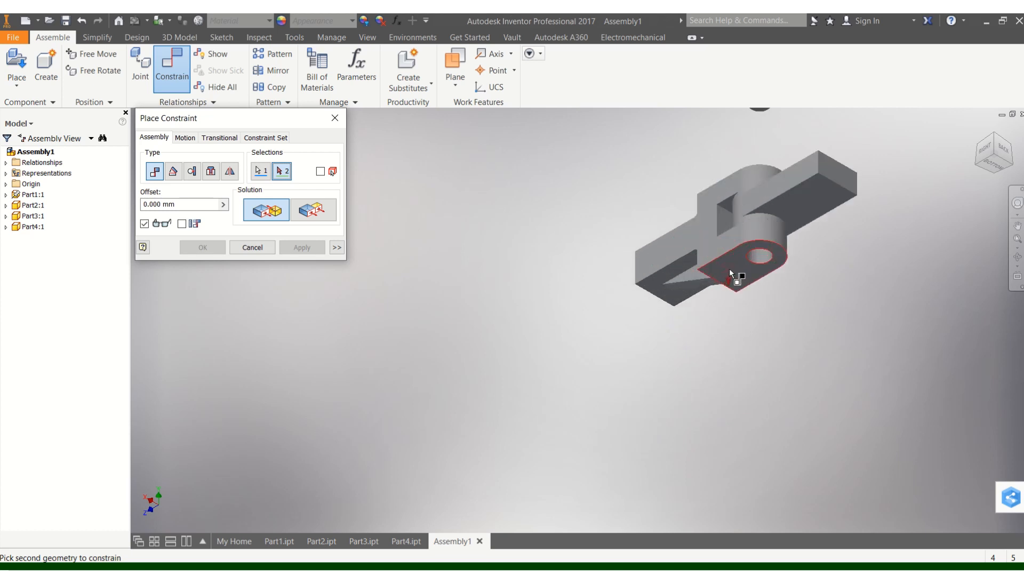
{"action": "left_click", "coordinate": [751, 262]}
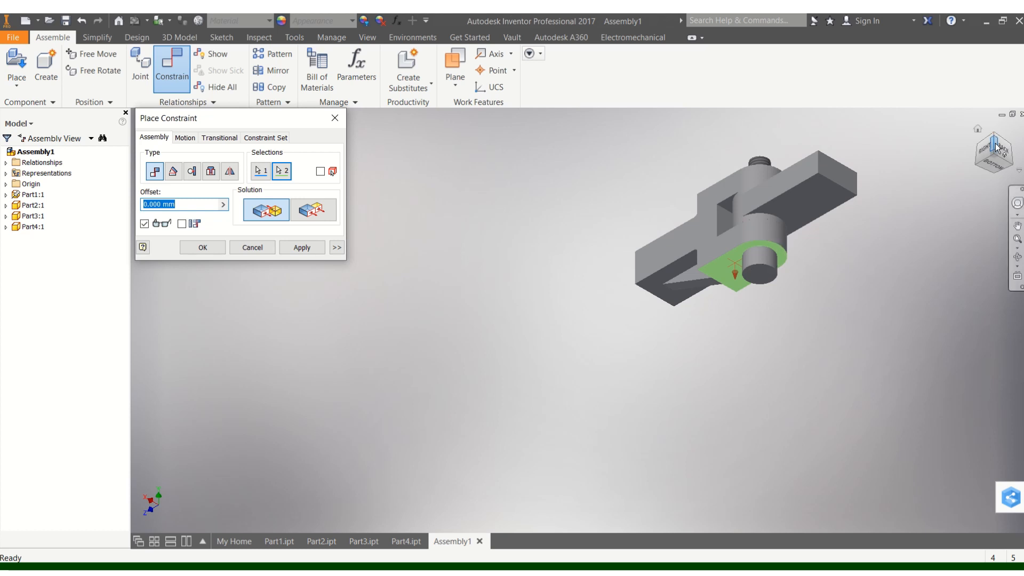
{"action": "left_click", "coordinate": [302, 246]}
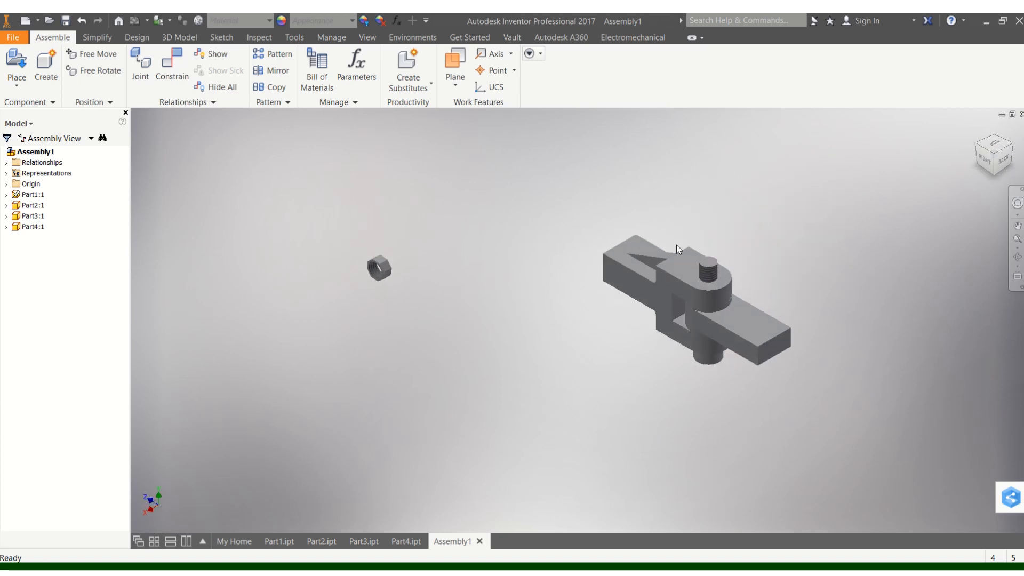
Start a constraint for the nut and pick the nut's axis as first geometry
{"action": "left_click", "coordinate": [378, 267]}
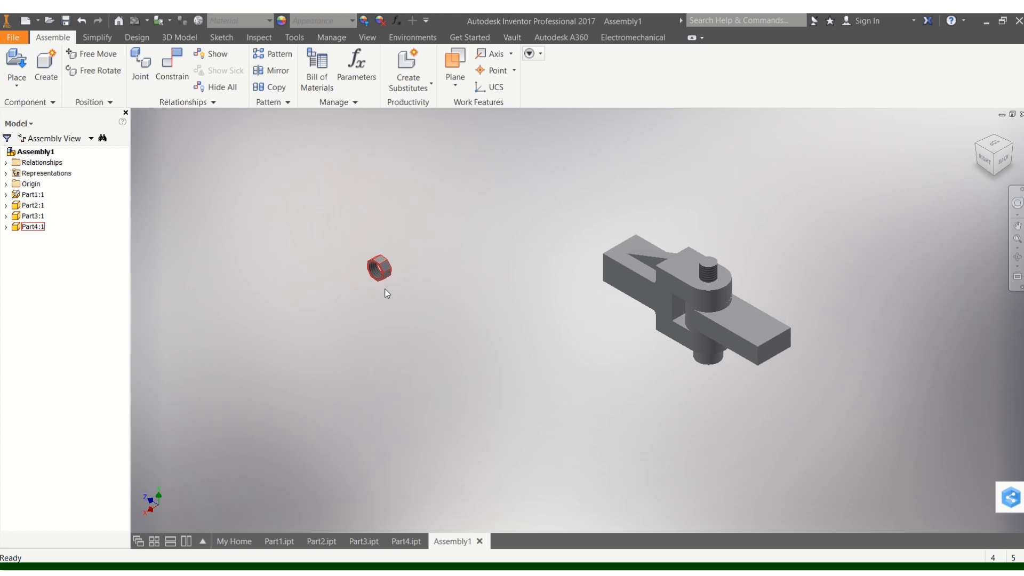
{"action": "left_click", "coordinate": [186, 188]}
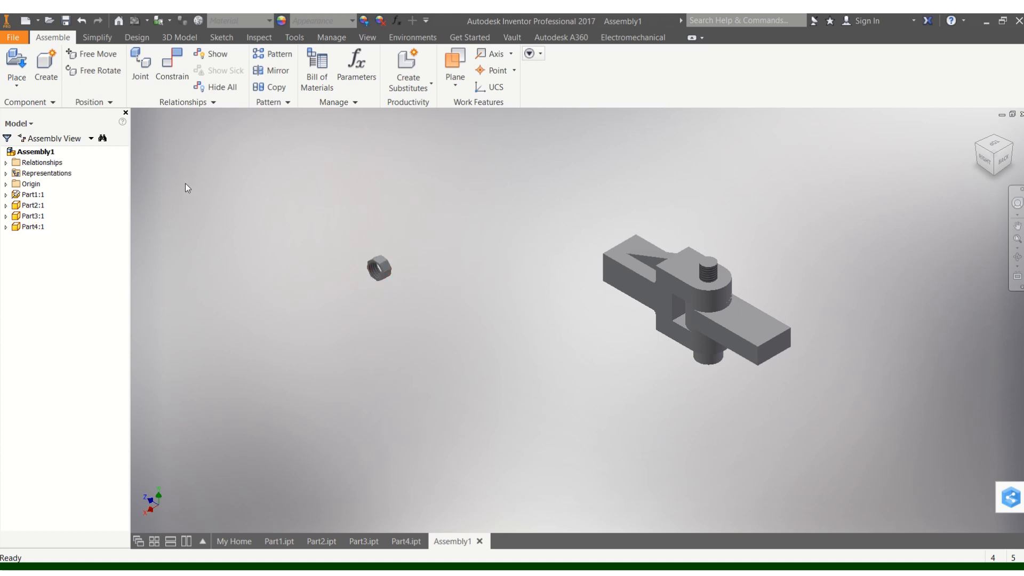
{"action": "left_click", "coordinate": [172, 65]}
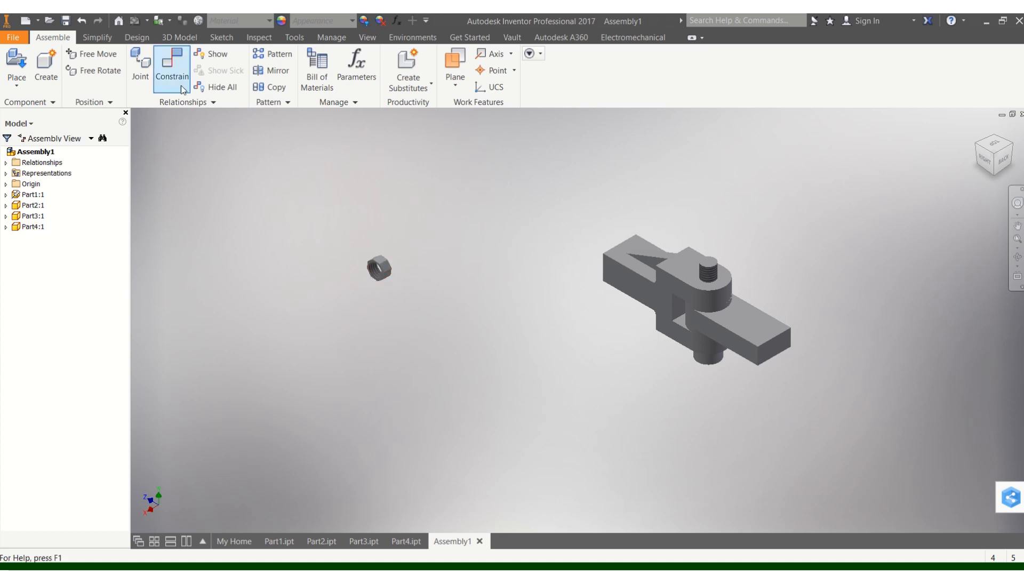
{"action": "left_click", "coordinate": [171, 67]}
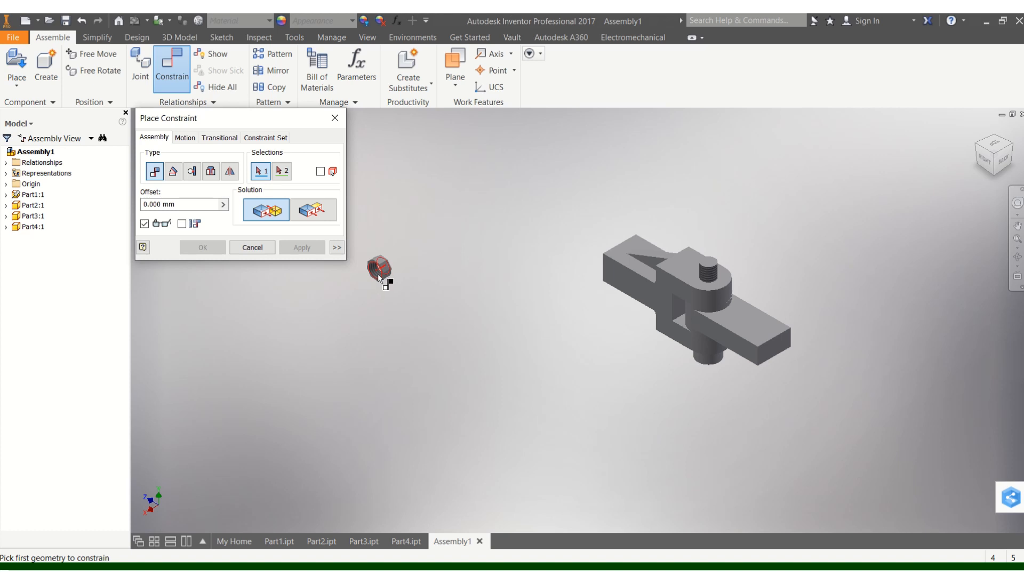
{"action": "left_click", "coordinate": [379, 269]}
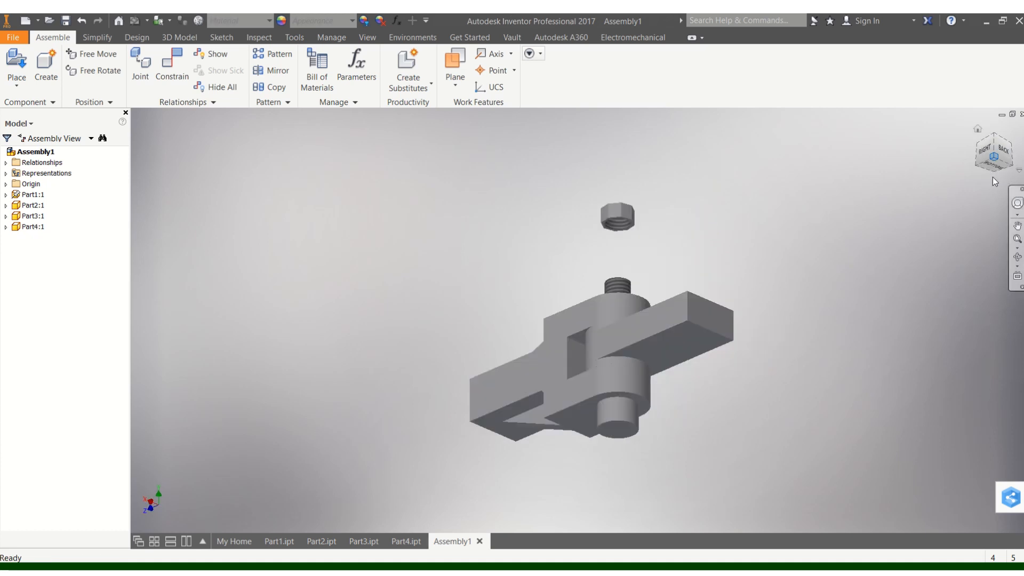
Turn the view to show the nut above the bracket and start a nut-face constraint
{"action": "left_click", "coordinate": [172, 70]}
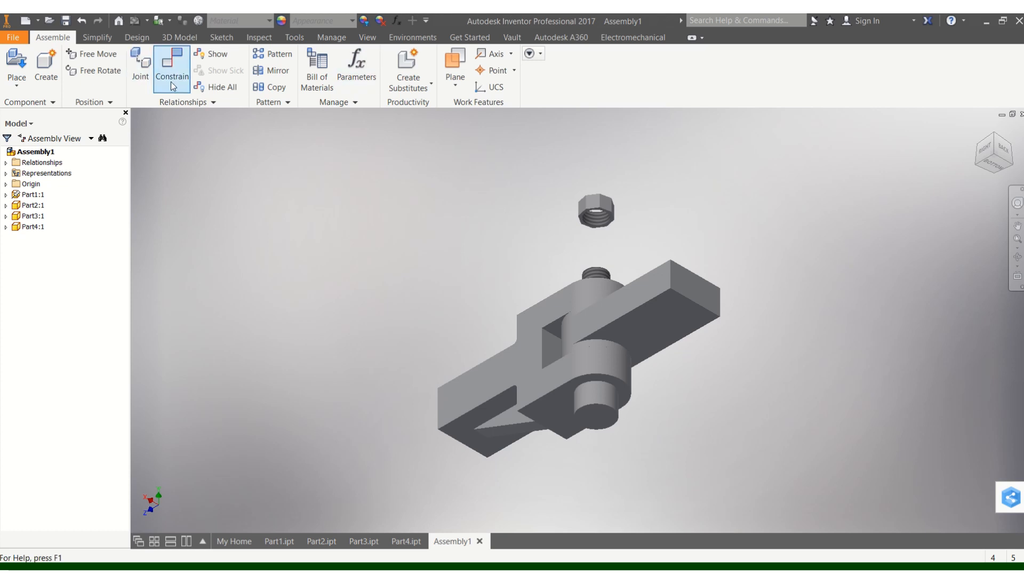
{"action": "left_click", "coordinate": [172, 68]}
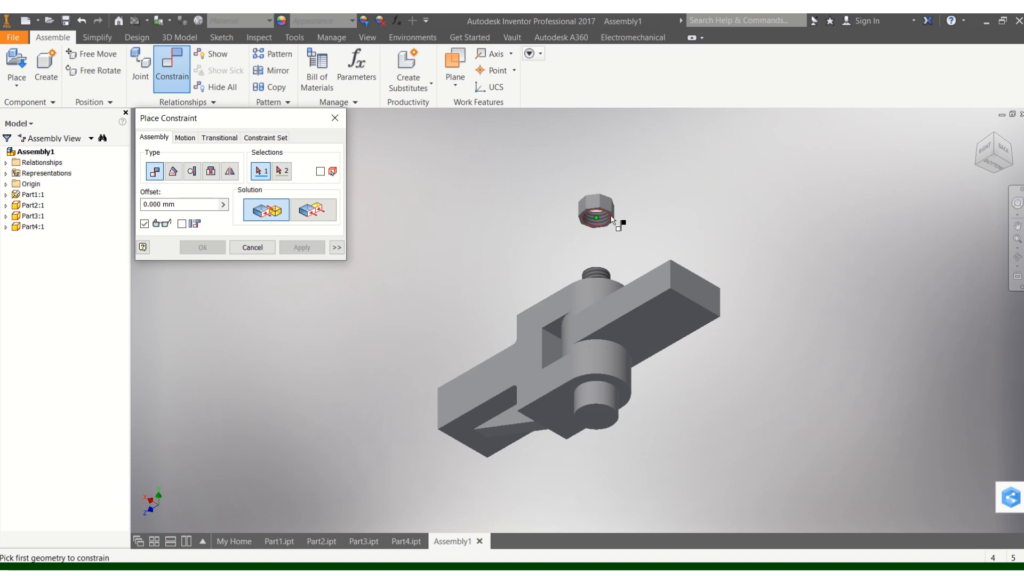
Mate the nut's face to the top face of the upper lug and finish
{"action": "left_click", "coordinate": [594, 212]}
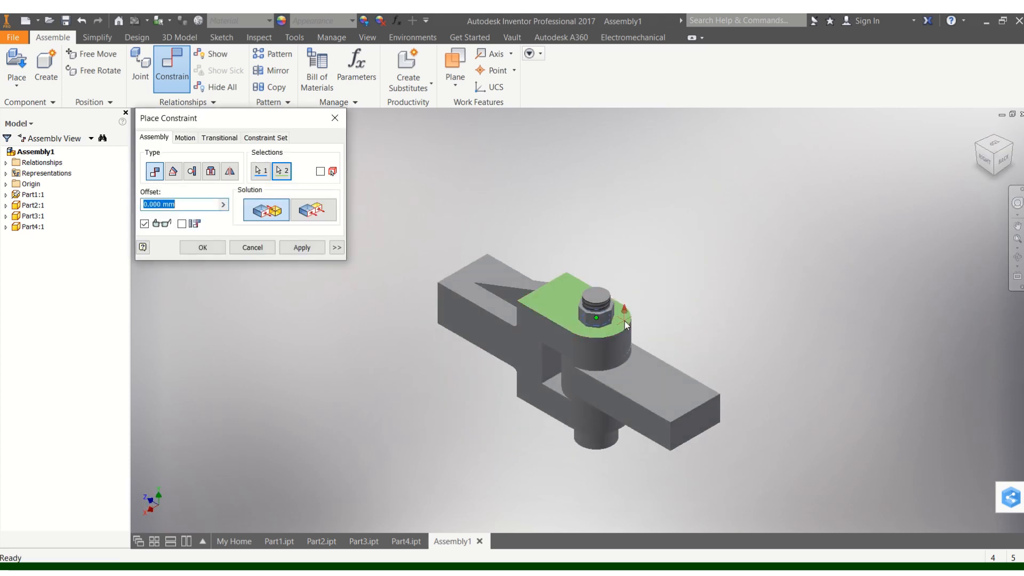
{"action": "left_click", "coordinate": [253, 247]}
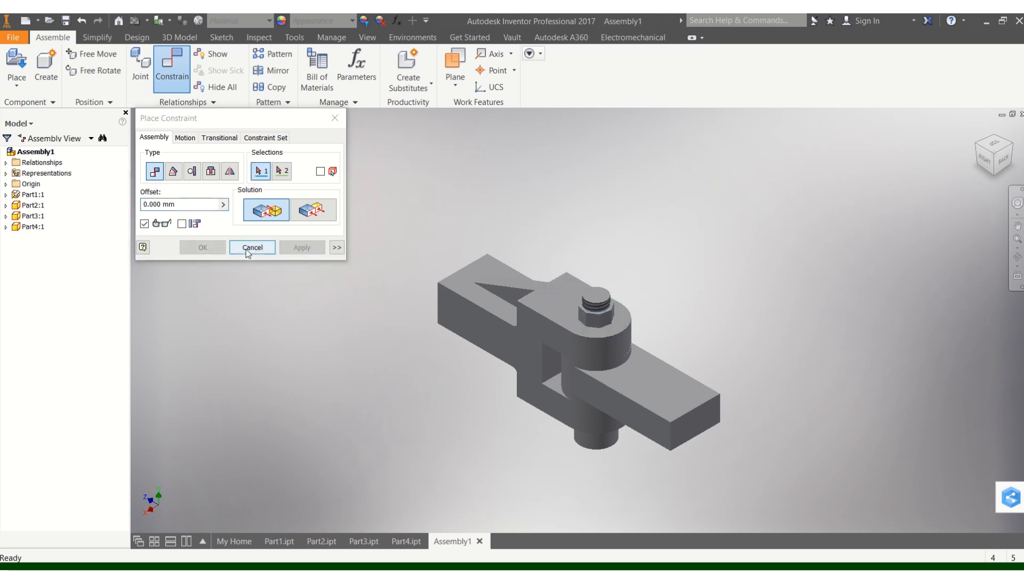
{"action": "left_click", "coordinate": [251, 247]}
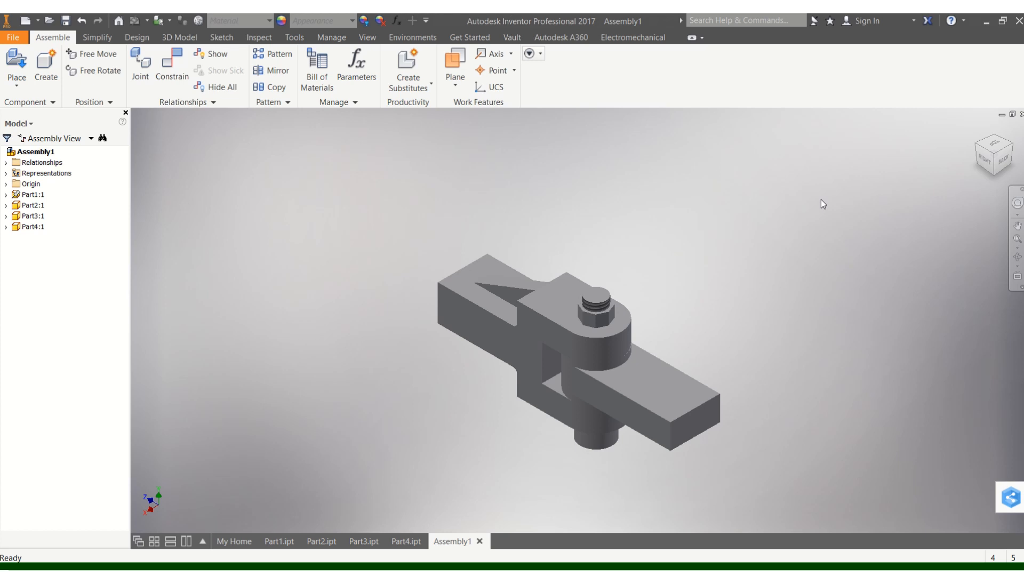
{"action": "mouse_move", "coordinate": [686, 372]}
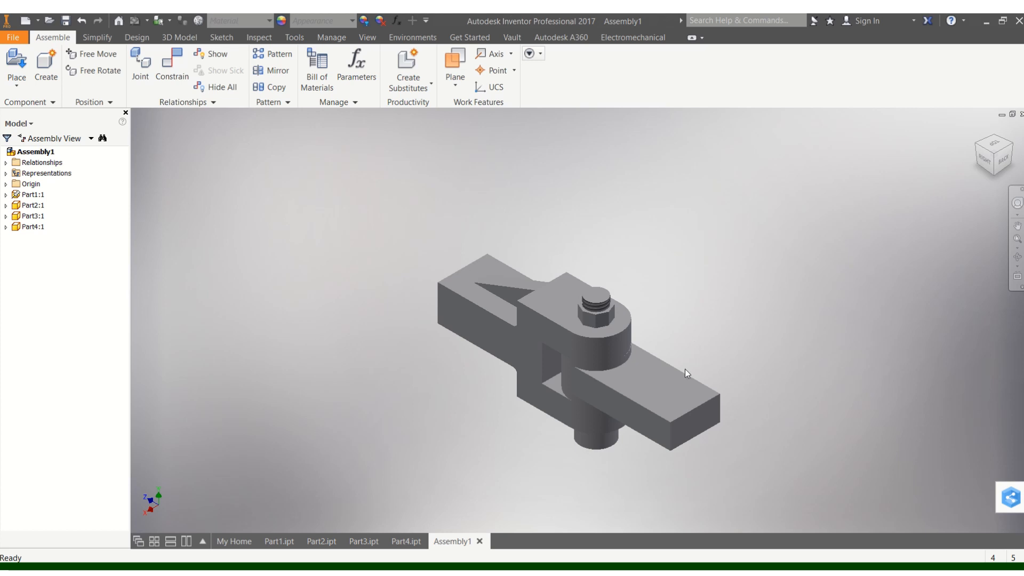
Select the link, drag it to swing around the pin, then deselect it
{"action": "left_click", "coordinate": [673, 391]}
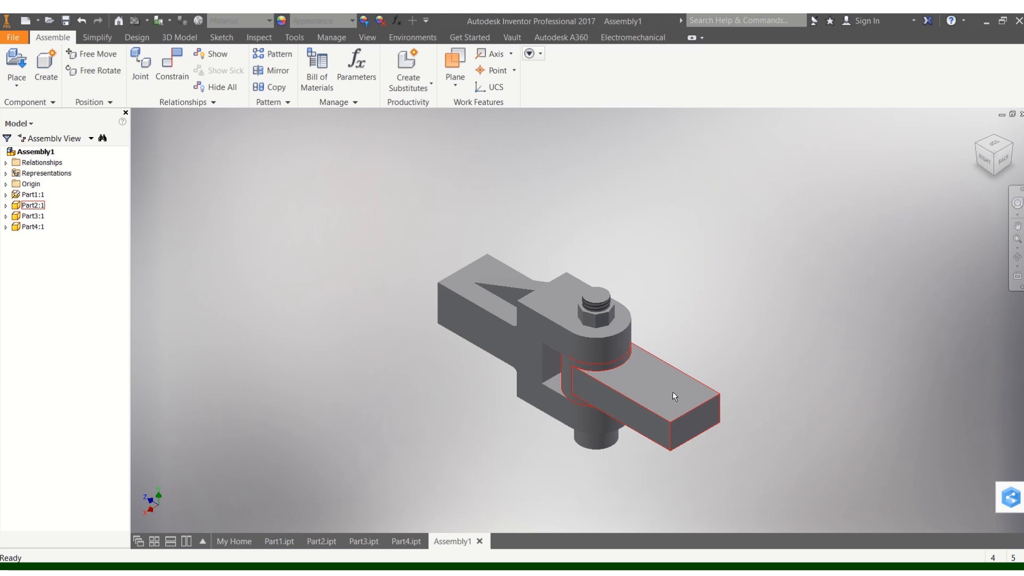
{"action": "left_click_drag", "start_coordinate": [672, 395], "coordinate": [750, 303]}
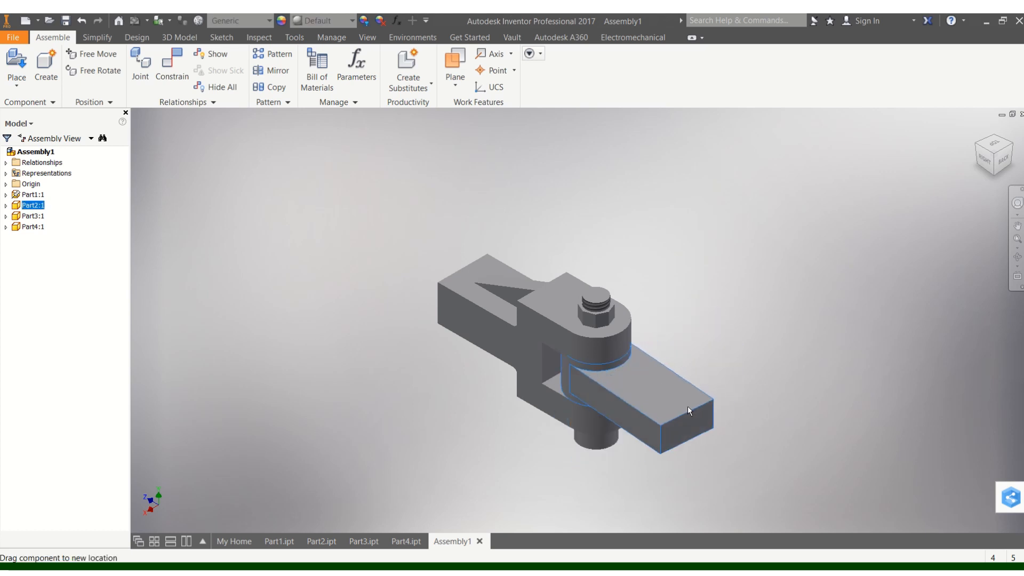
{"action": "left_click", "coordinate": [764, 241]}
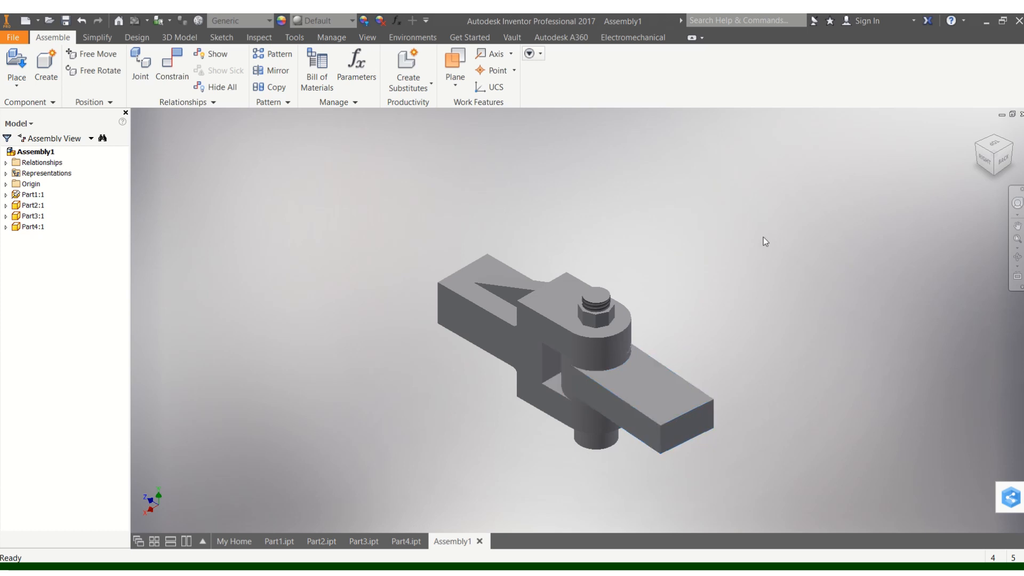